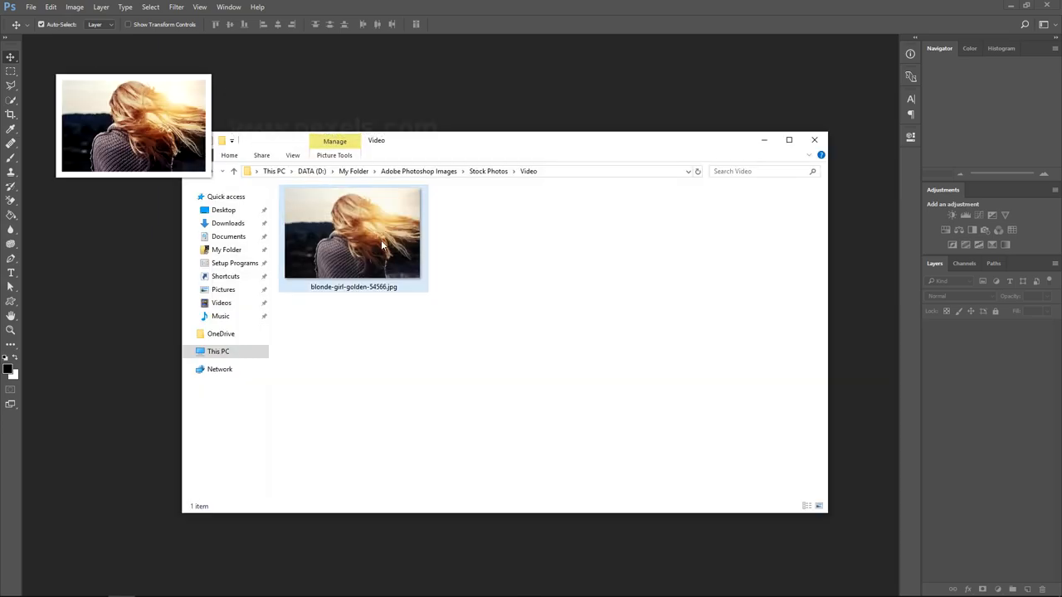
- Open blonde-girl-golden-54566.jpg in Photoshop by dragging it from File Explorer
drag(353, 236, 455, 75)
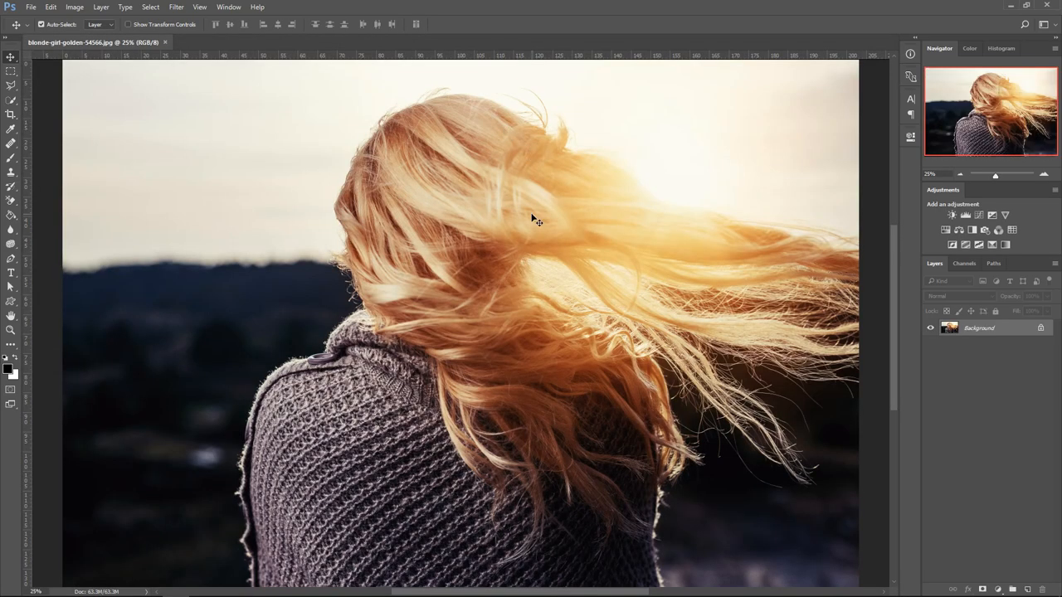
mouse_move(648, 255)
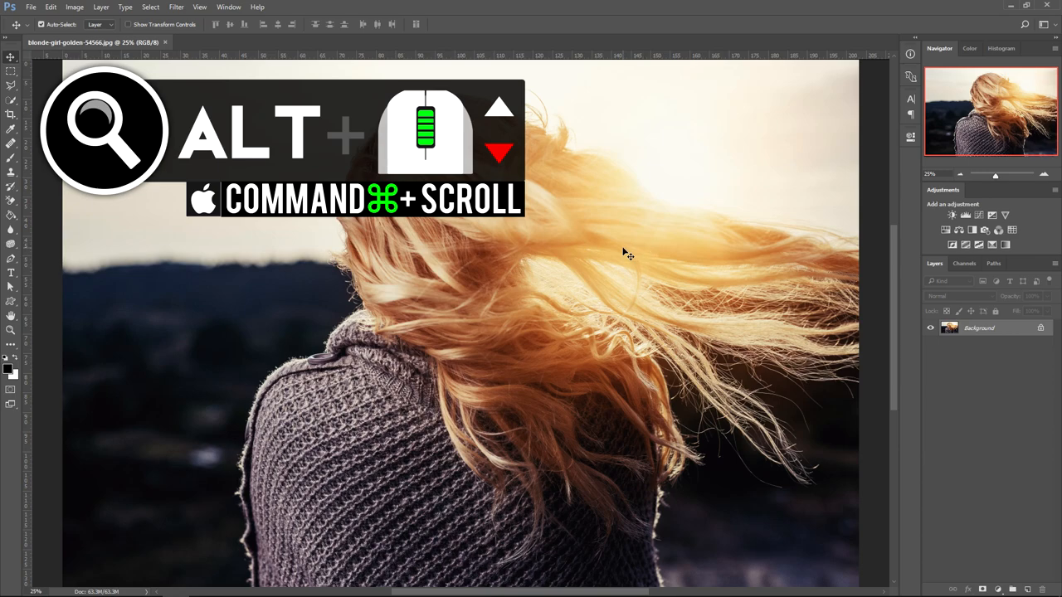
- Zoom out and use Fit on Screen so the whole woman photo shows
scroll(down, 3)
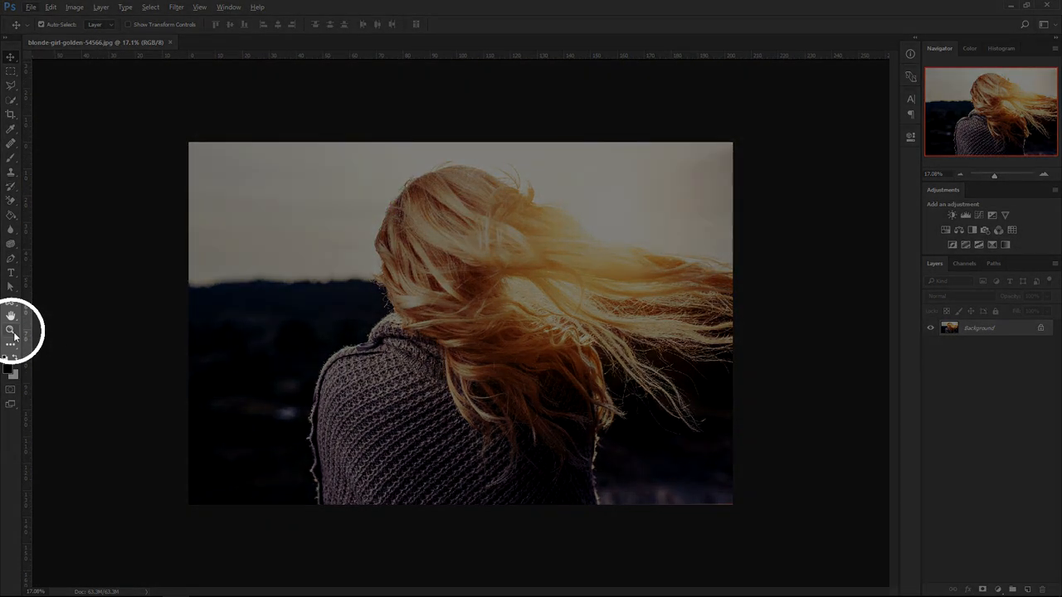
click(10, 331)
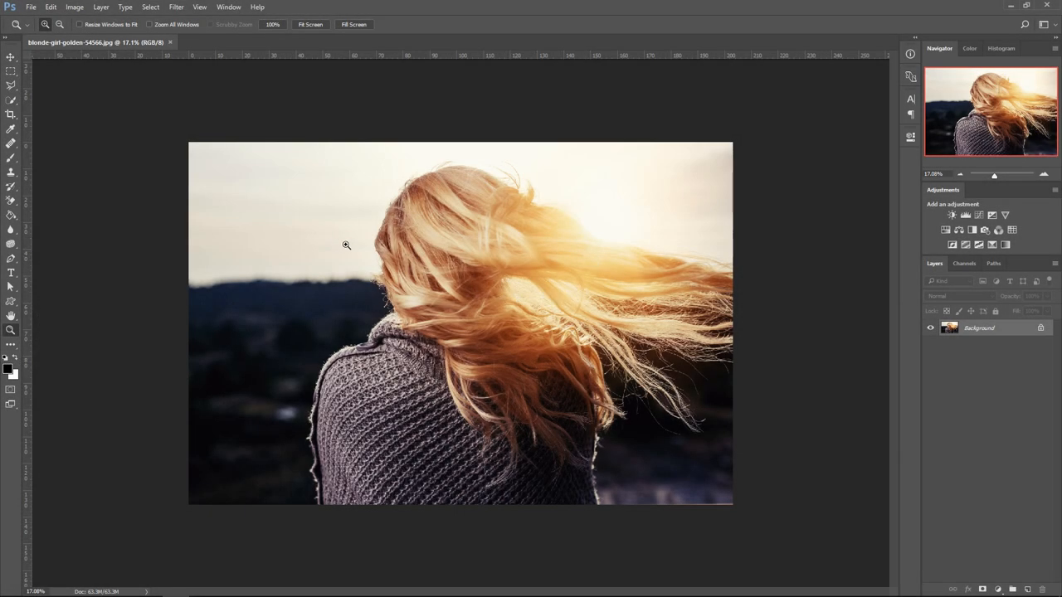
key(alt)
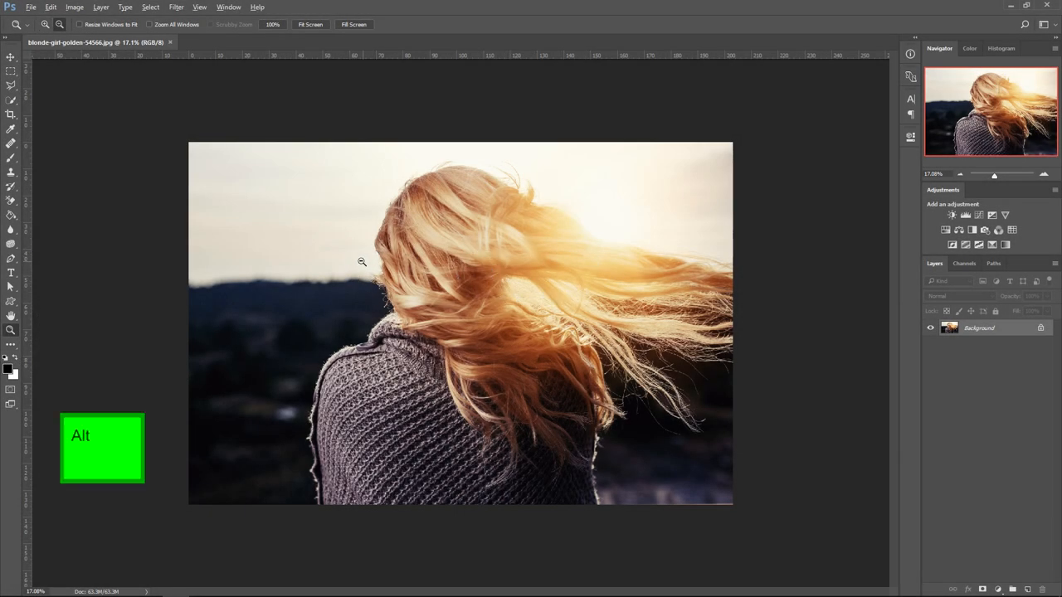
right_click(444, 280)
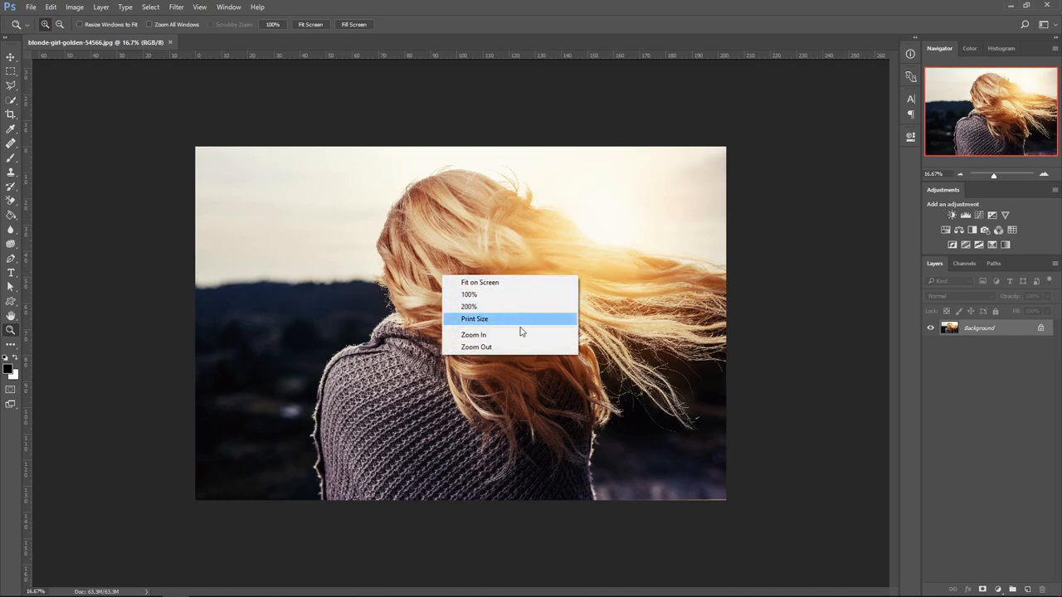
click(473, 334)
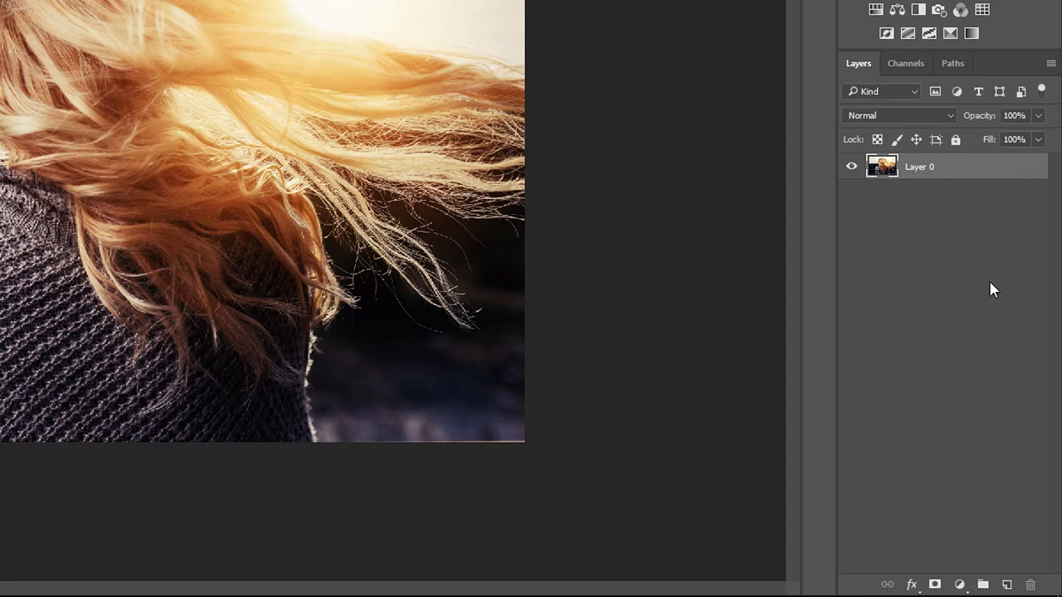
- Duplicate Layer 0, hide the original, and add a red Solid Color fill layer
key(ctrl+j)
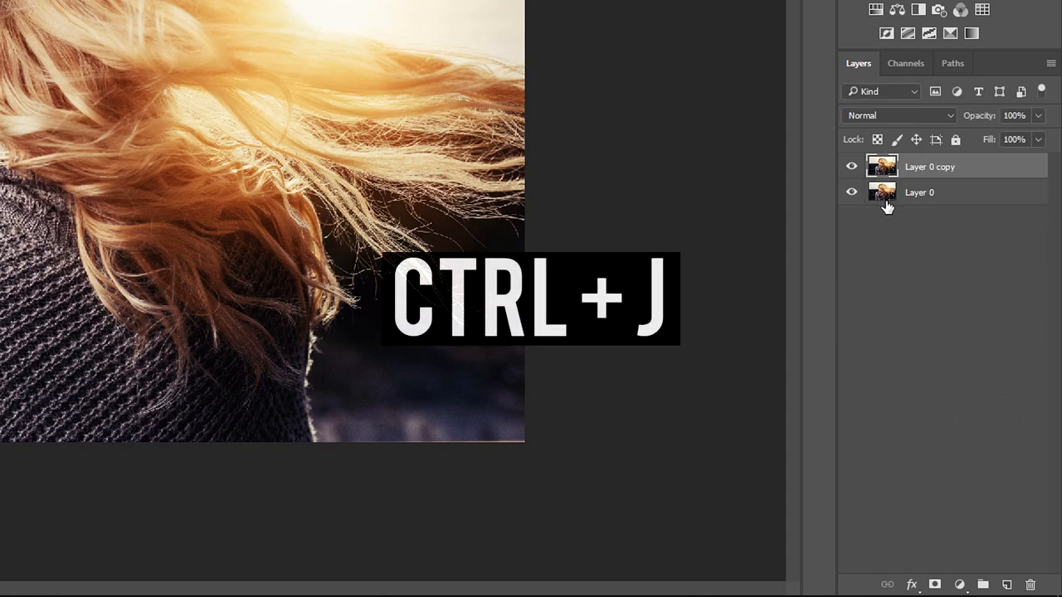
key(ctrl+j)
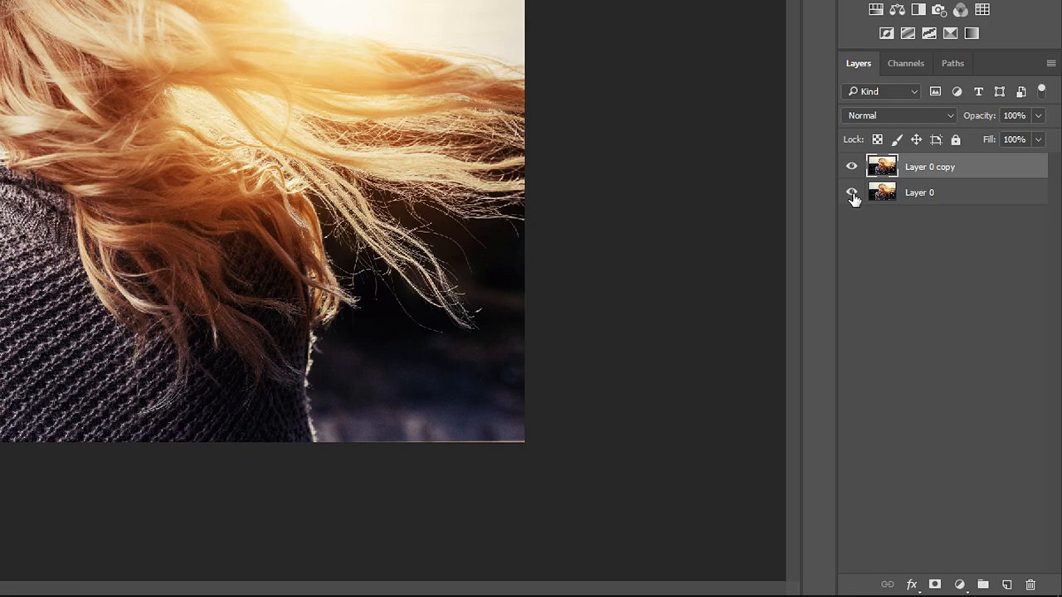
click(850, 192)
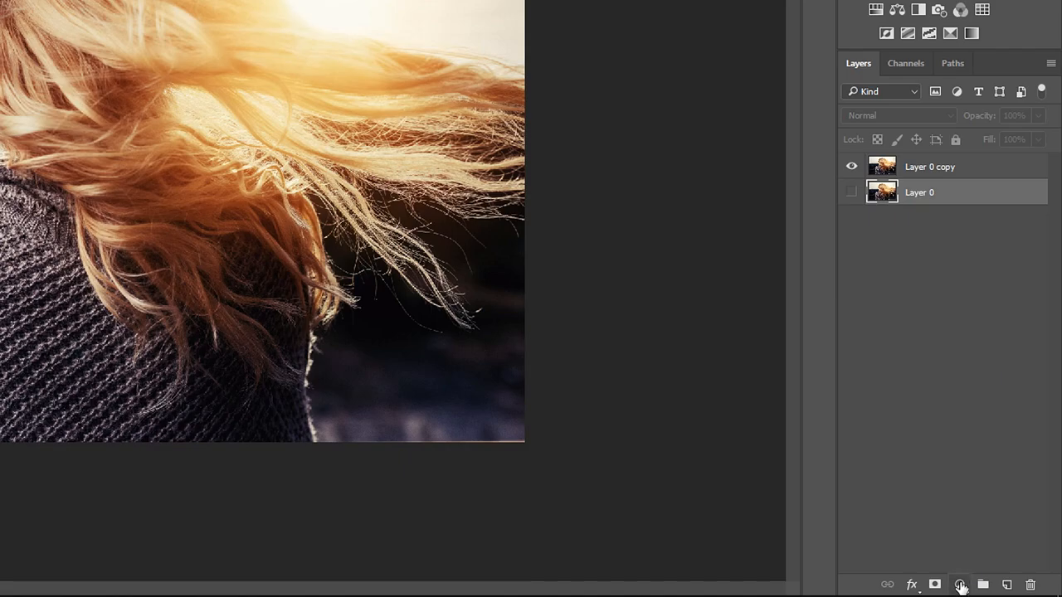
click(960, 585)
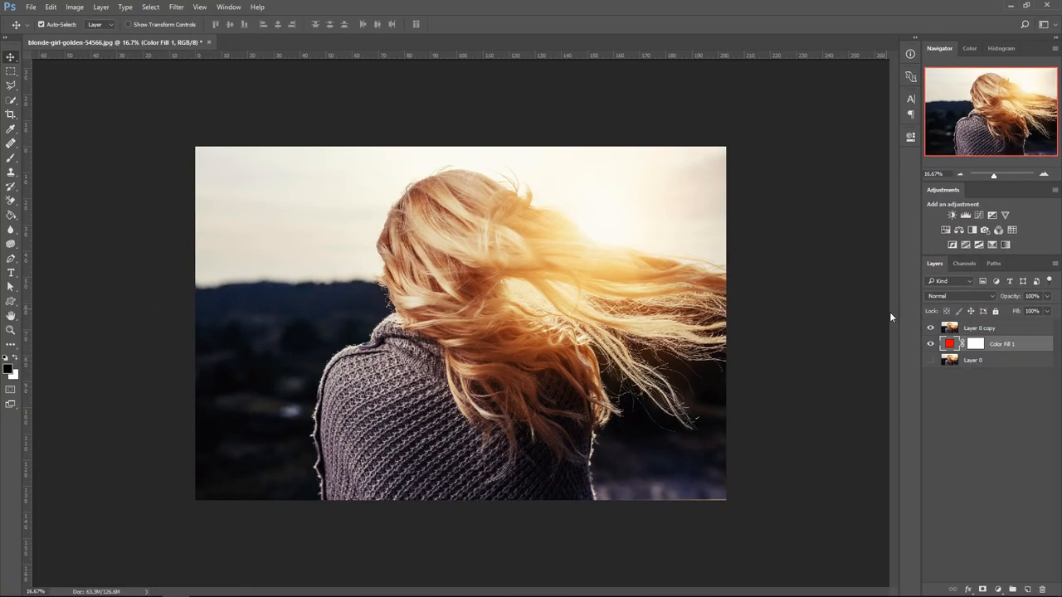
mouse_move(768, 405)
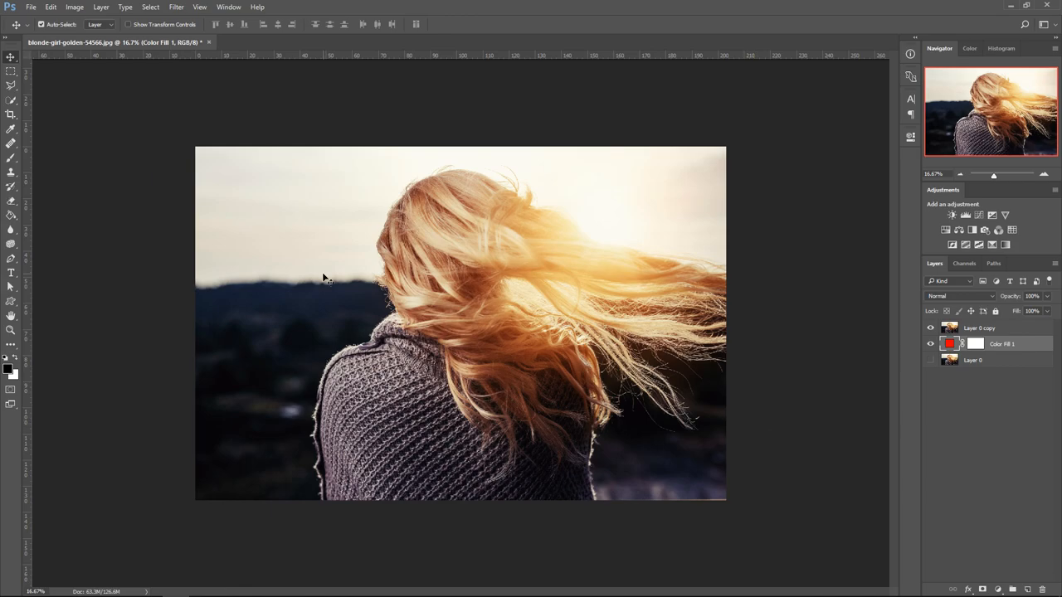
mouse_move(326, 240)
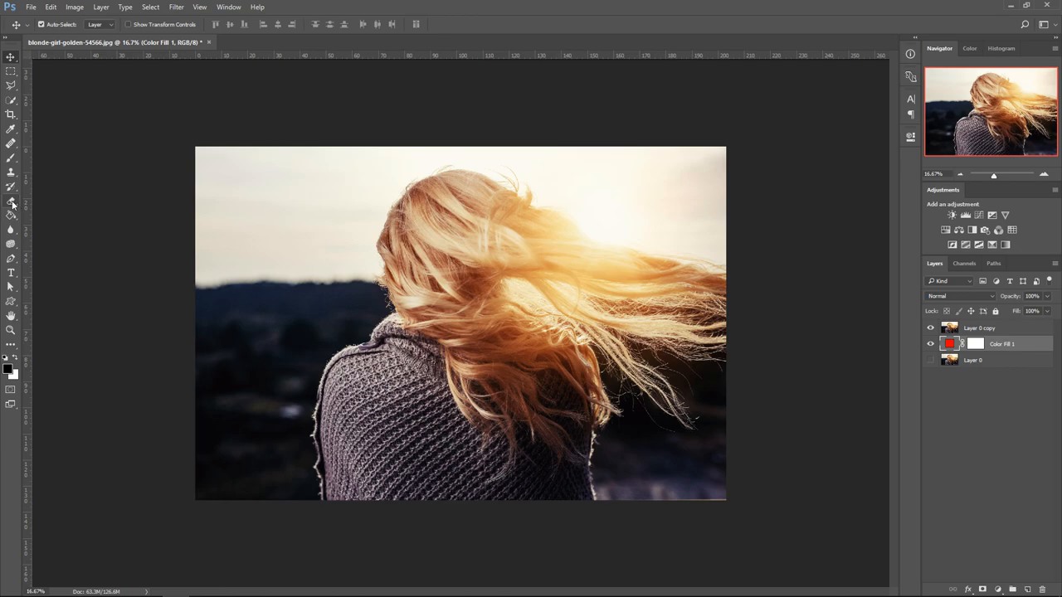
mouse_move(12, 205)
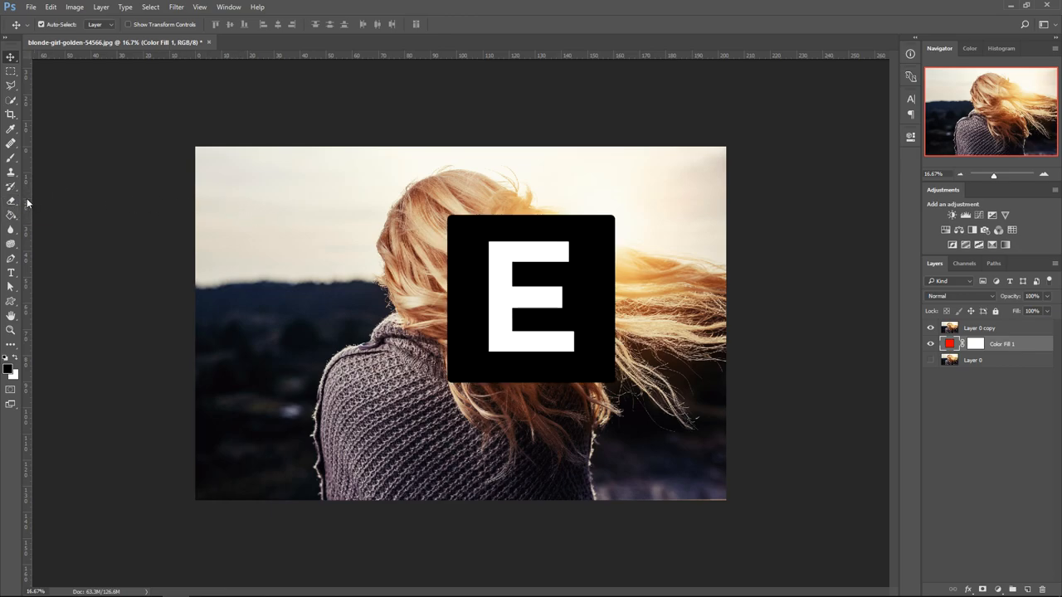
- Switch to the Background Eraser Tool and target the Layer 0 copy layer
click(11, 201)
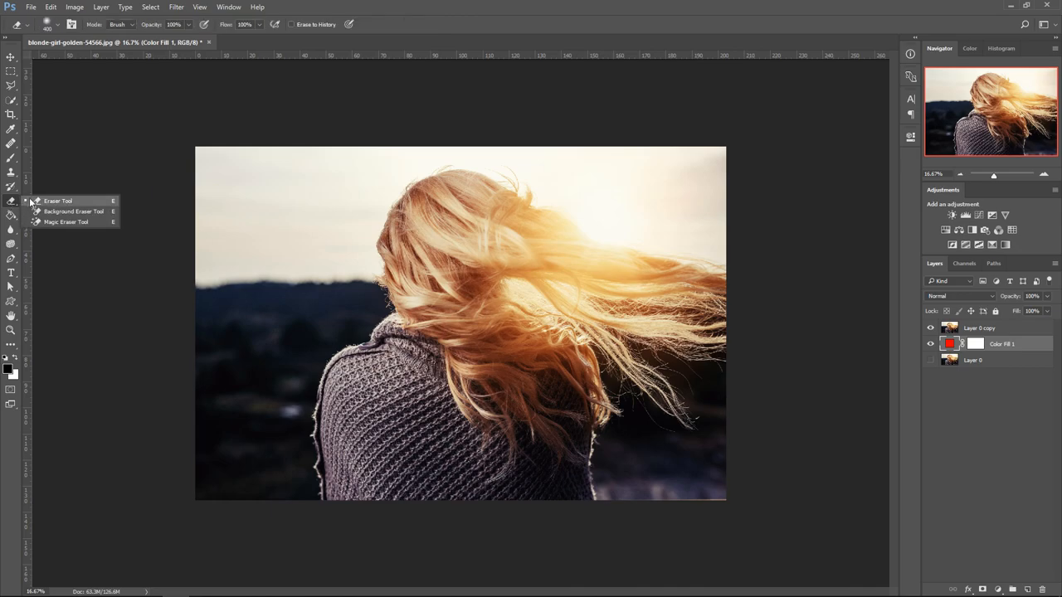
mouse_move(85, 211)
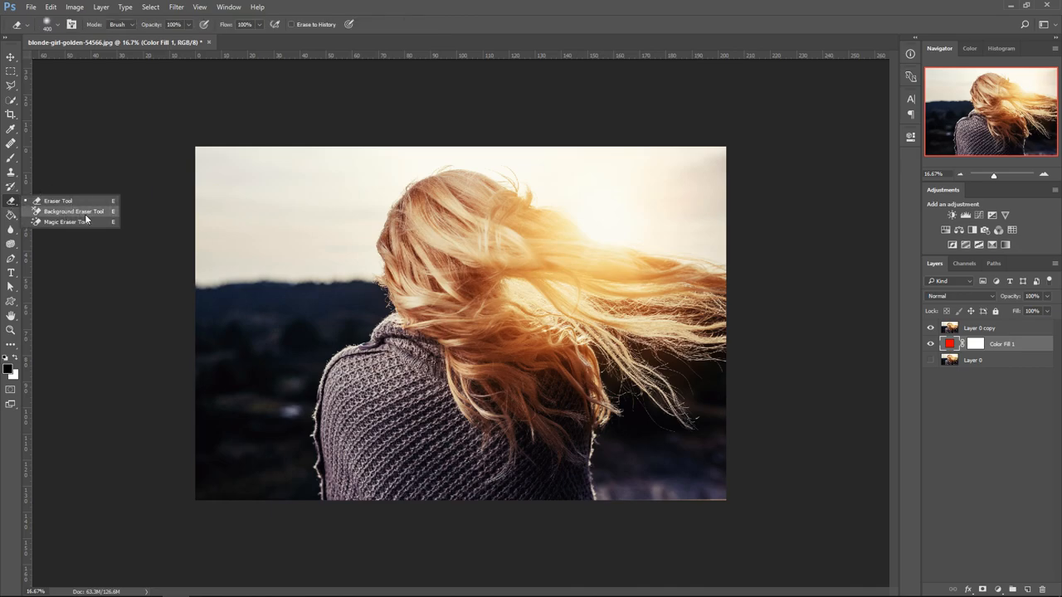
click(75, 211)
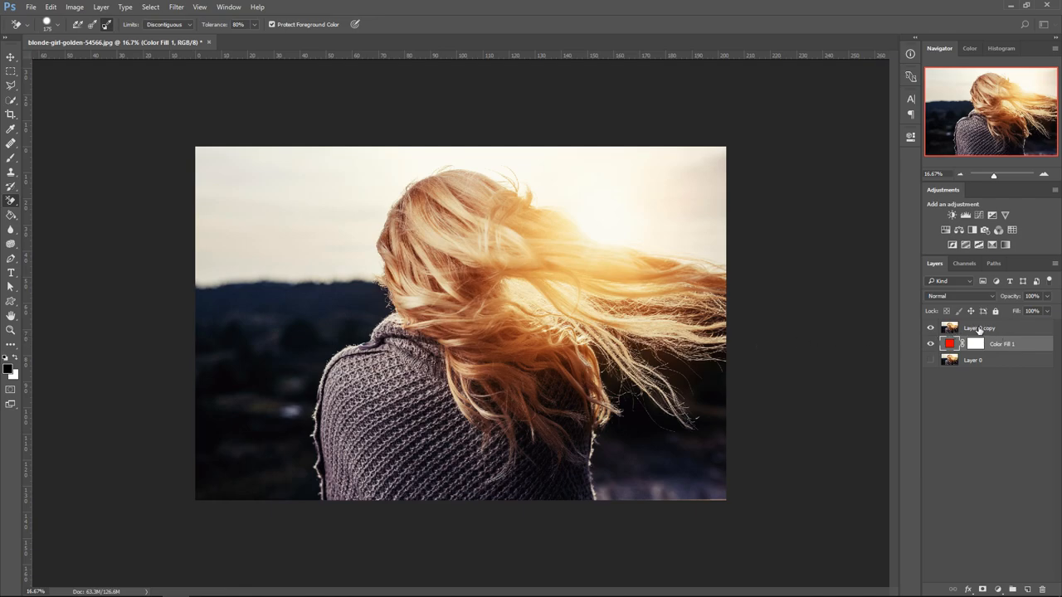
click(979, 327)
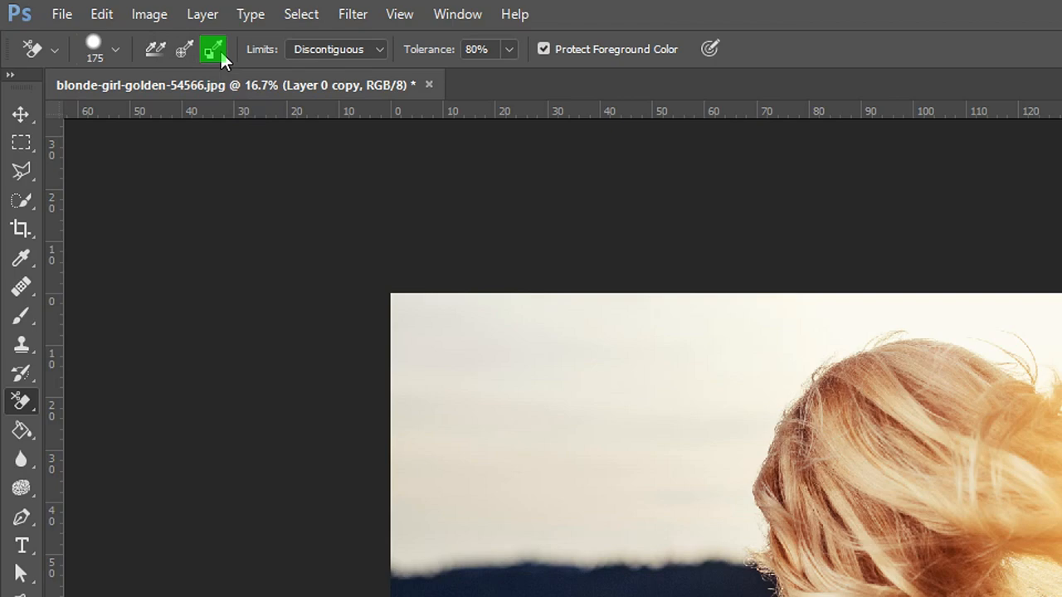
mouse_move(214, 49)
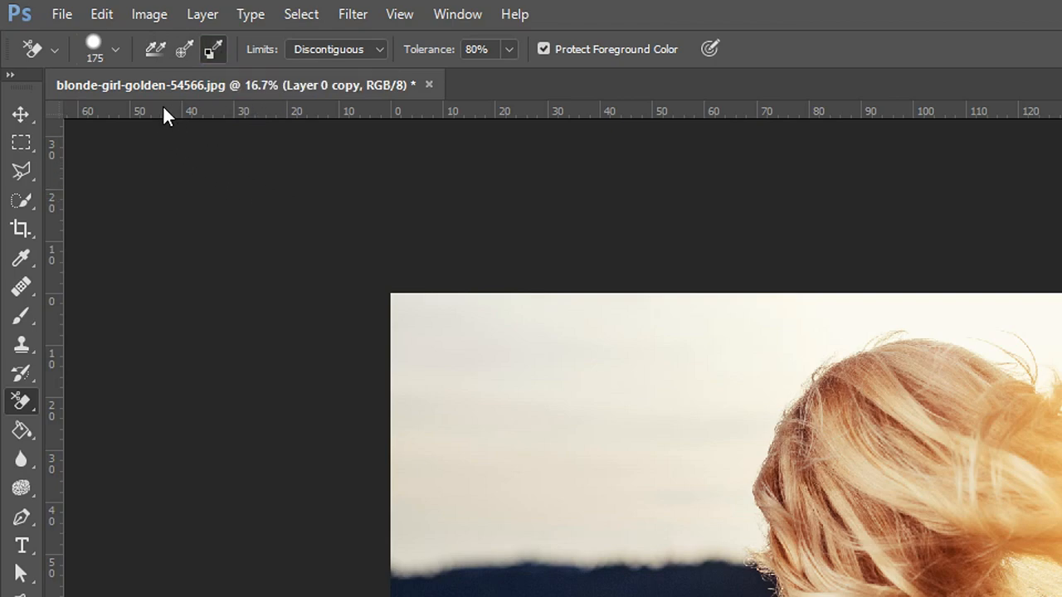
- Set the Background Eraser brush to 80 px and bring up the Limits choices
click(115, 48)
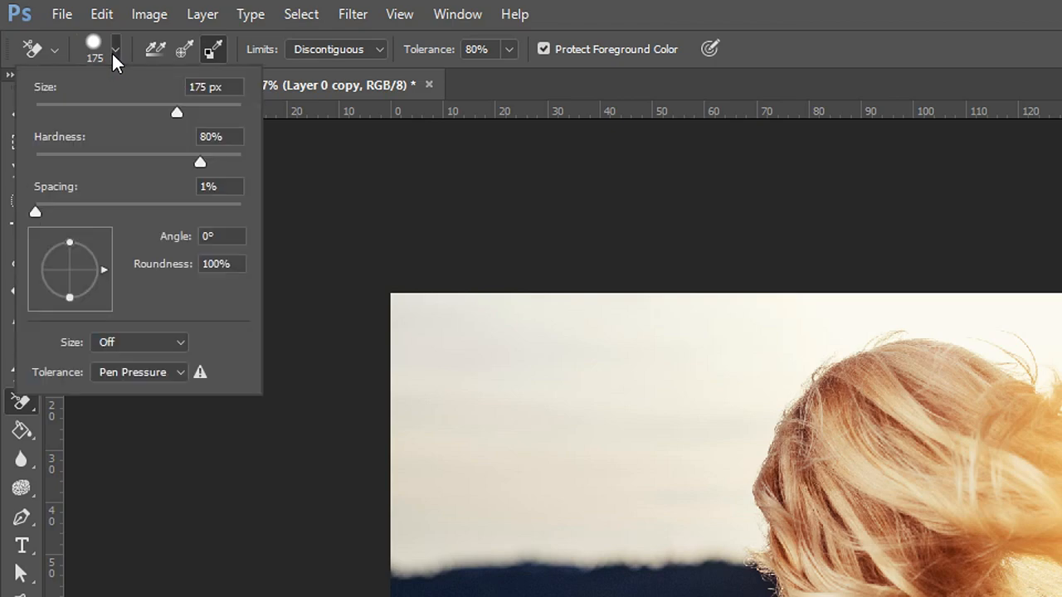
drag(175, 112, 116, 112)
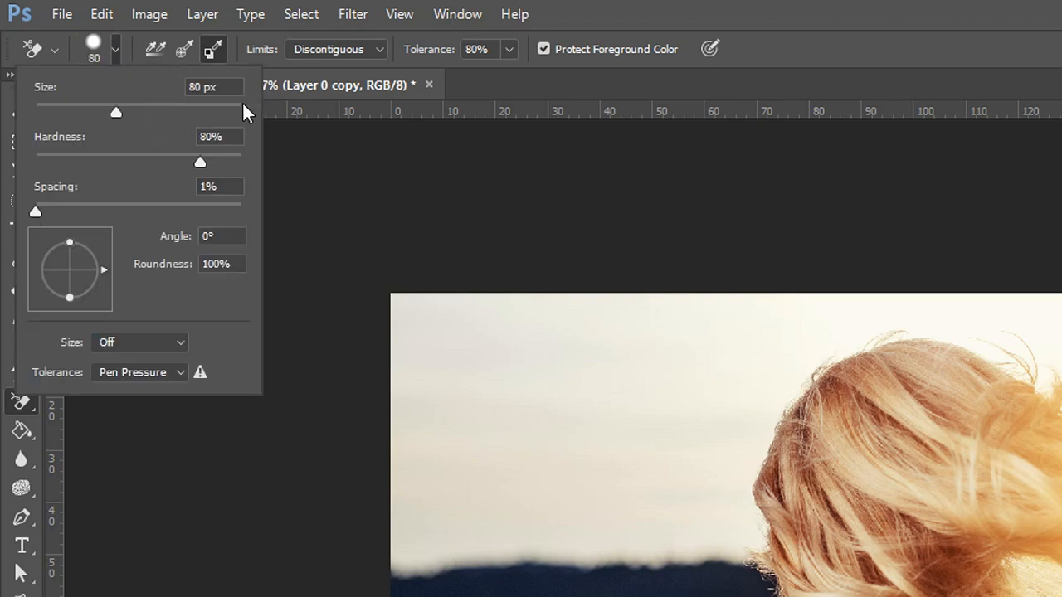
mouse_move(244, 112)
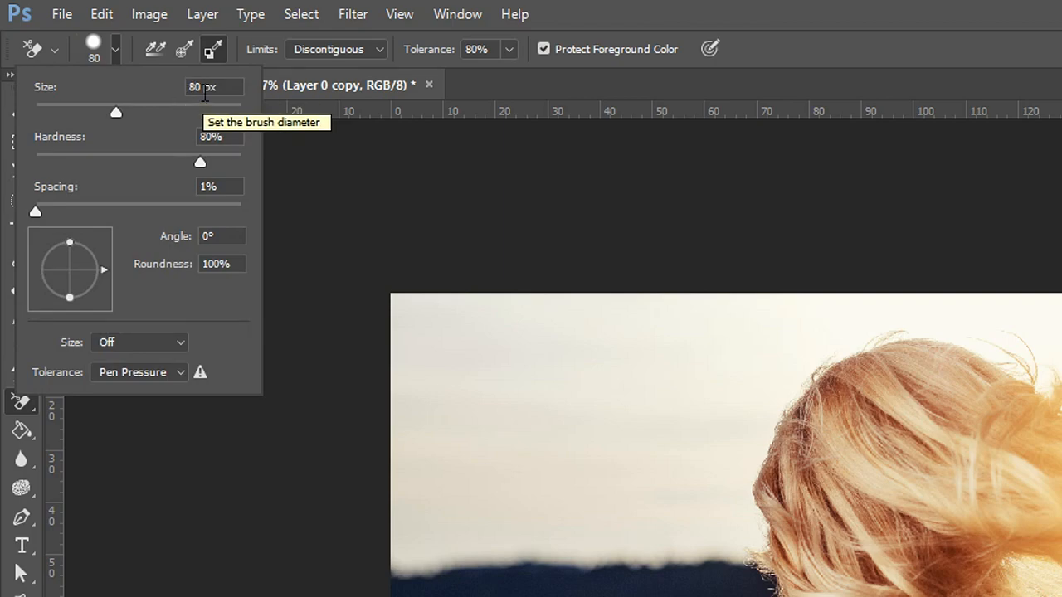
mouse_move(209, 143)
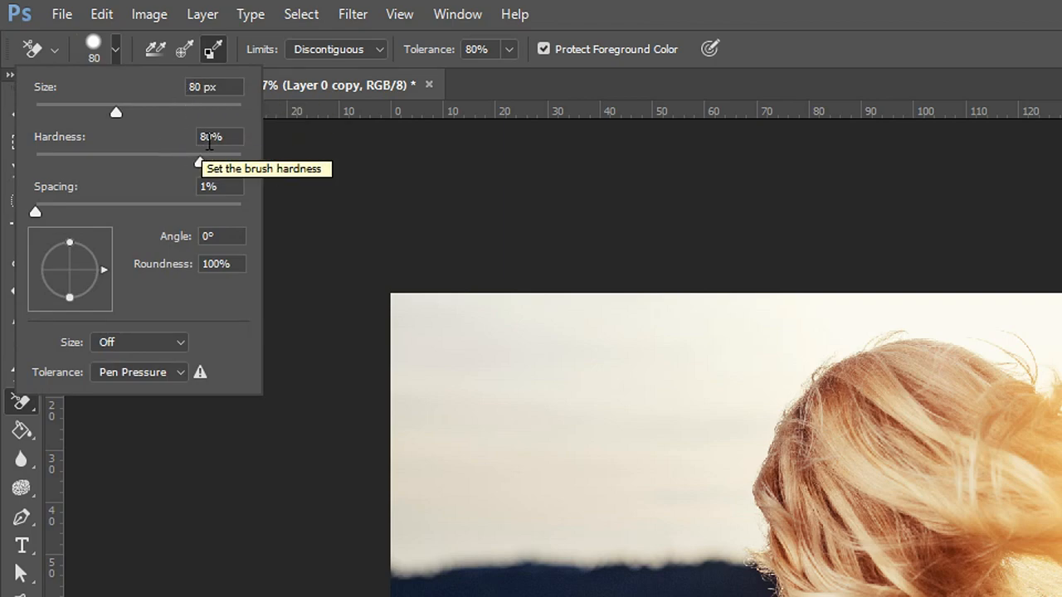
mouse_move(224, 194)
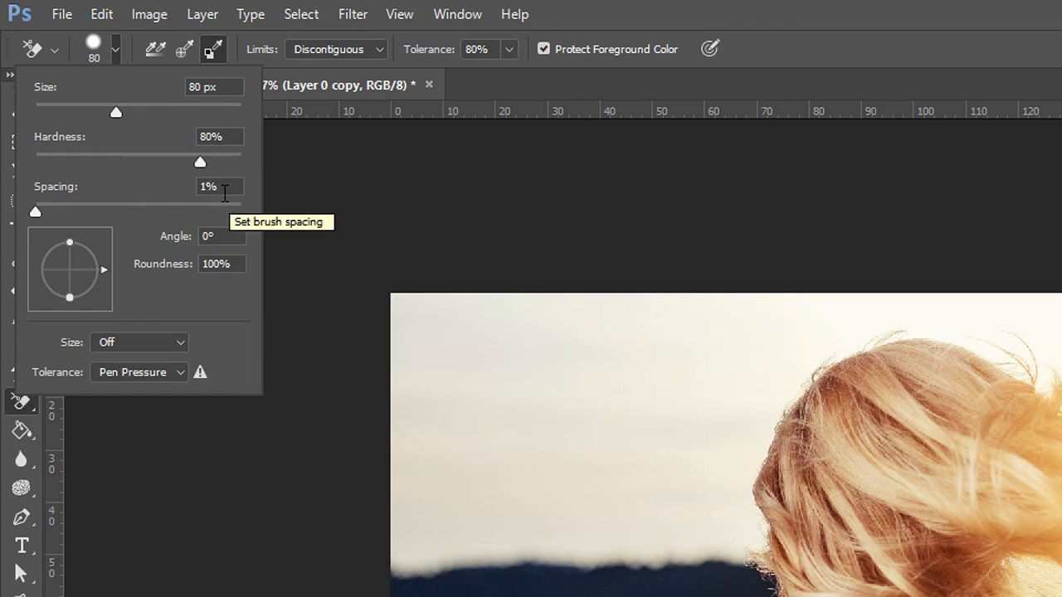
click(336, 49)
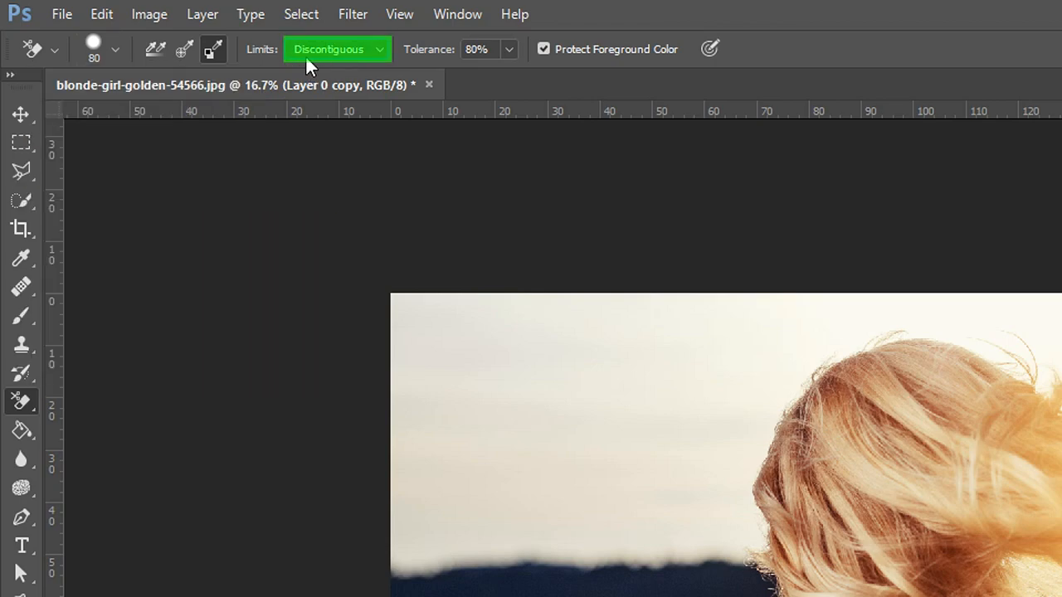
click(336, 49)
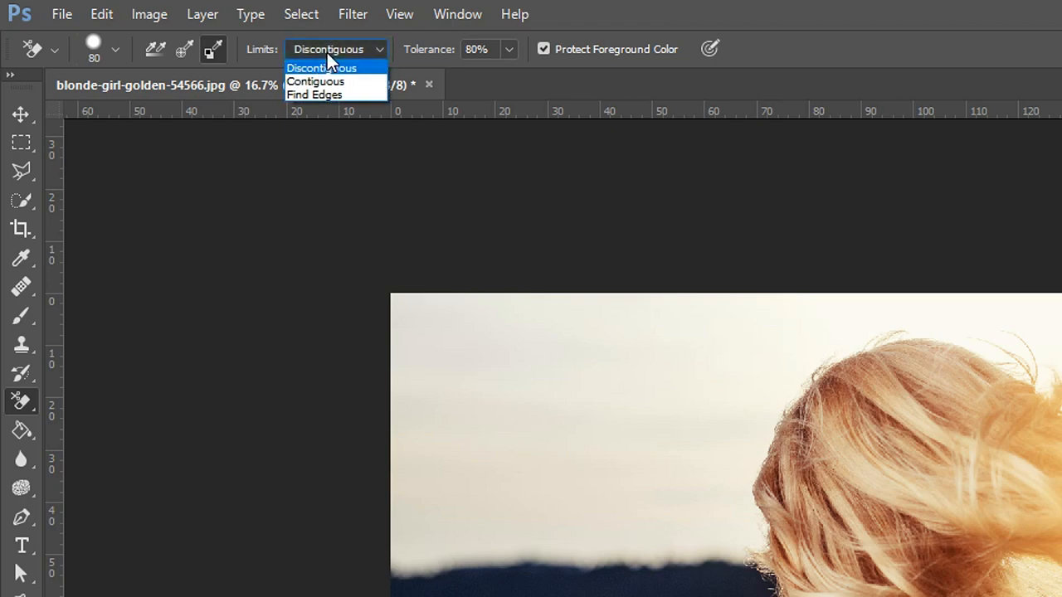
mouse_move(317, 81)
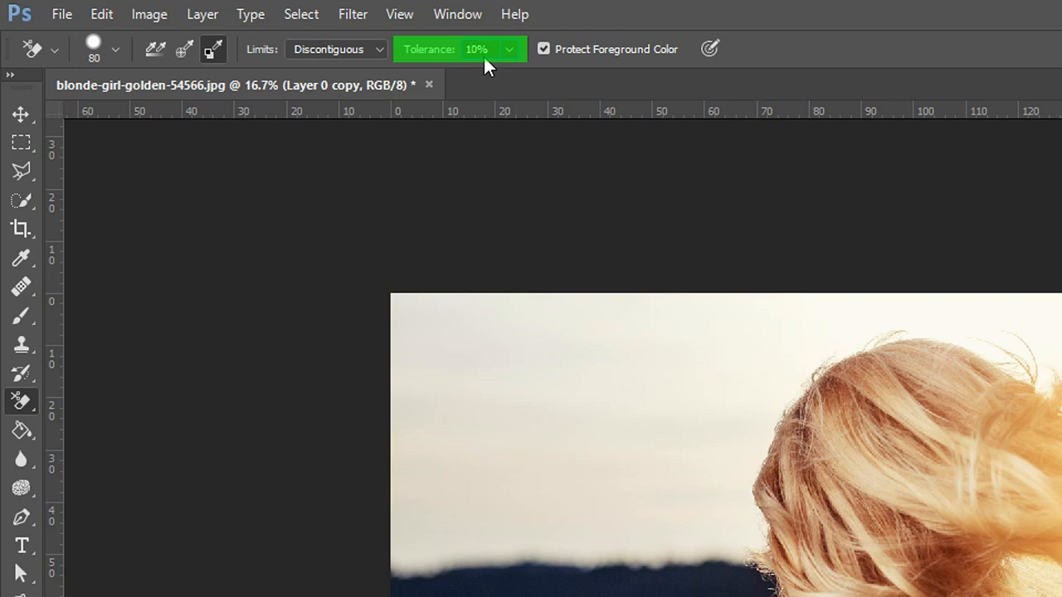
mouse_move(488, 79)
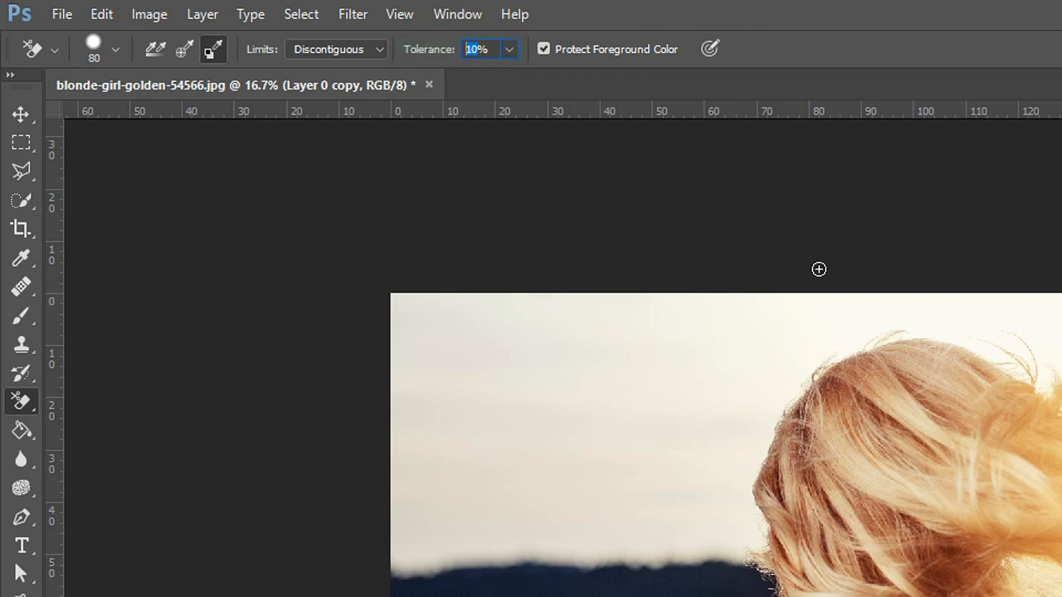
mouse_move(769, 360)
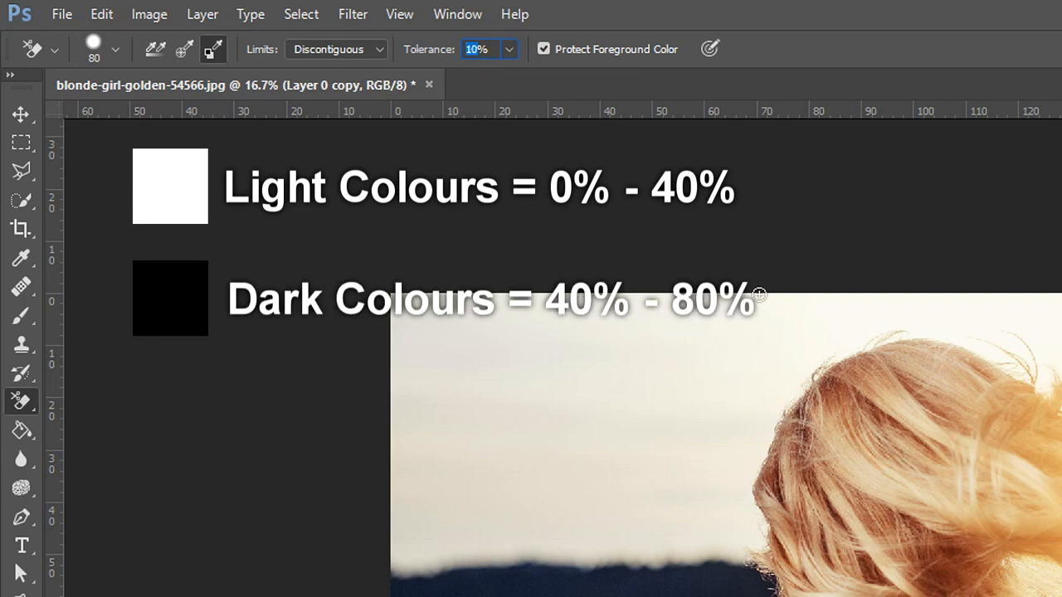
mouse_move(799, 172)
text(40)
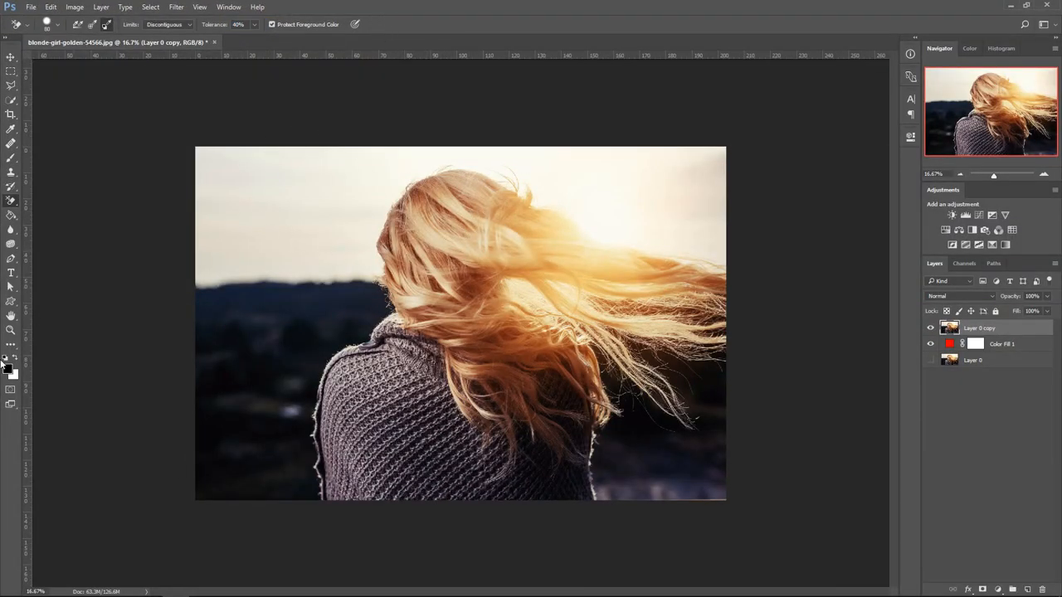
- Reset colours to black and white, then pick red as the foreground colour
click(930, 344)
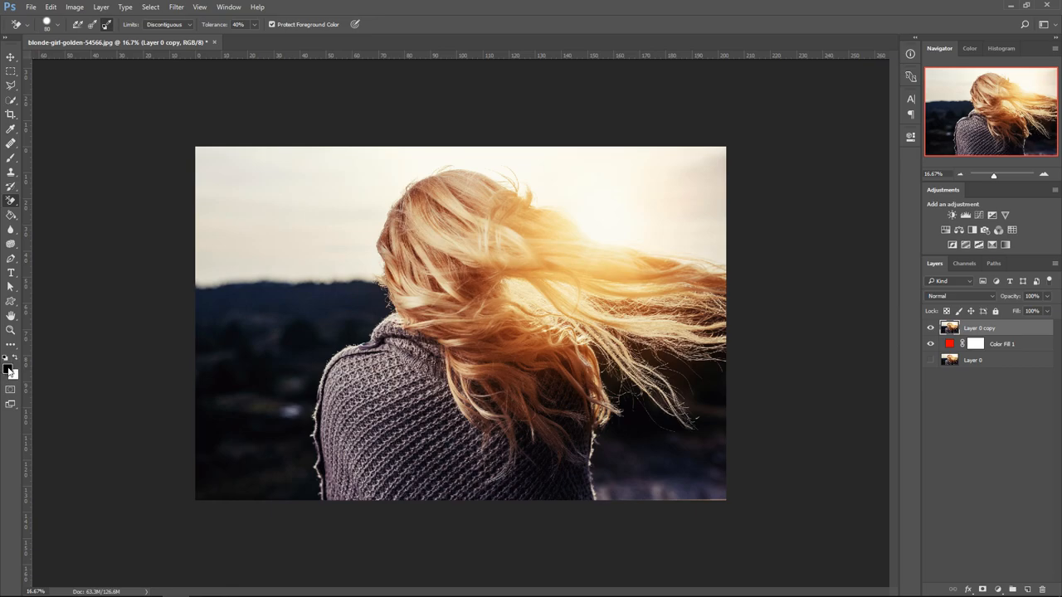
click(7, 371)
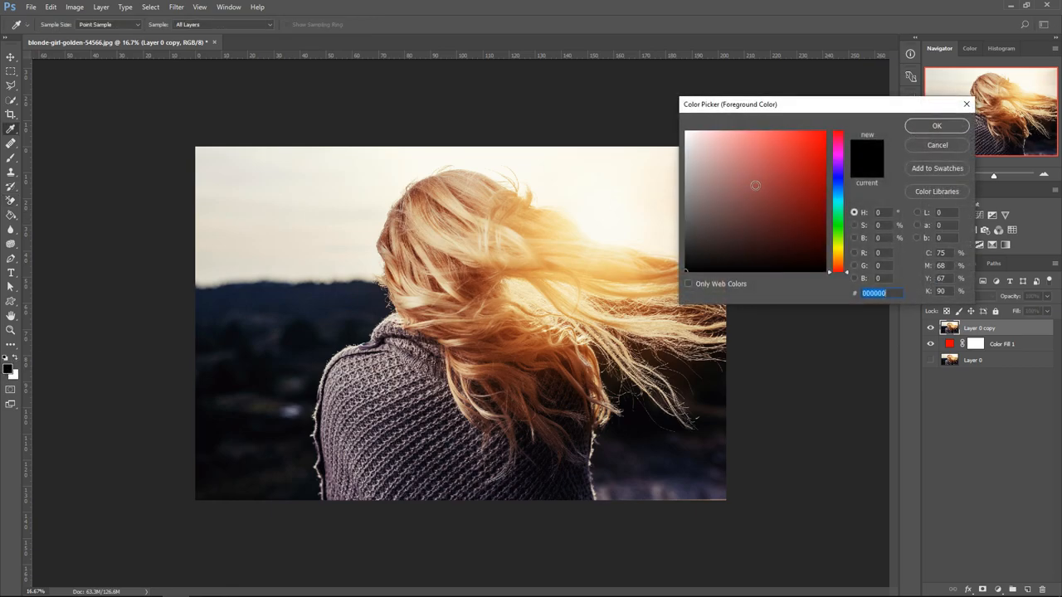
click(824, 132)
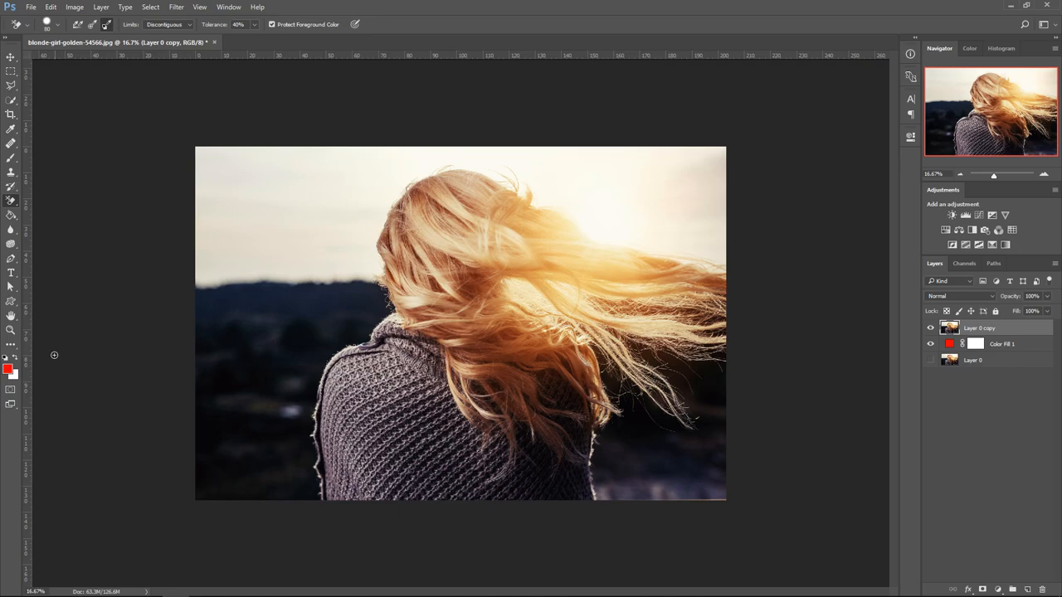
mouse_move(18, 361)
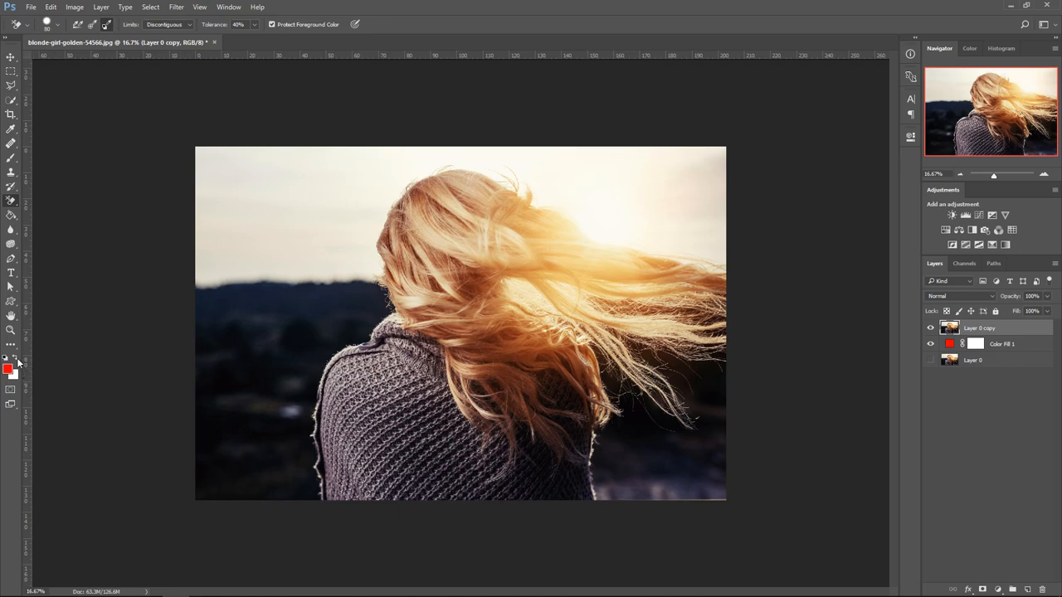
mouse_move(16, 362)
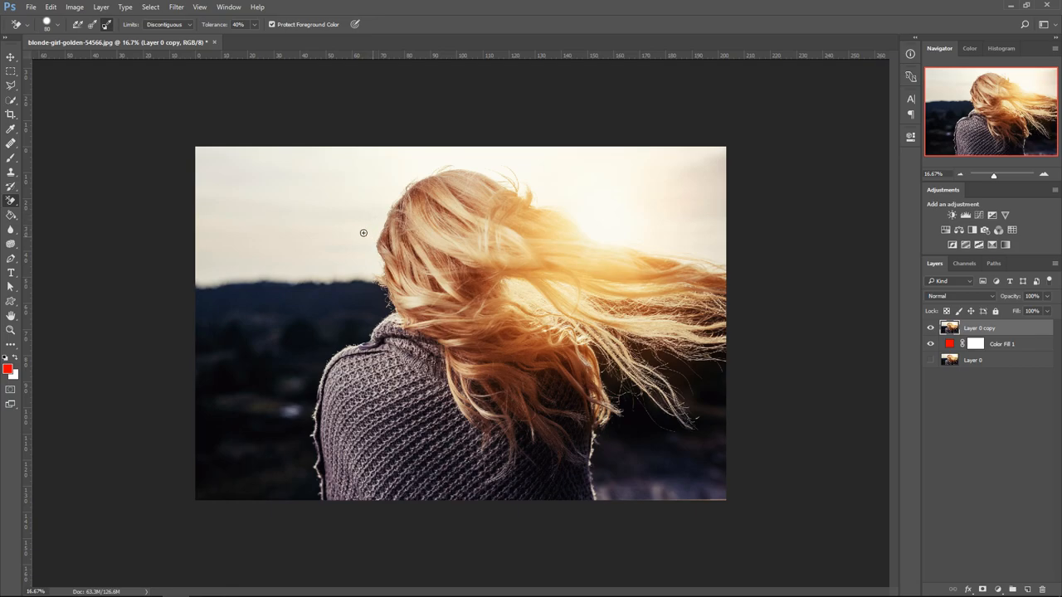
mouse_move(379, 218)
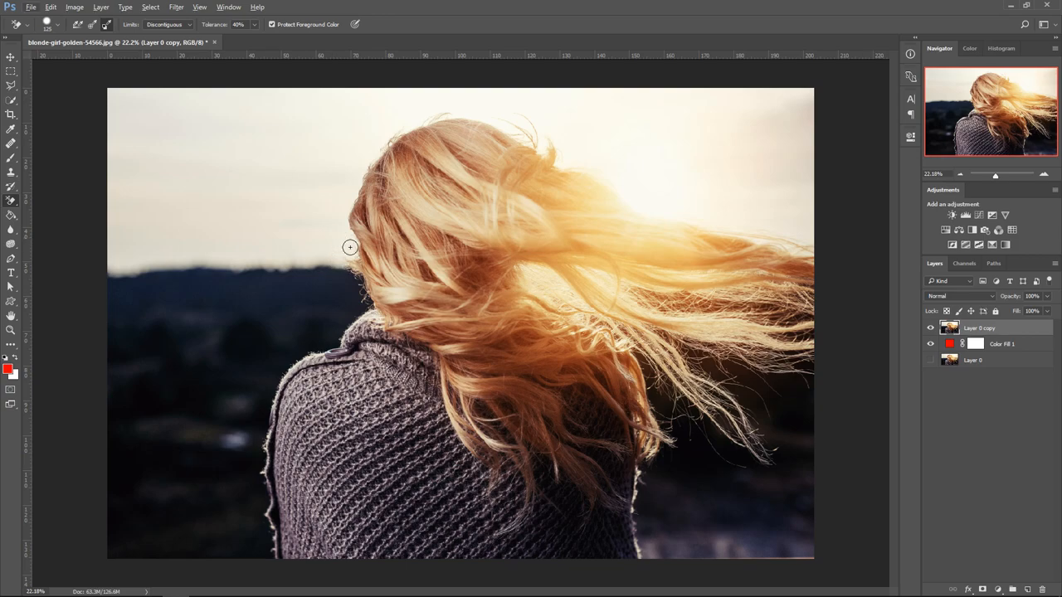
mouse_move(446, 102)
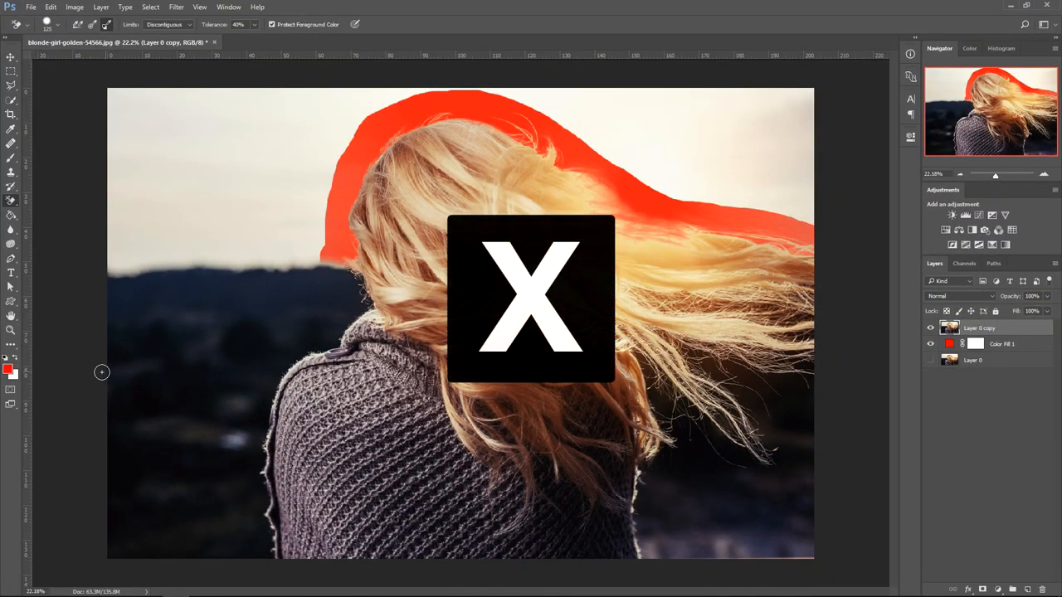
mouse_move(12, 359)
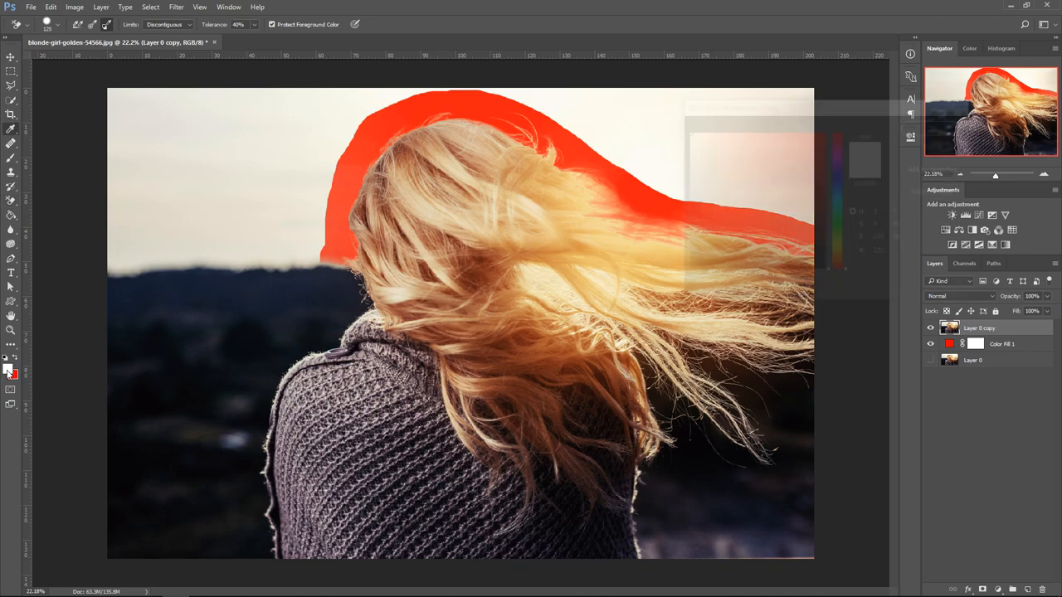
- Set the background colour to black in the Color Picker
click(12, 371)
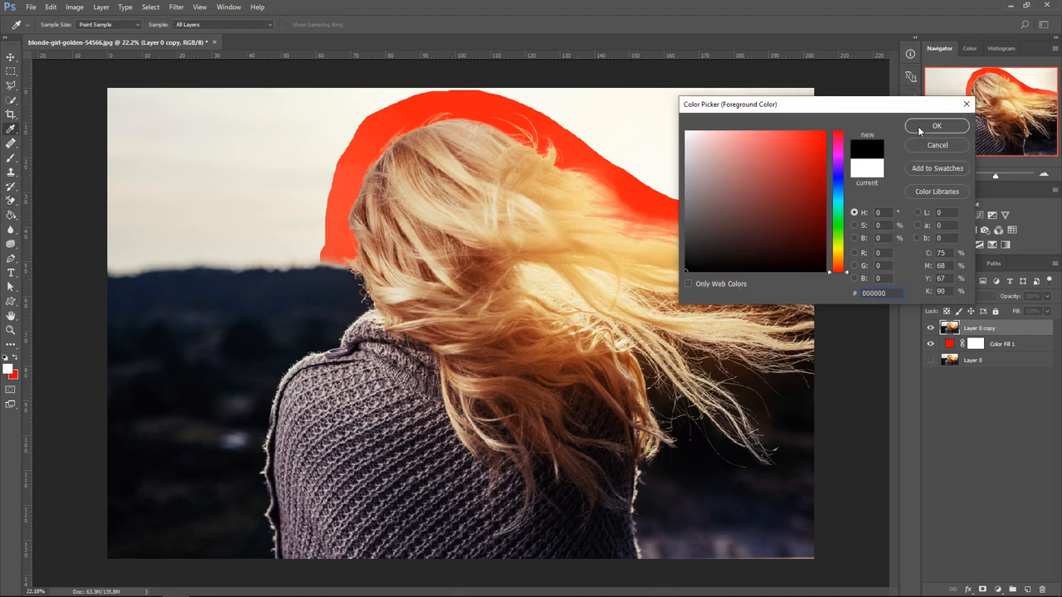
click(936, 126)
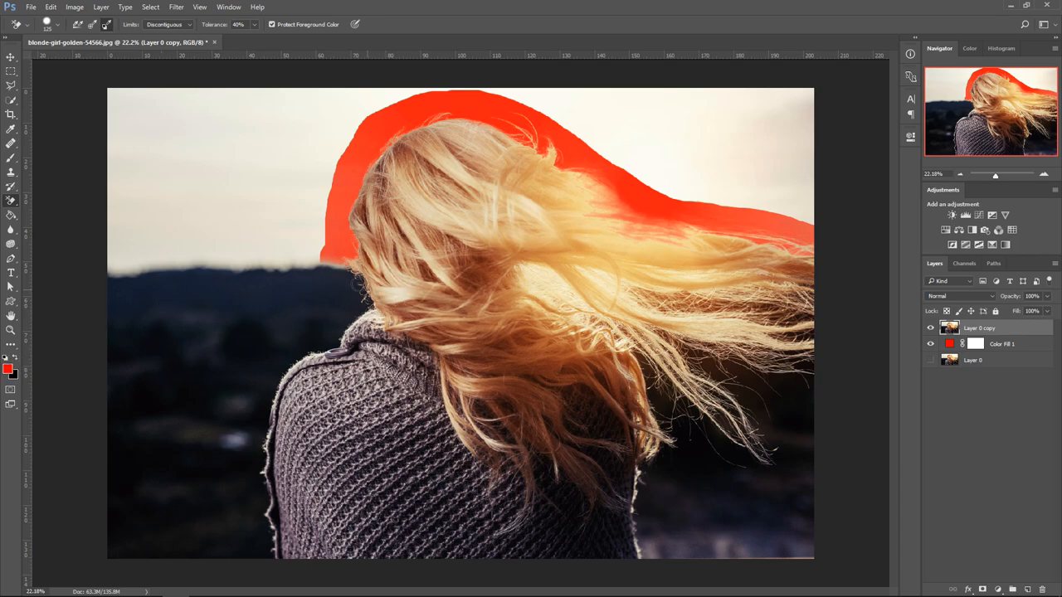
mouse_move(249, 399)
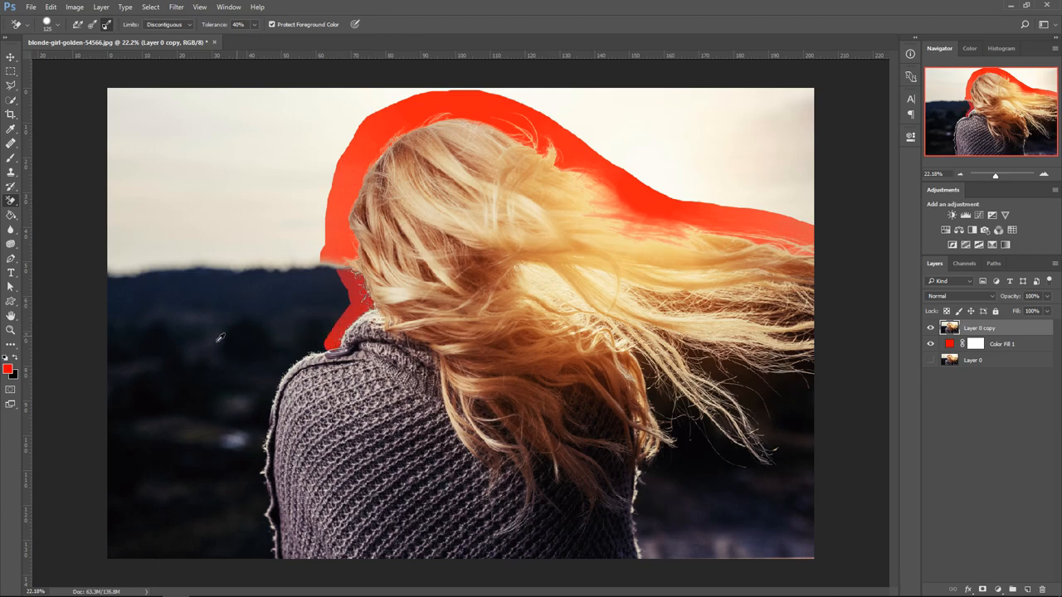
scroll(up, 3)
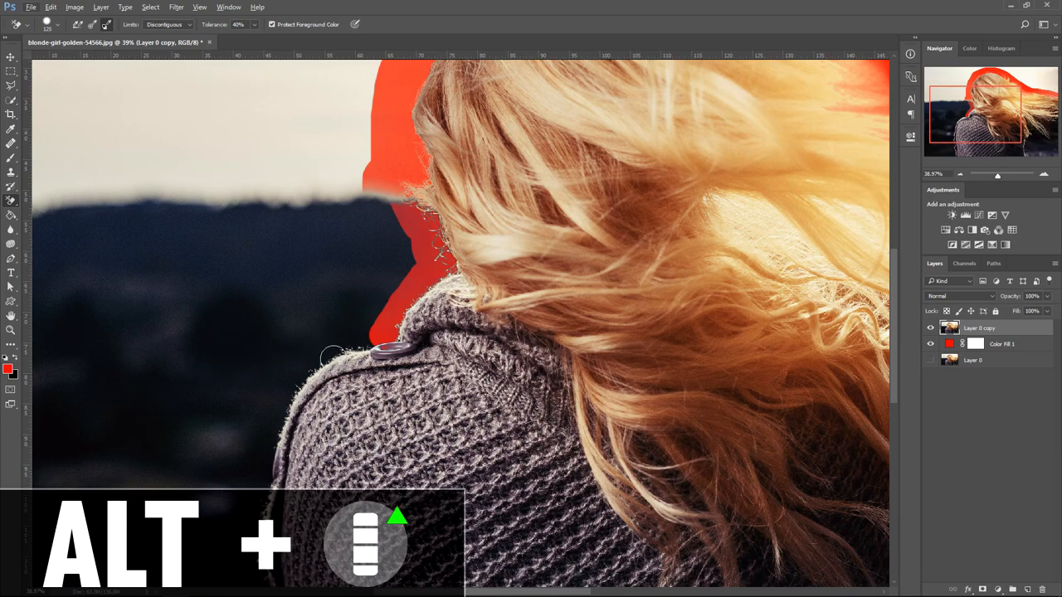
mouse_move(265, 354)
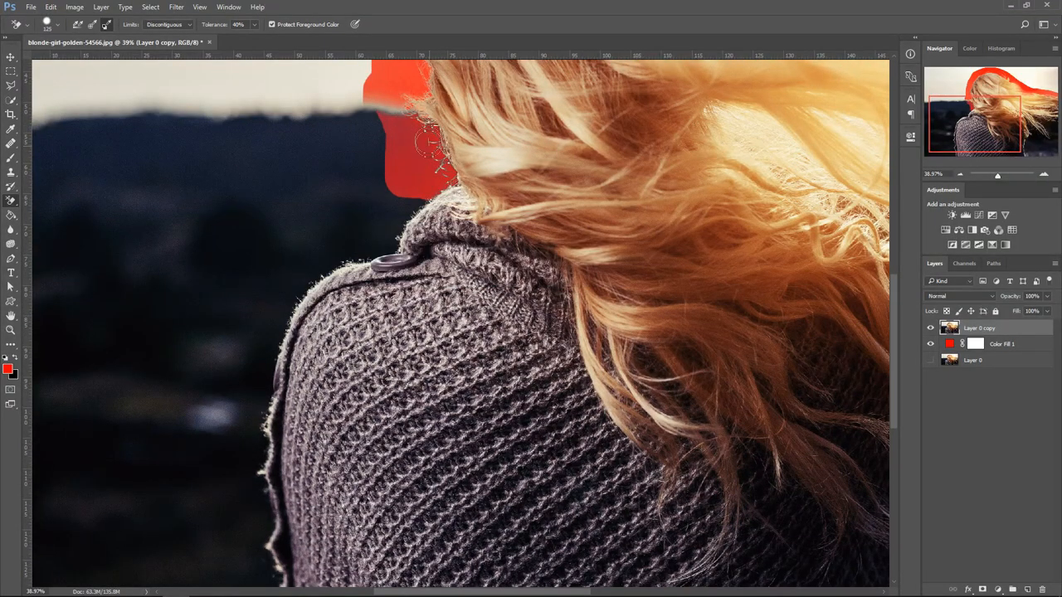
- Erase the dark hills from the shoulder down the sweater's left edge
drag(423, 191, 256, 448)
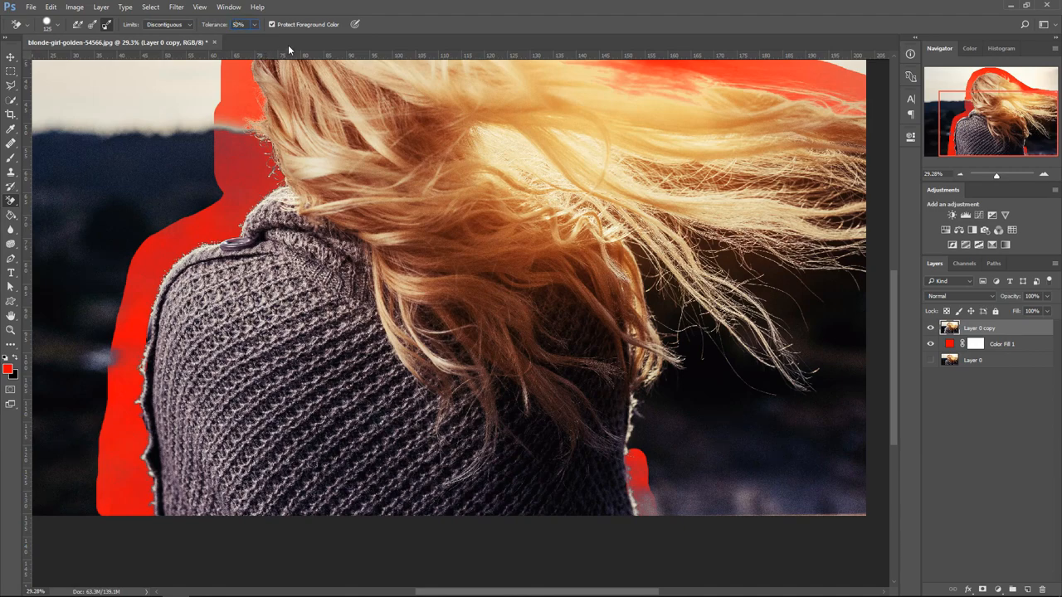
- Erase the background up the sweater's right edge and around the hanging hair strands
click(650, 483)
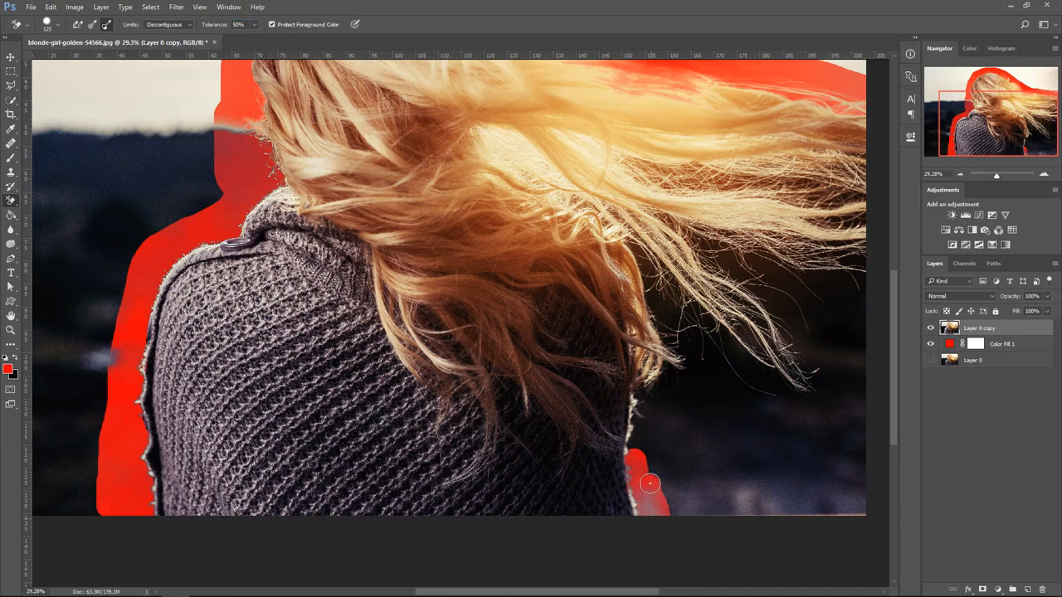
drag(650, 484, 636, 424)
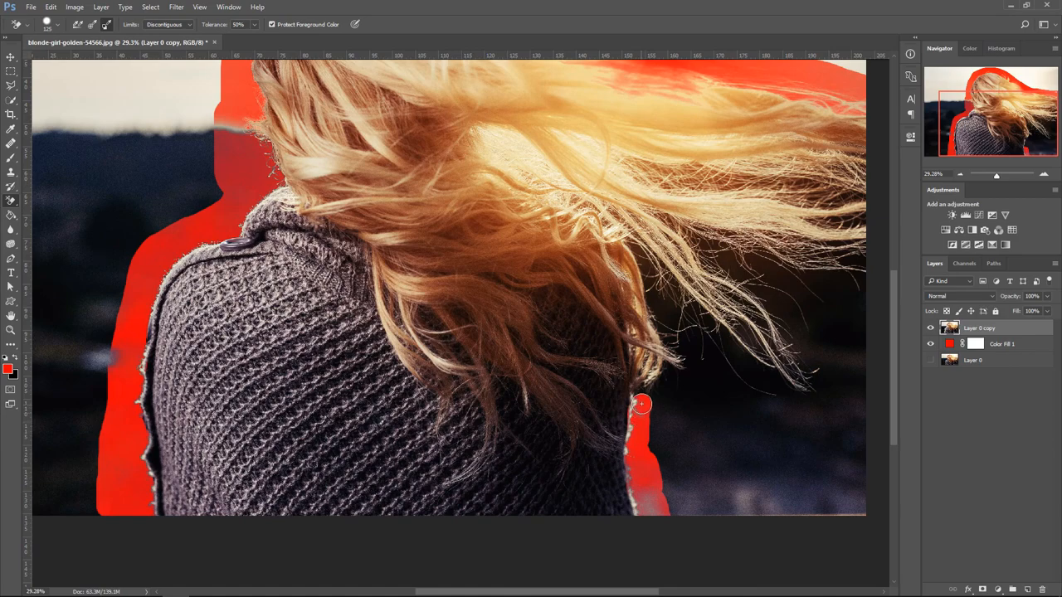
drag(642, 404, 679, 367)
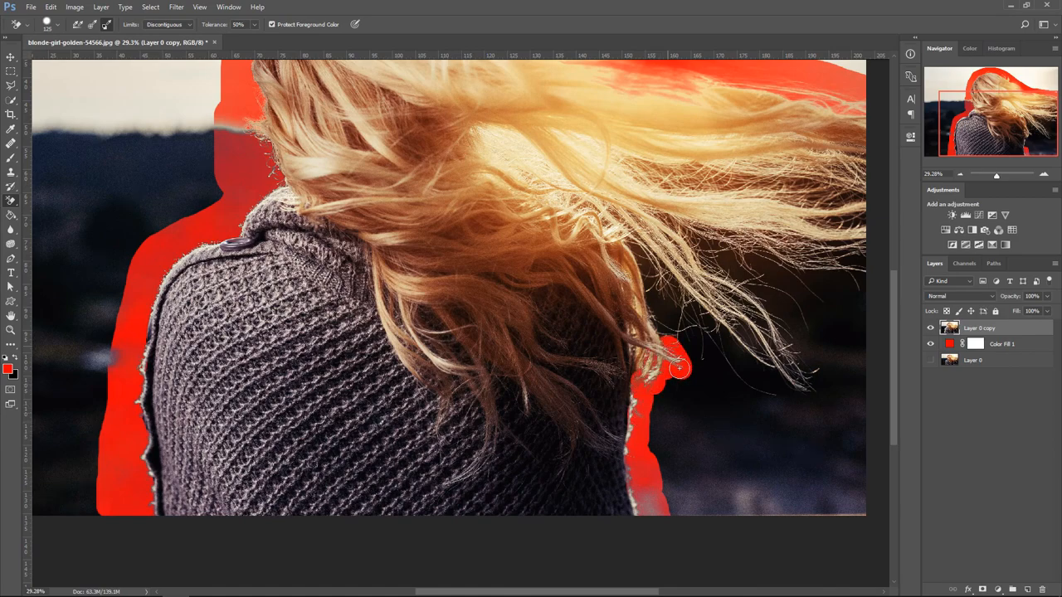
drag(679, 369, 637, 429)
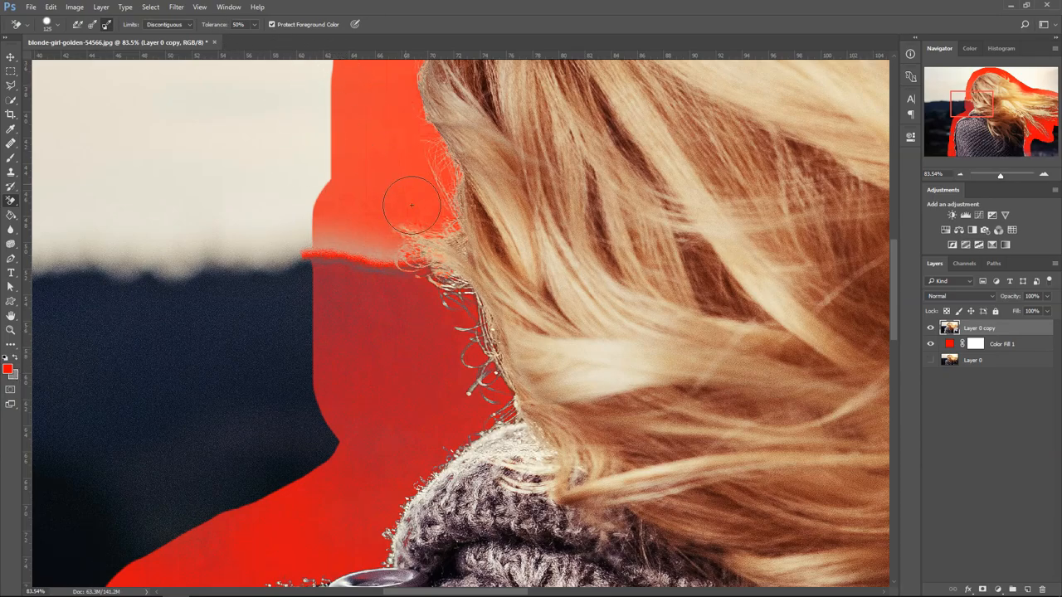
- Erase sky beside the hair's left edge and sample hair tone #cc8a7a as background colour
drag(411, 205, 382, 282)
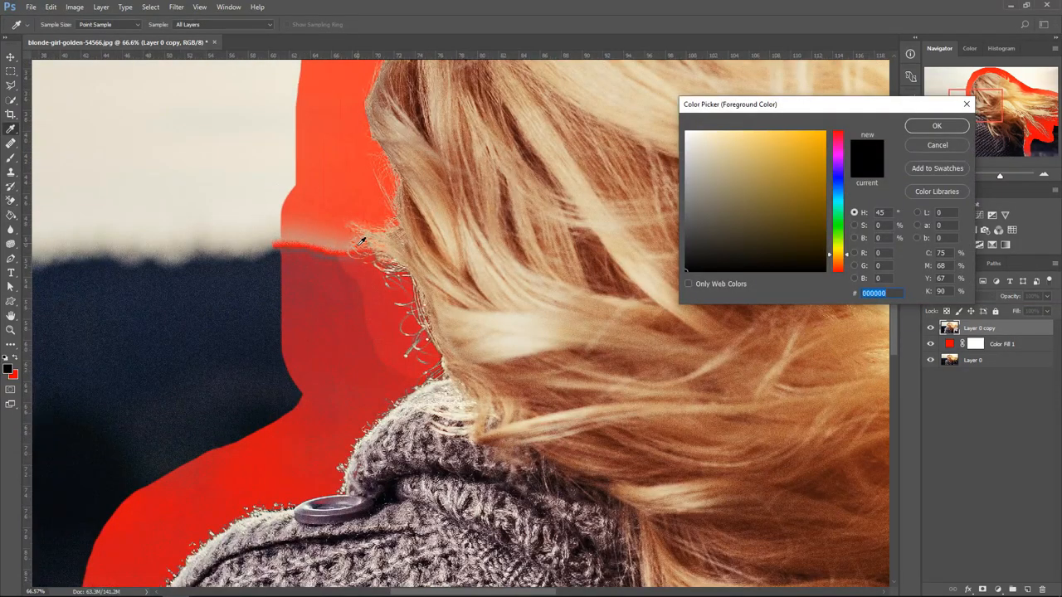
click(742, 159)
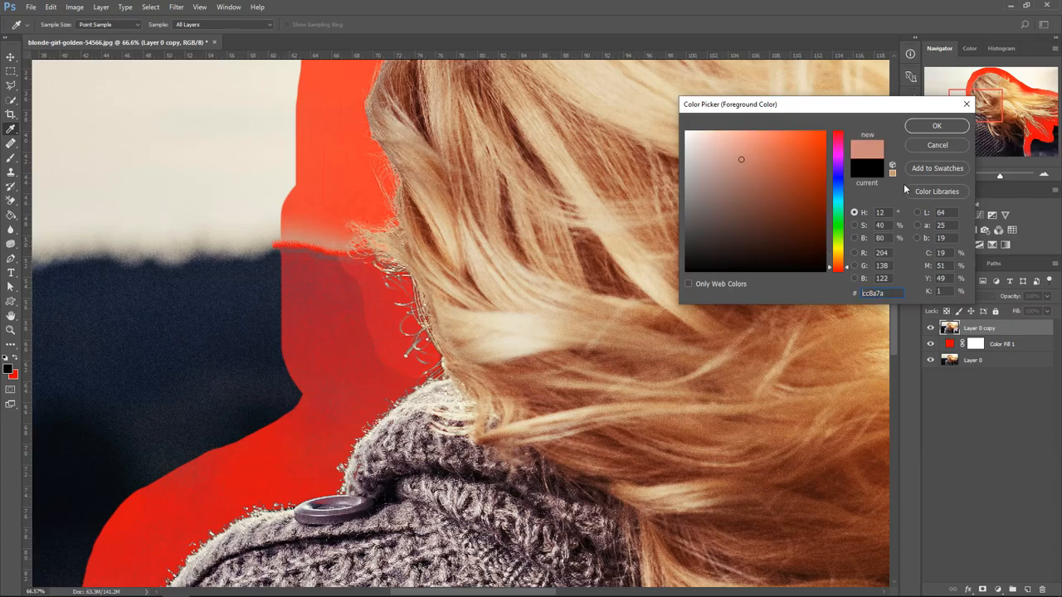
click(936, 125)
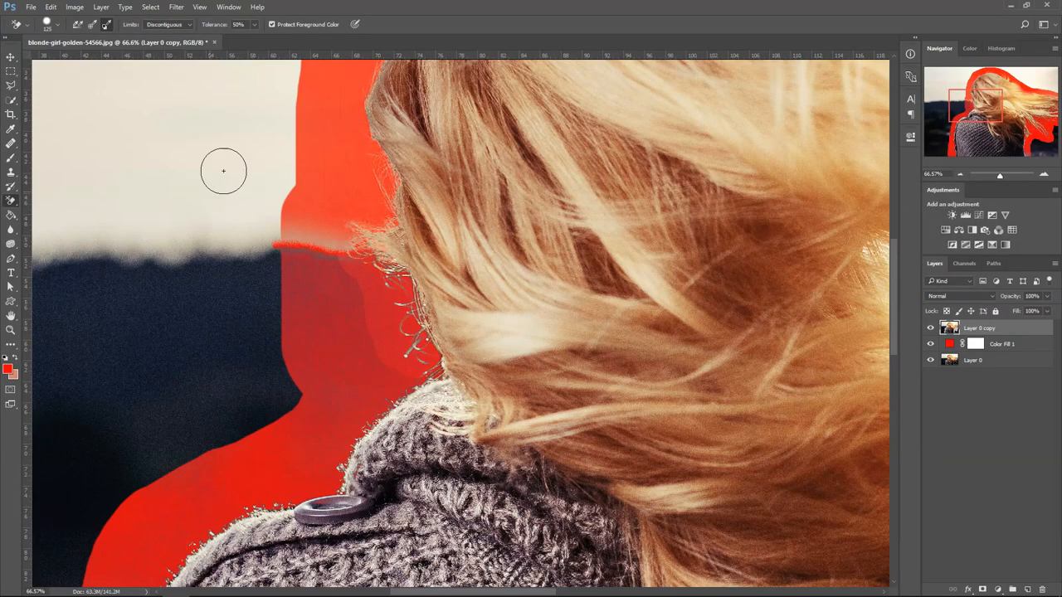
drag(224, 171, 330, 257)
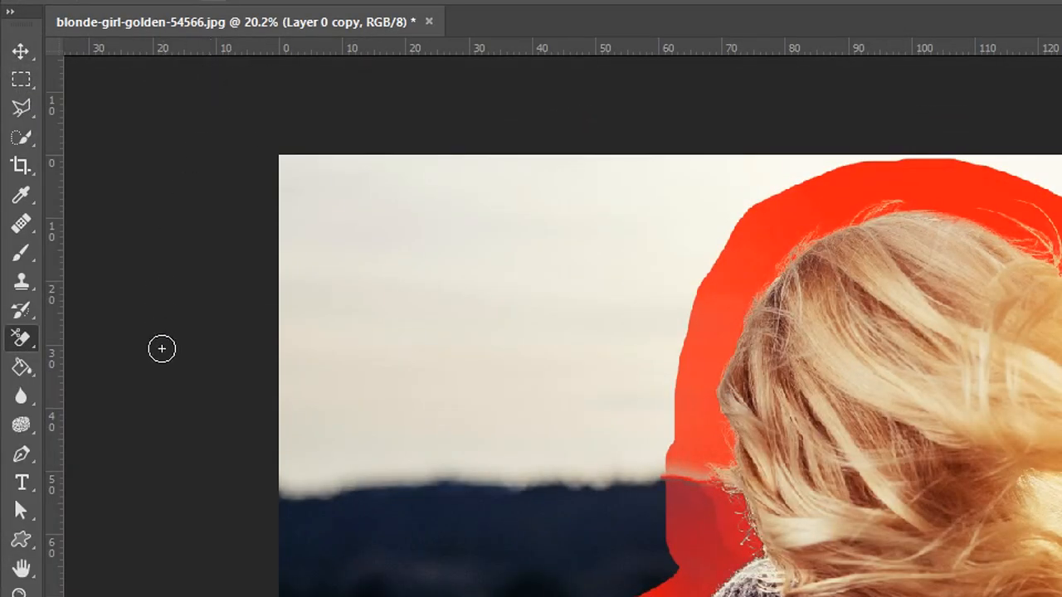
mouse_move(163, 236)
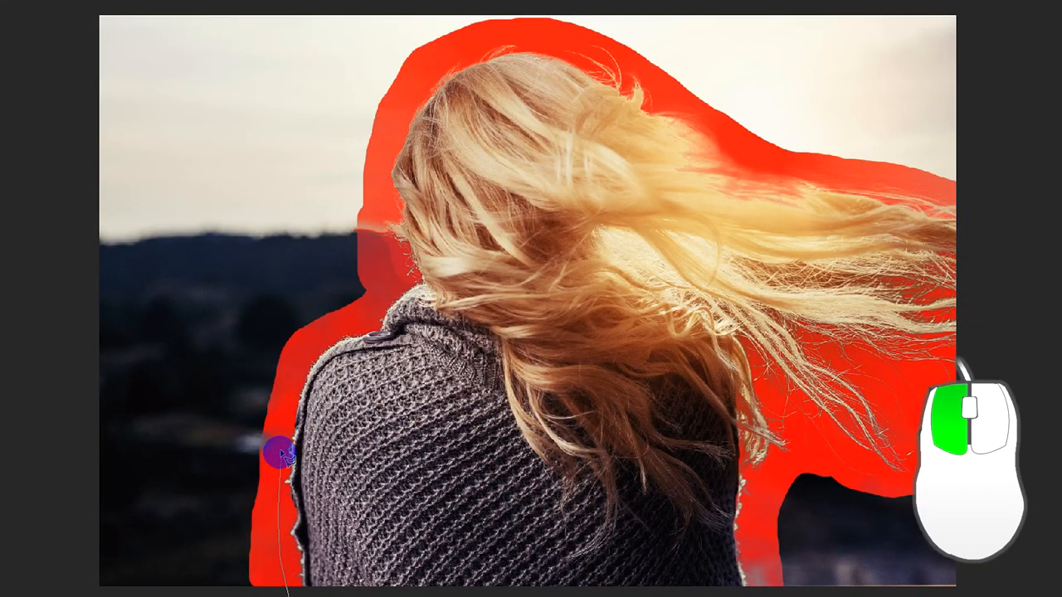
- Outline the outer background beyond the red border with the Polygonal Lasso and delete it
drag(282, 461, 382, 241)
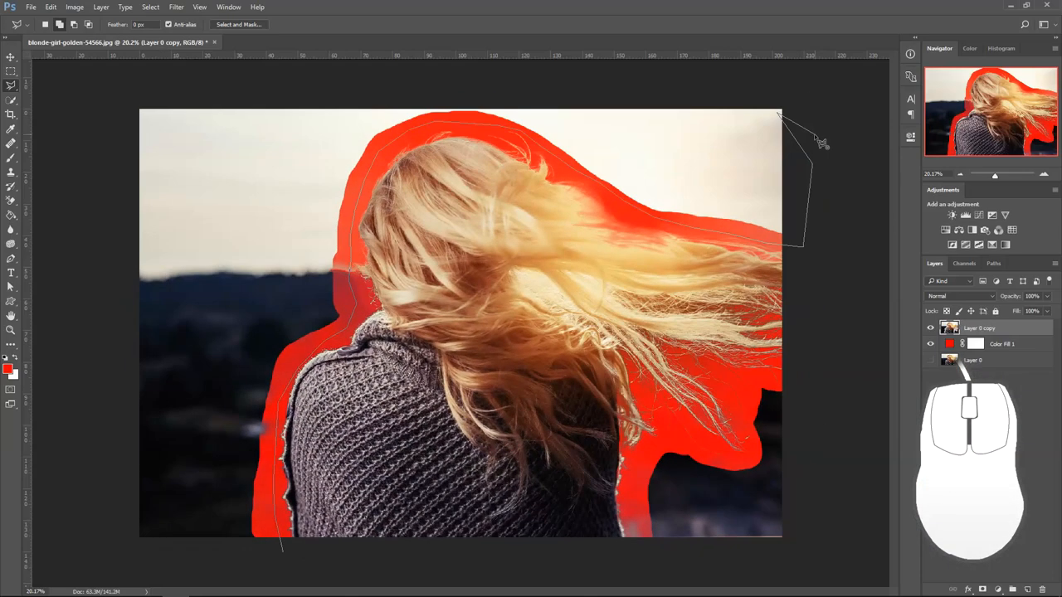
click(220, 575)
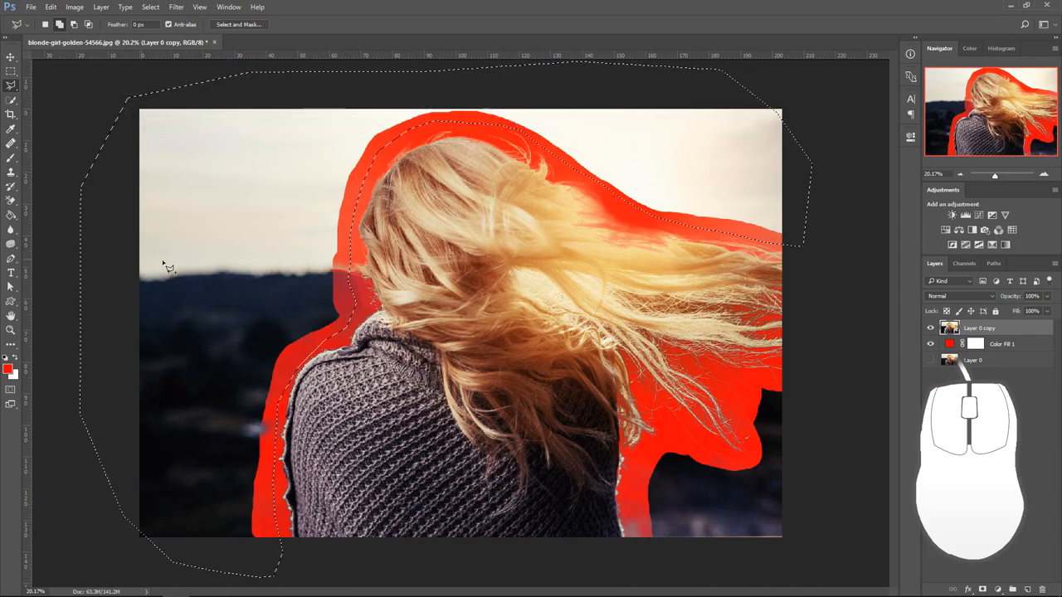
key(Delete)
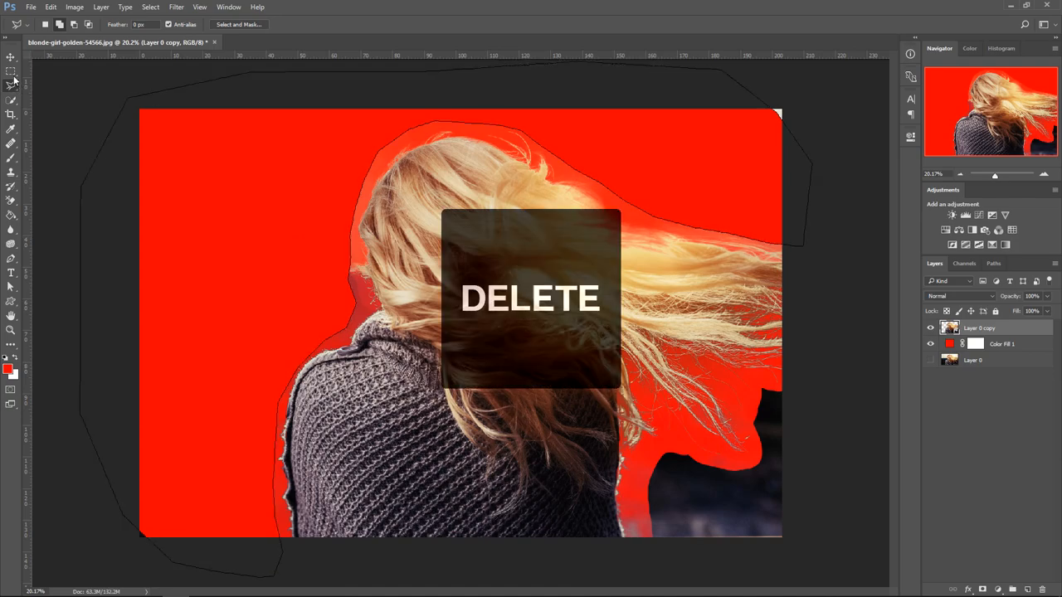
- Set the Eraser to 0% hardness and erase the dark patch at the lower right
key(Delete)
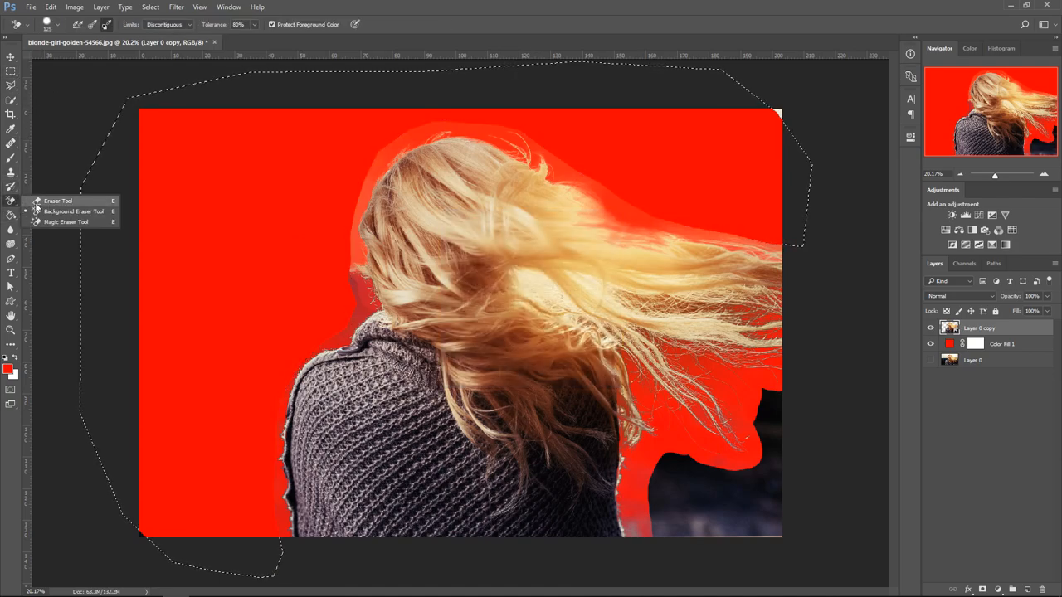
click(58, 200)
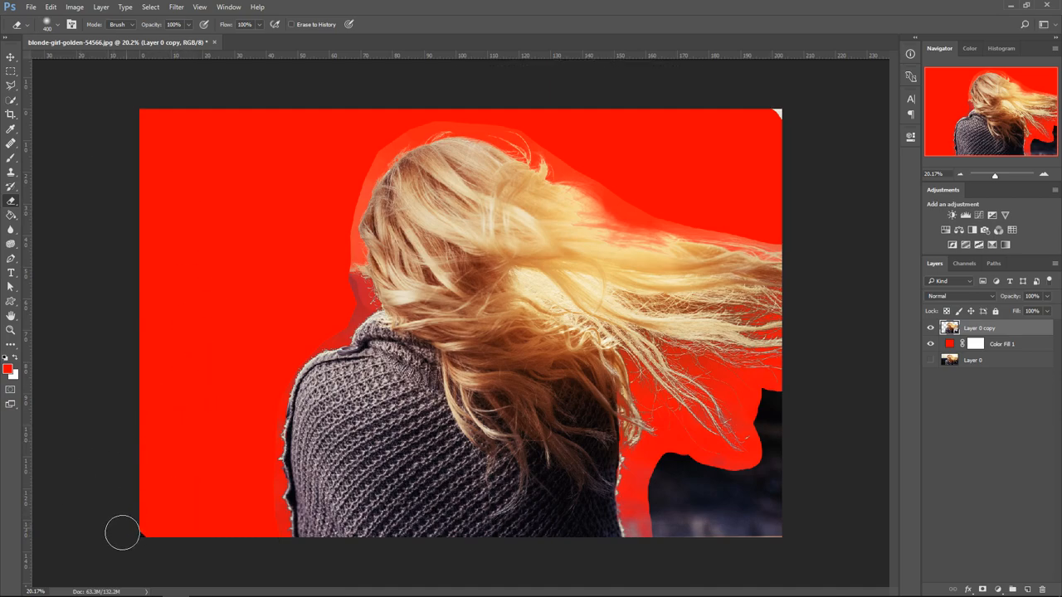
click(28, 24)
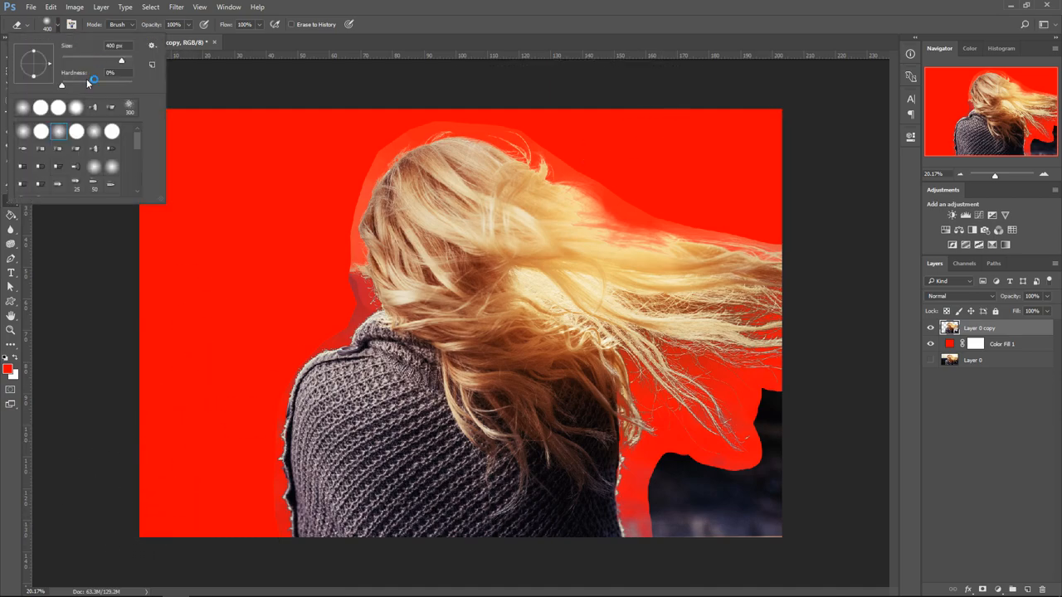
drag(93, 86, 131, 86)
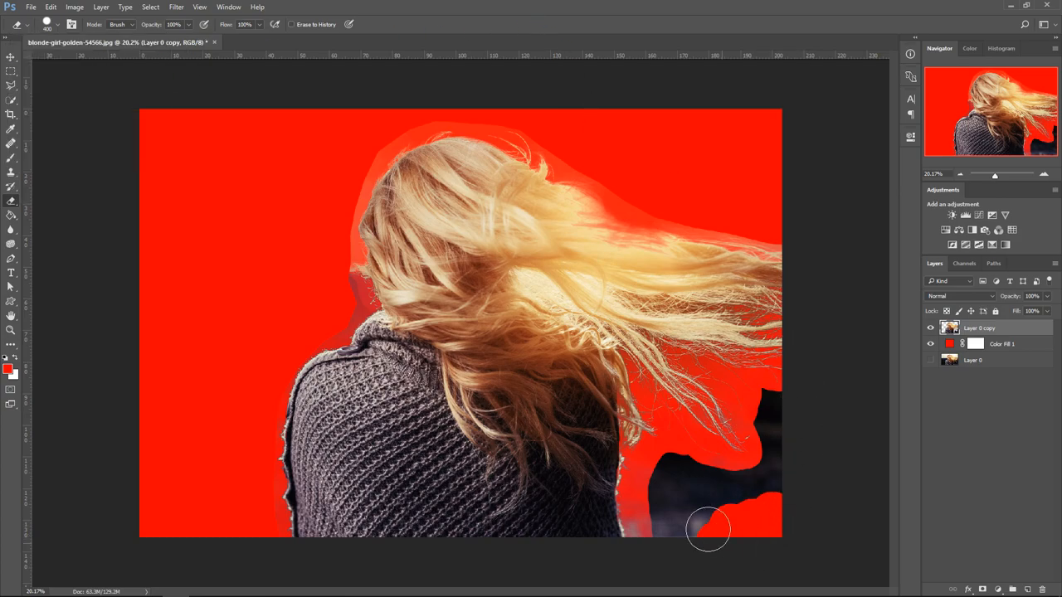
drag(707, 530, 745, 495)
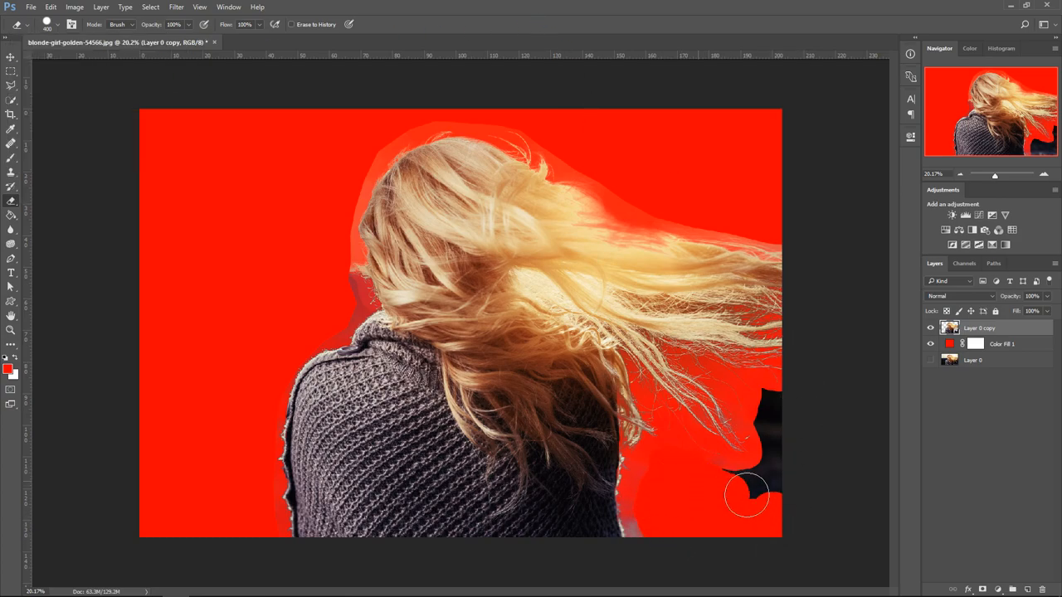
drag(746, 495, 780, 423)
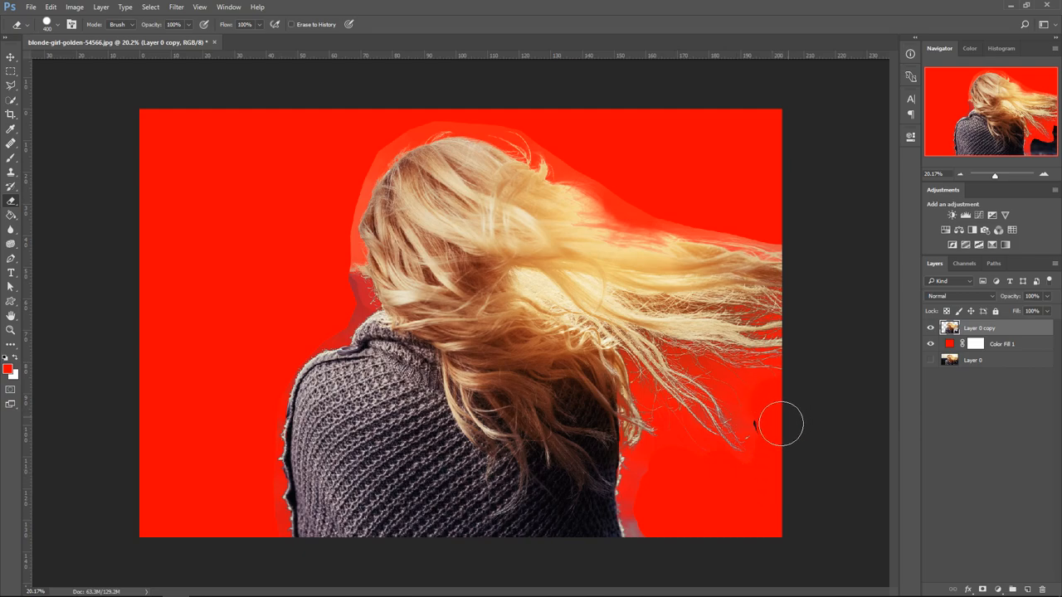
click(11, 84)
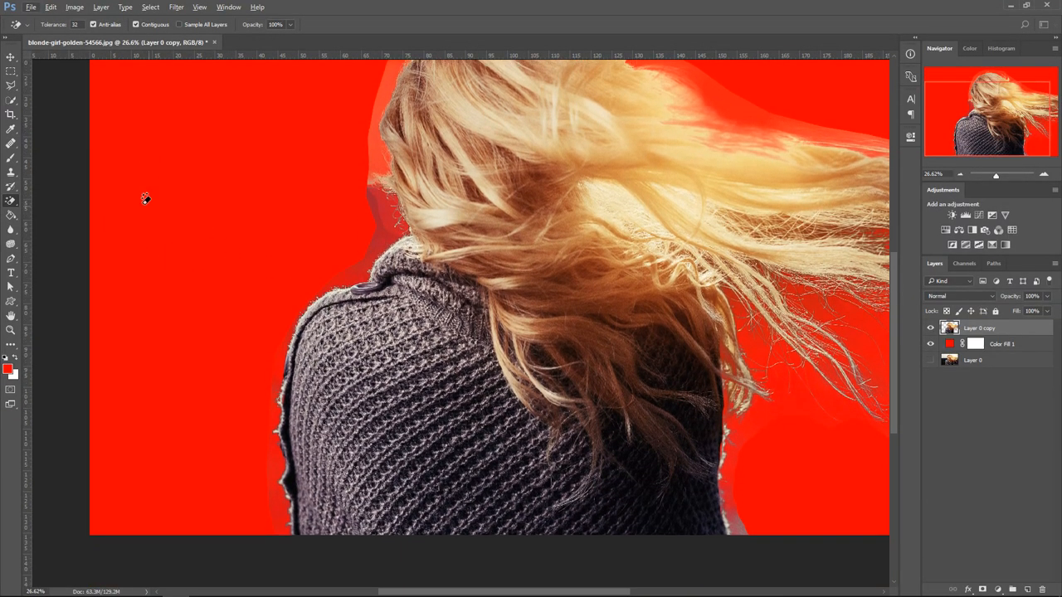
- Switch to the Magic Eraser Tool at 32 tolerance, contiguous
right_click(11, 187)
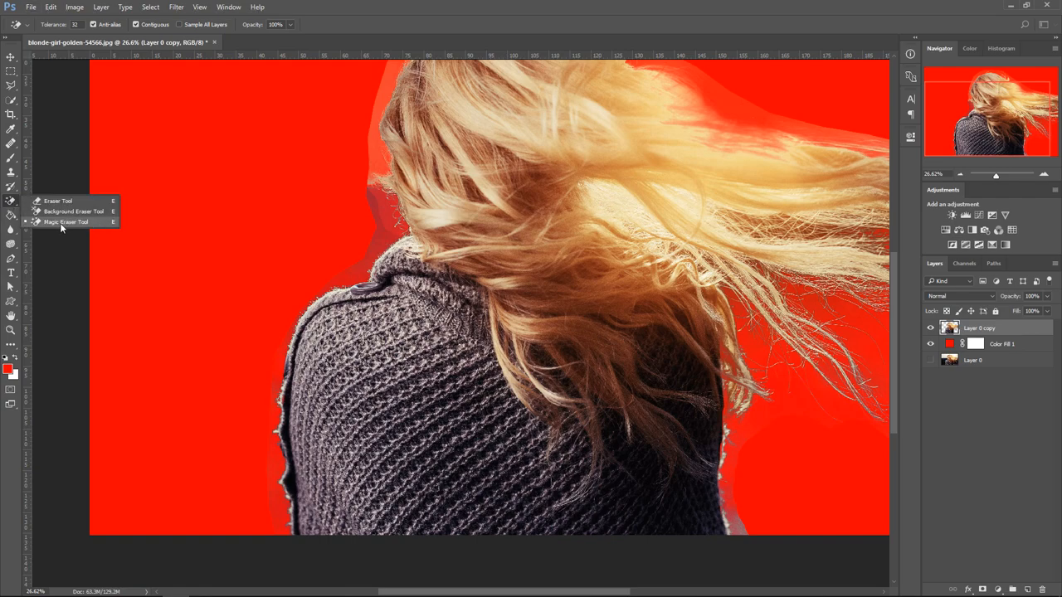
click(66, 222)
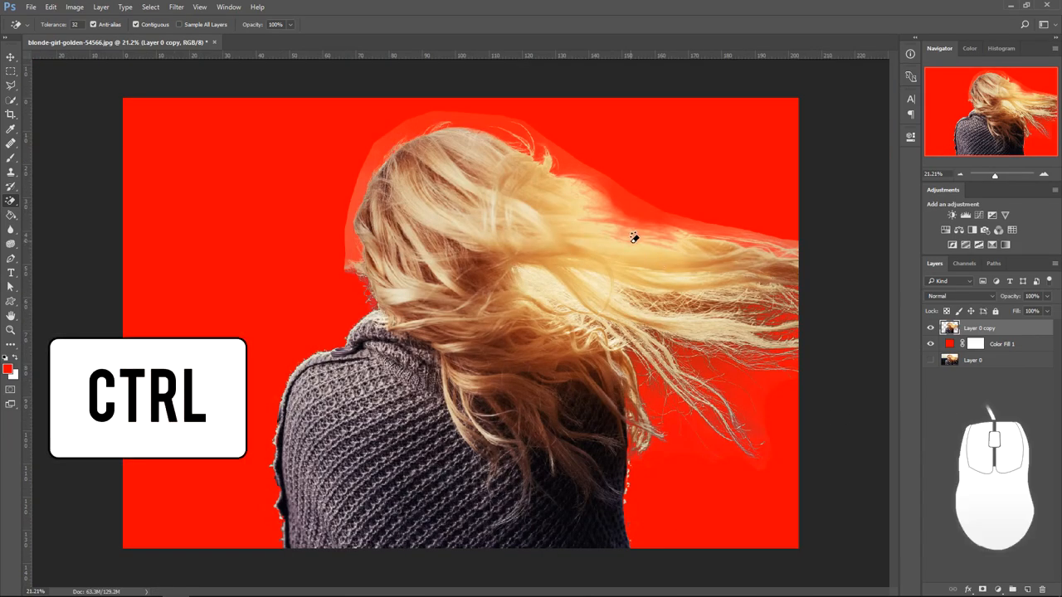
- Load the Layer 0 copy outline as a selection and invert it with Ctrl+Shift+I
key(ctrl)
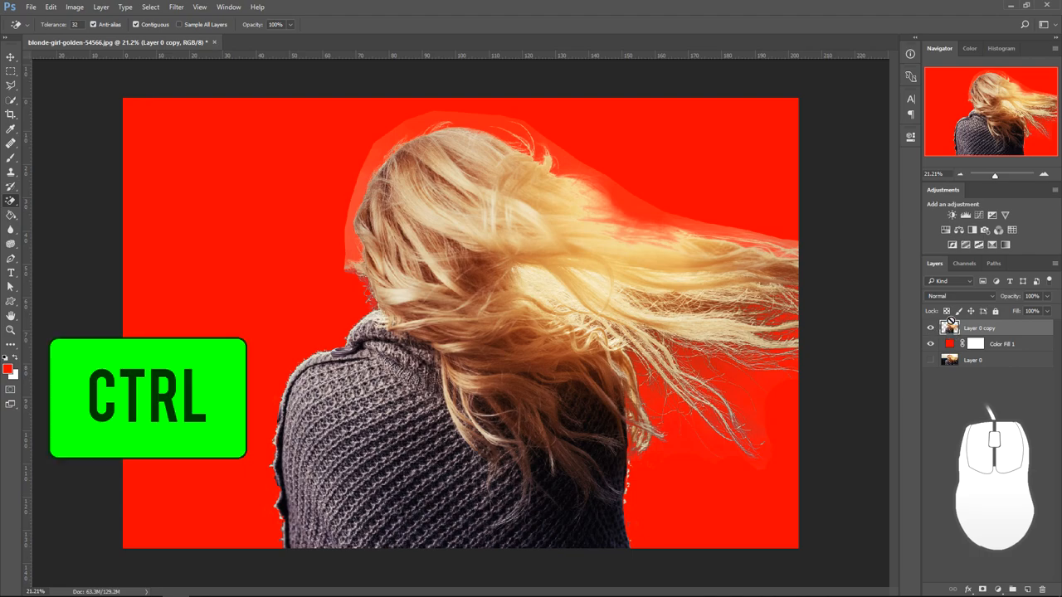
click(976, 343)
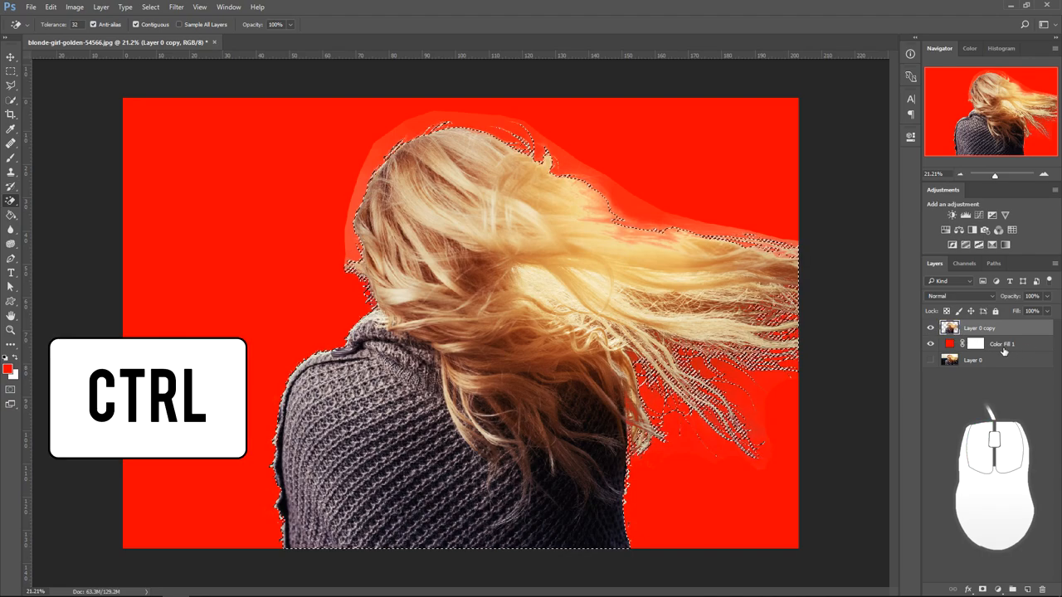
click(950, 328)
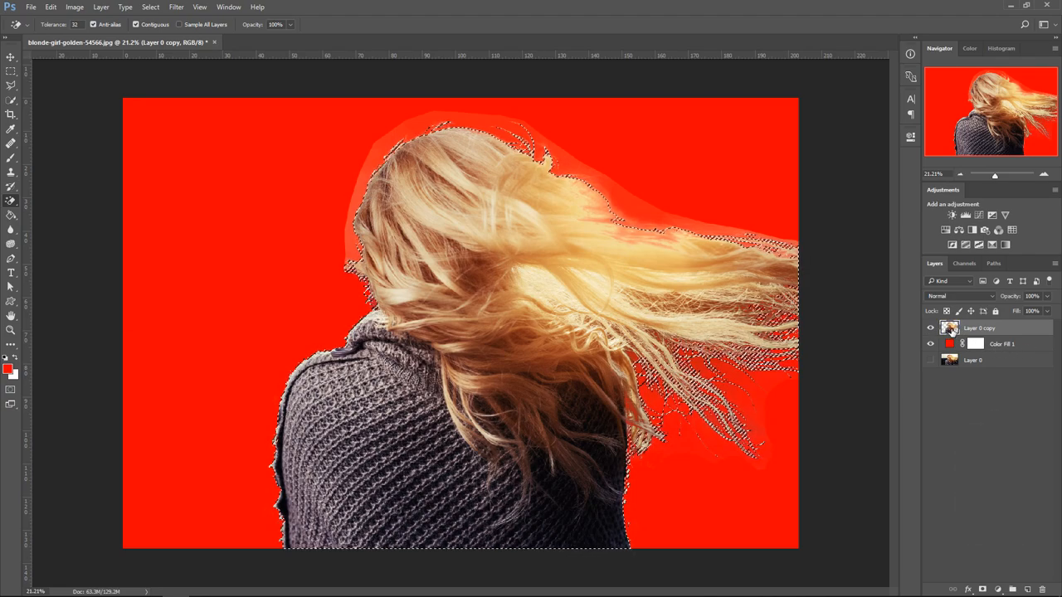
right_click(951, 327)
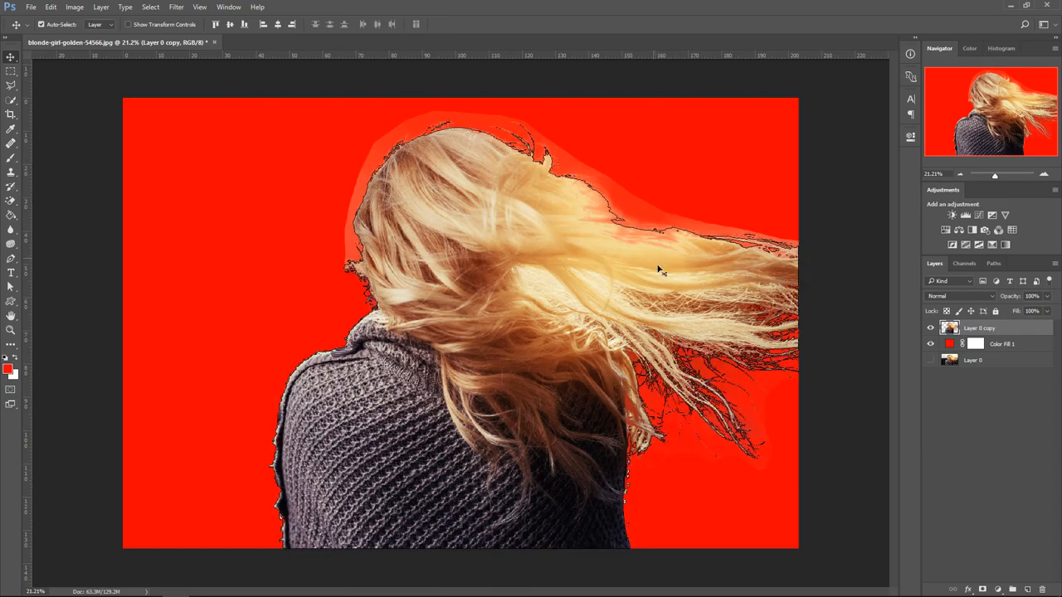
key(ctrl+shift+i)
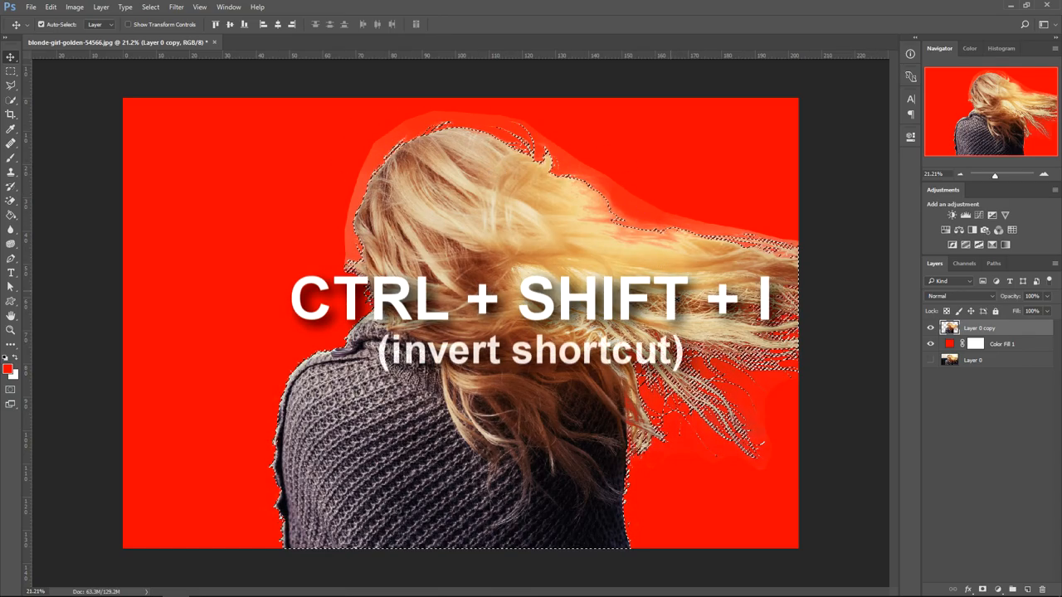
key(ctrl+shift+i)
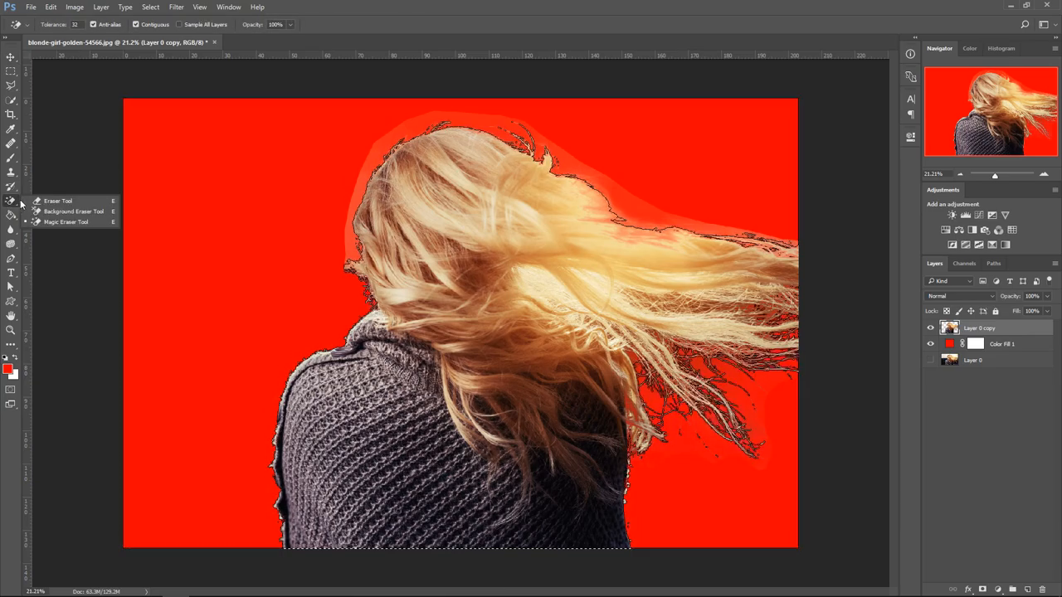
- Erase the pale halo around the top of the hair with a smaller eraser, then deselect
click(58, 201)
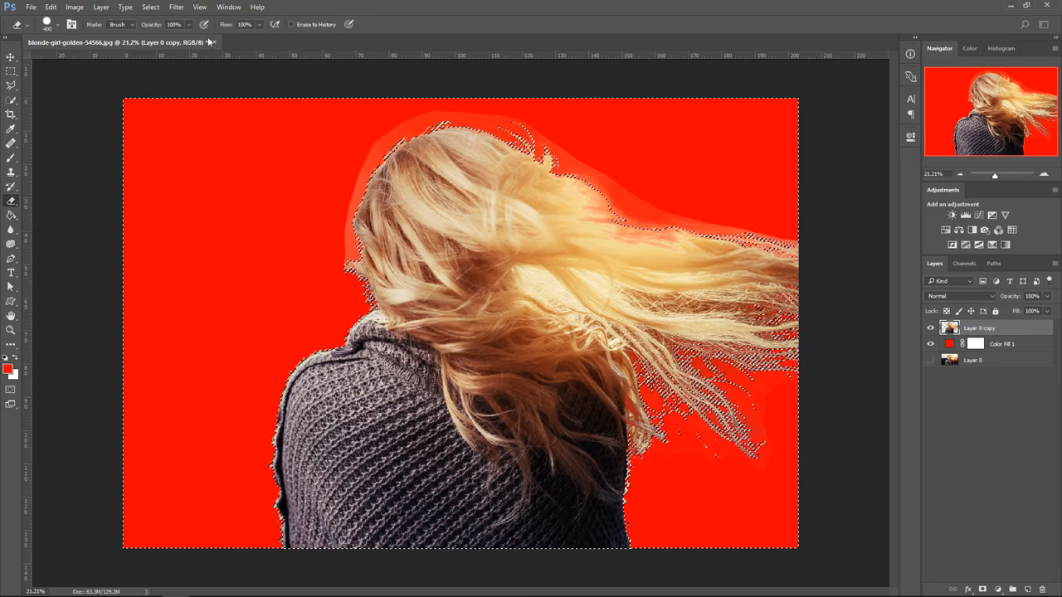
click(47, 24)
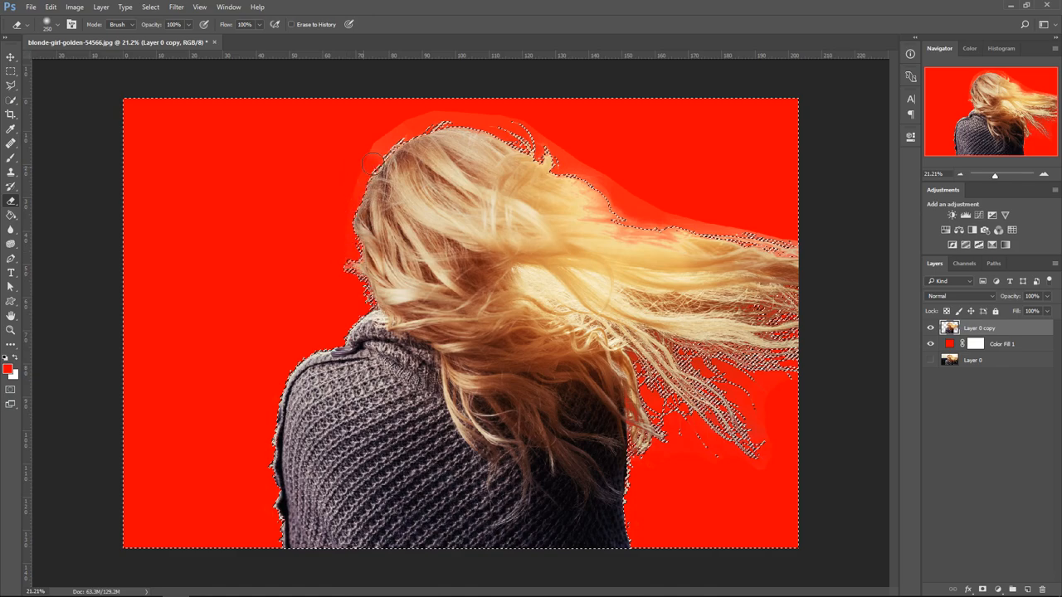
click(378, 147)
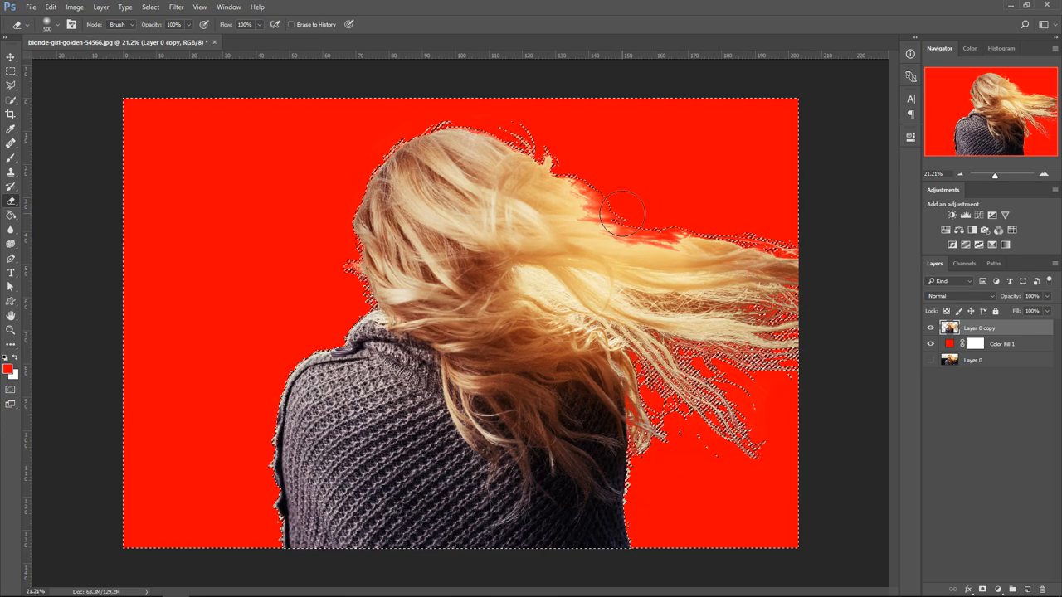
key(ctrl+d)
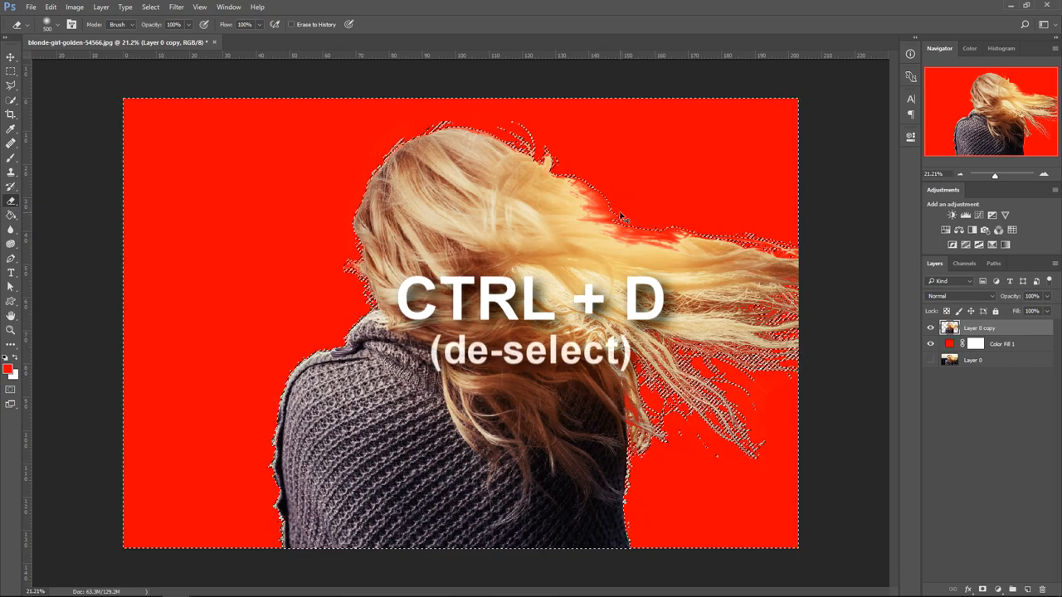
- Deselect and erase the fringe along the sweater's left edge
key(ctrl+d)
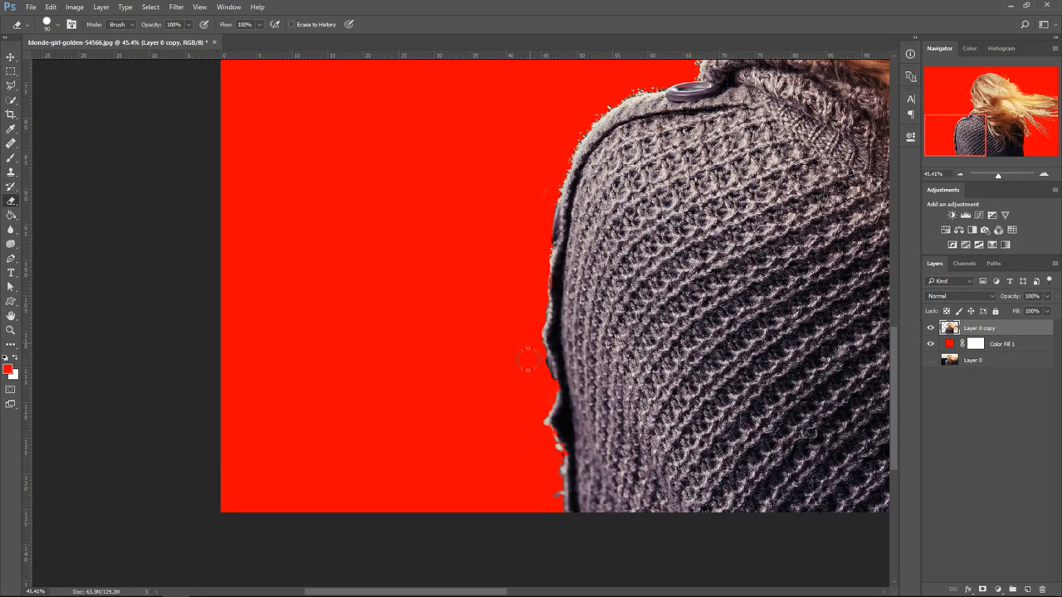
drag(527, 361, 556, 477)
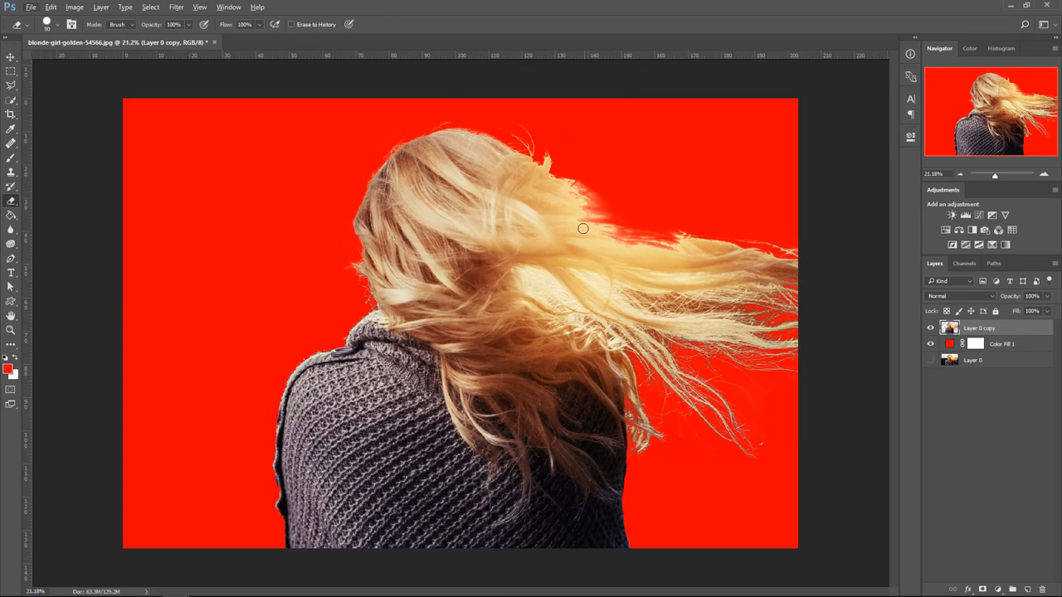
mouse_move(585, 129)
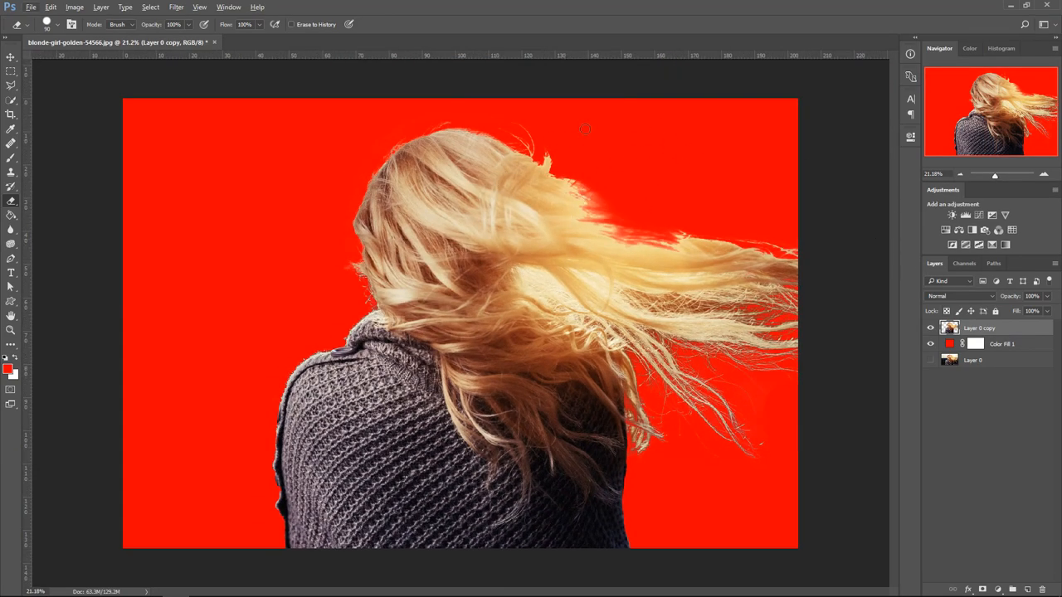
- Erase the background between the right-hand hair strands with the Background Eraser Tool
click(11, 201)
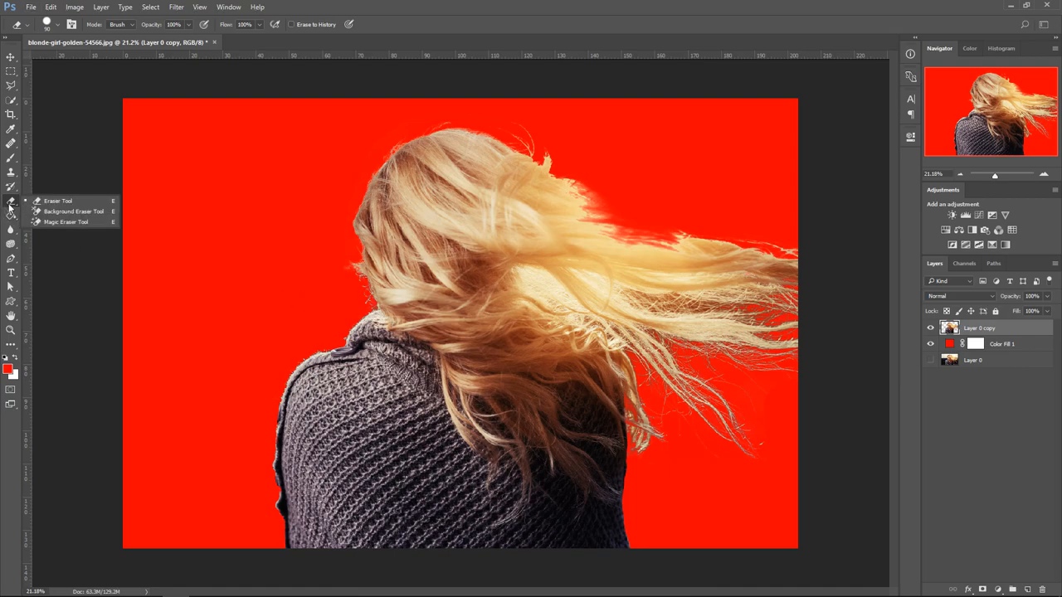
click(65, 222)
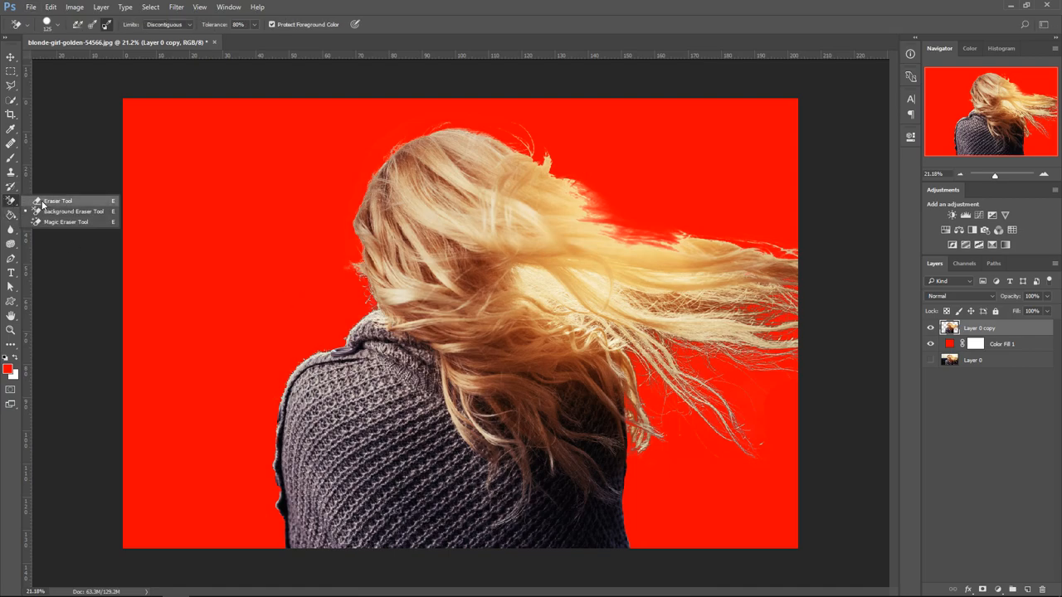
mouse_move(74, 212)
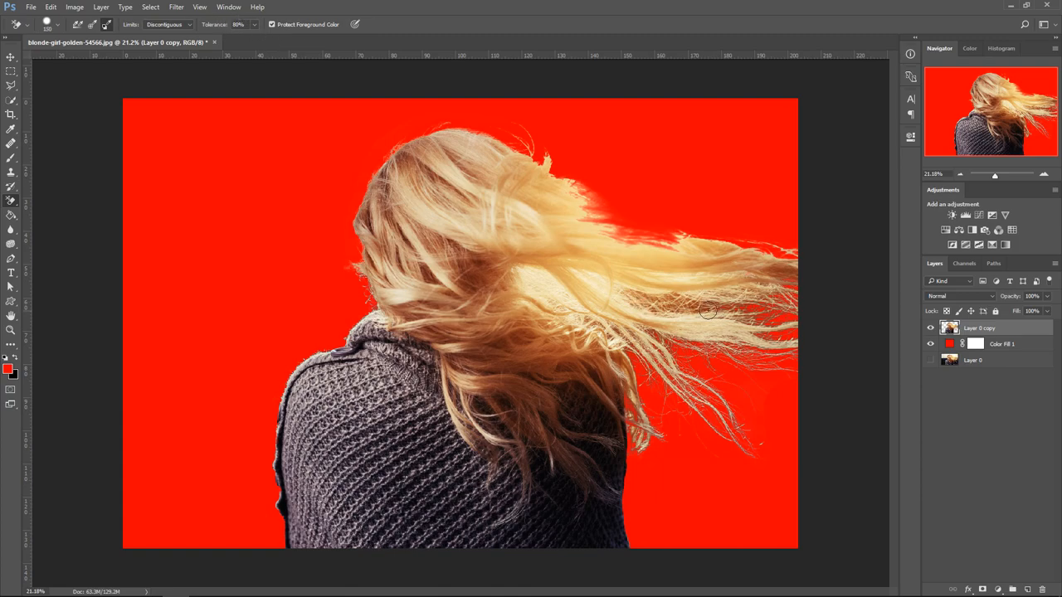
click(704, 311)
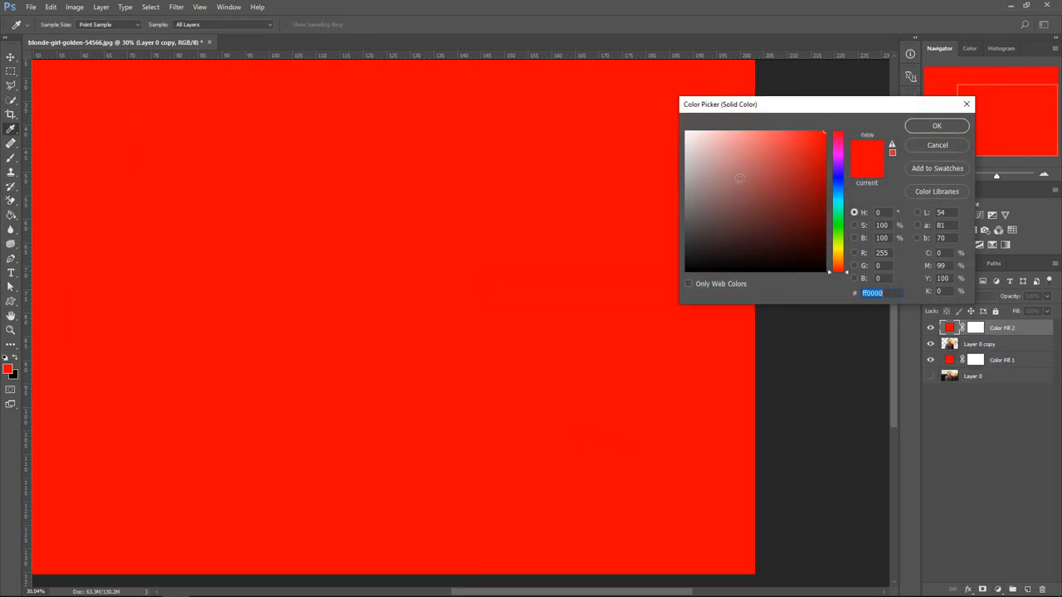
- Make Color Fill 2 black and hide Color Fill 1 to view the woman against black
click(936, 126)
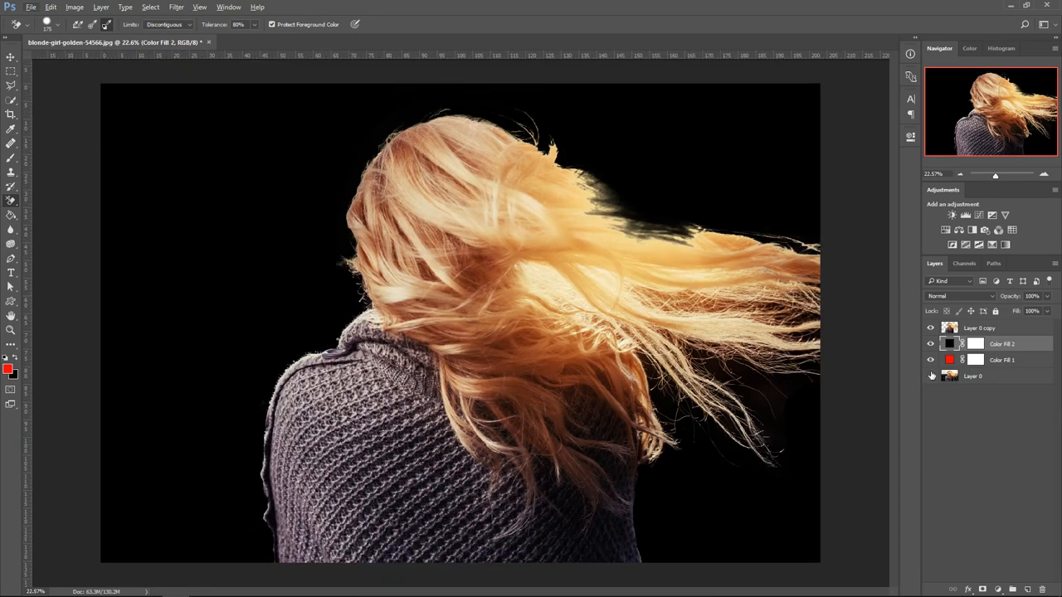
click(930, 376)
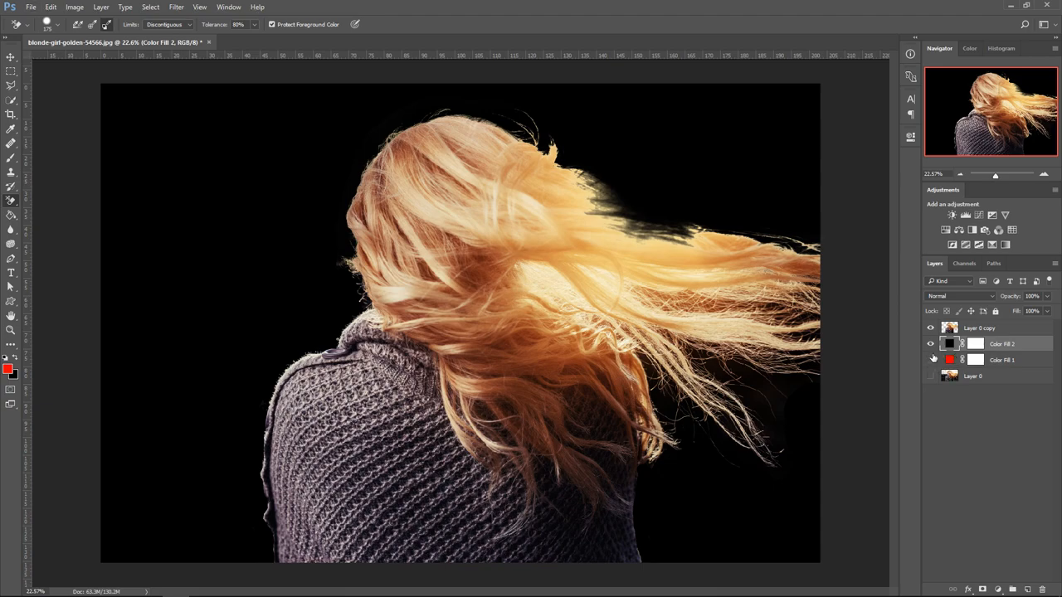
click(931, 359)
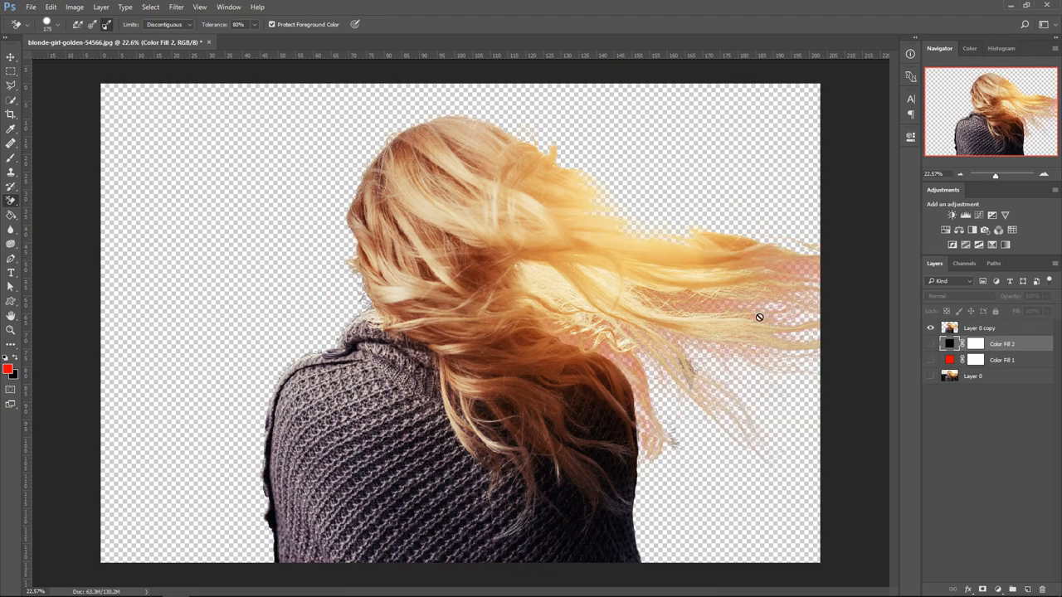
click(931, 359)
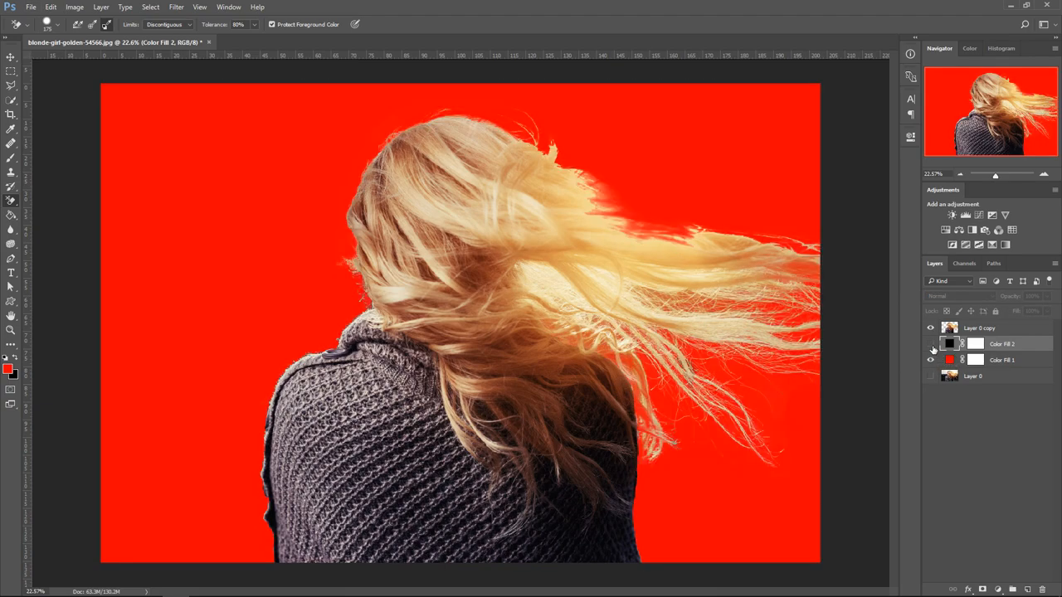
click(930, 360)
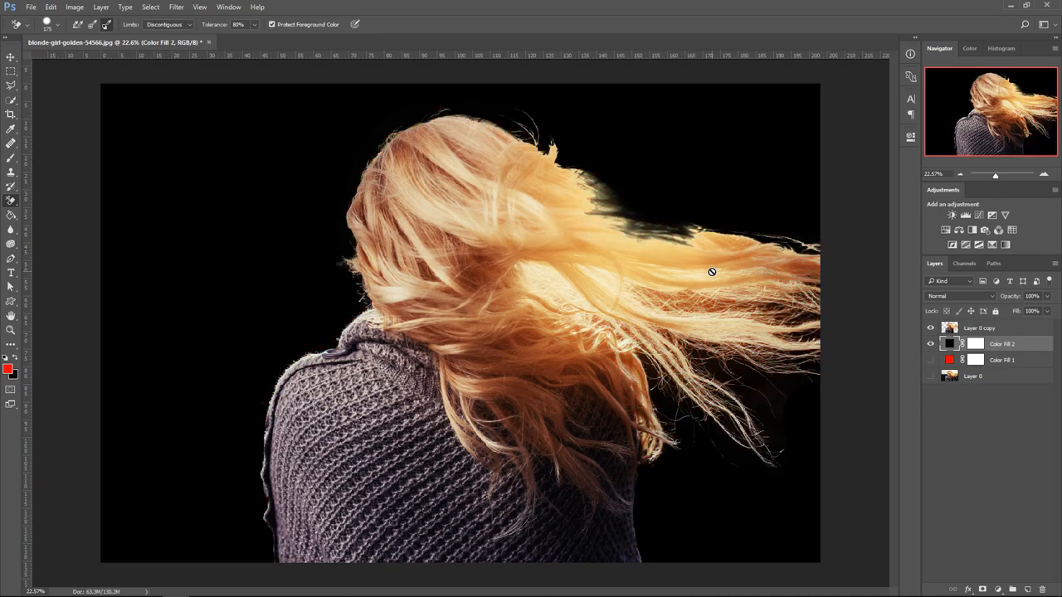
mouse_move(701, 310)
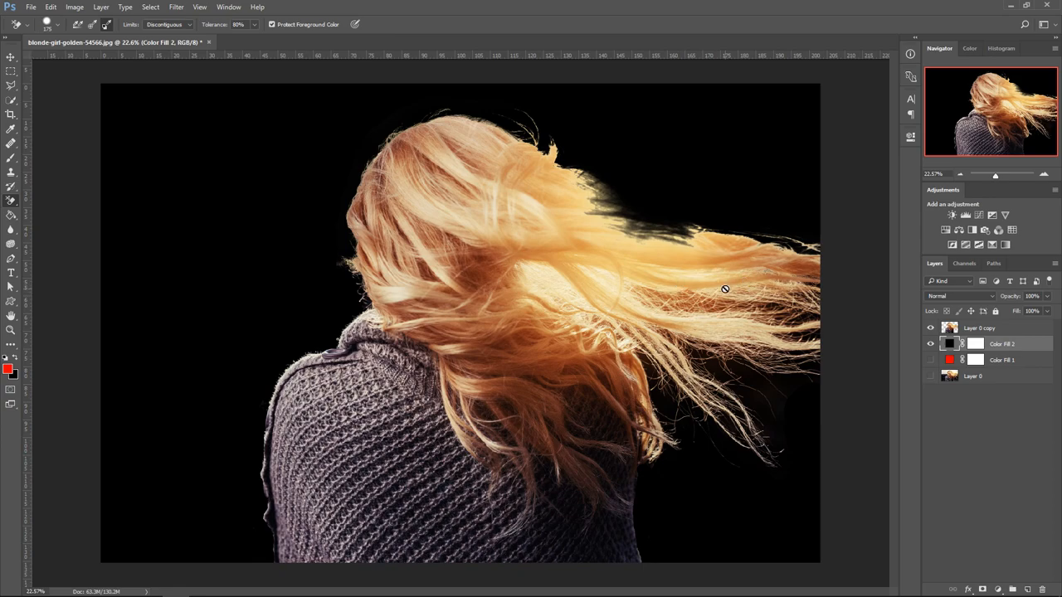
mouse_move(763, 313)
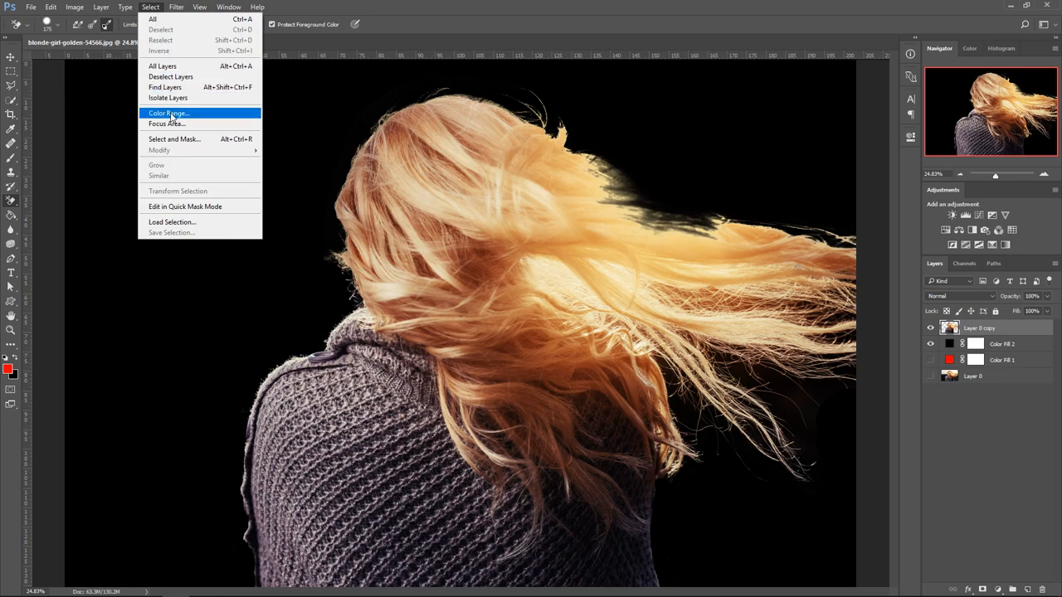
click(168, 113)
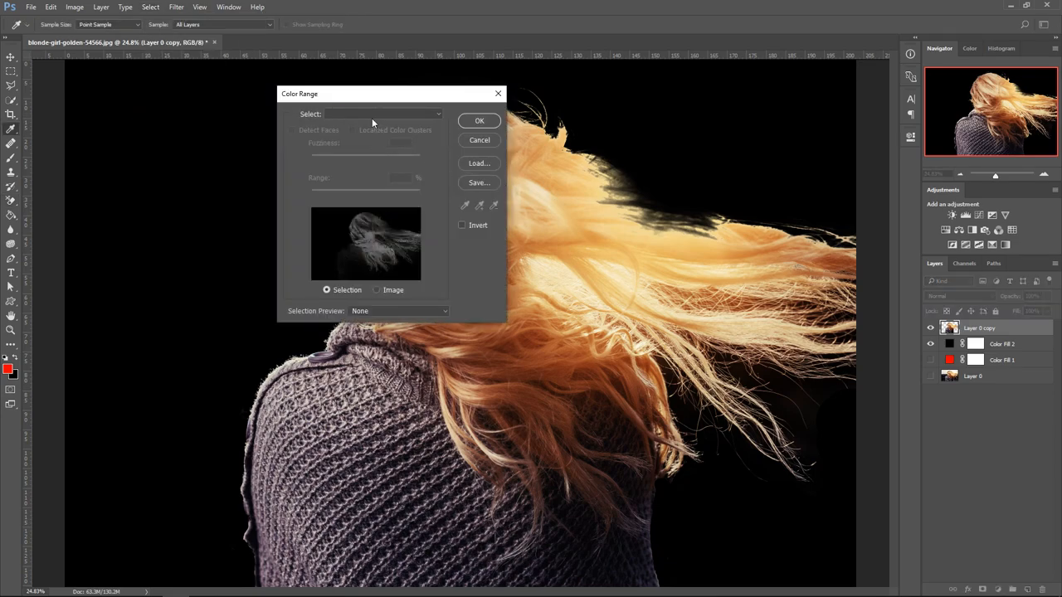
click(384, 113)
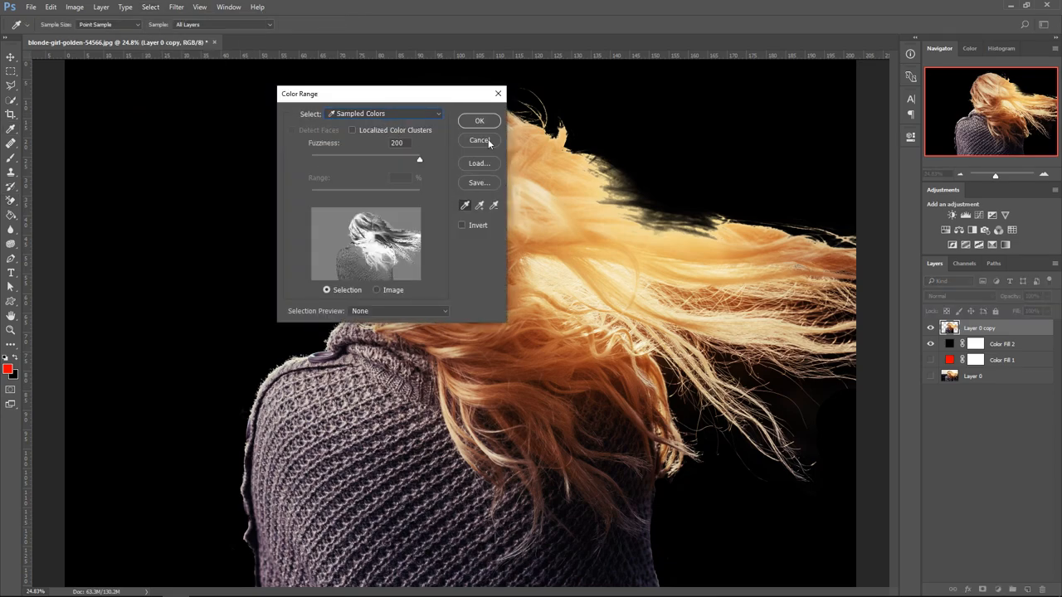
mouse_move(386, 132)
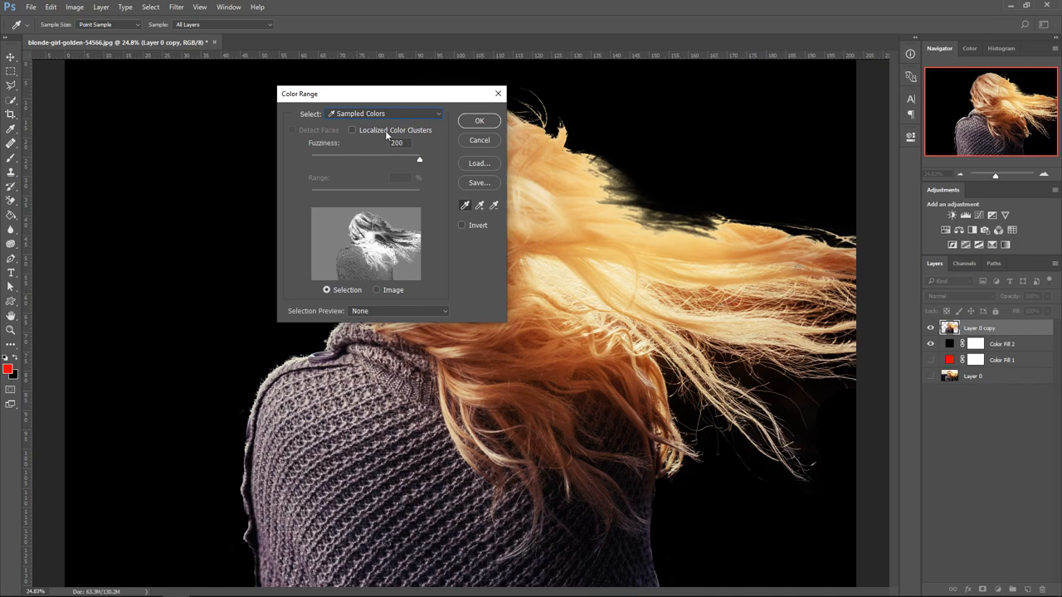
click(384, 113)
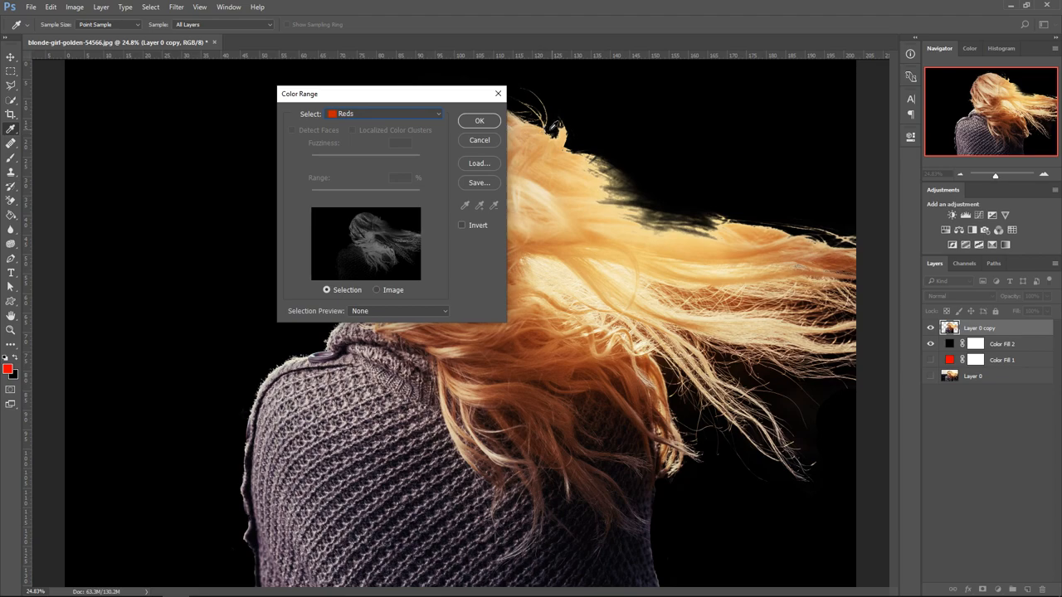
mouse_move(438, 120)
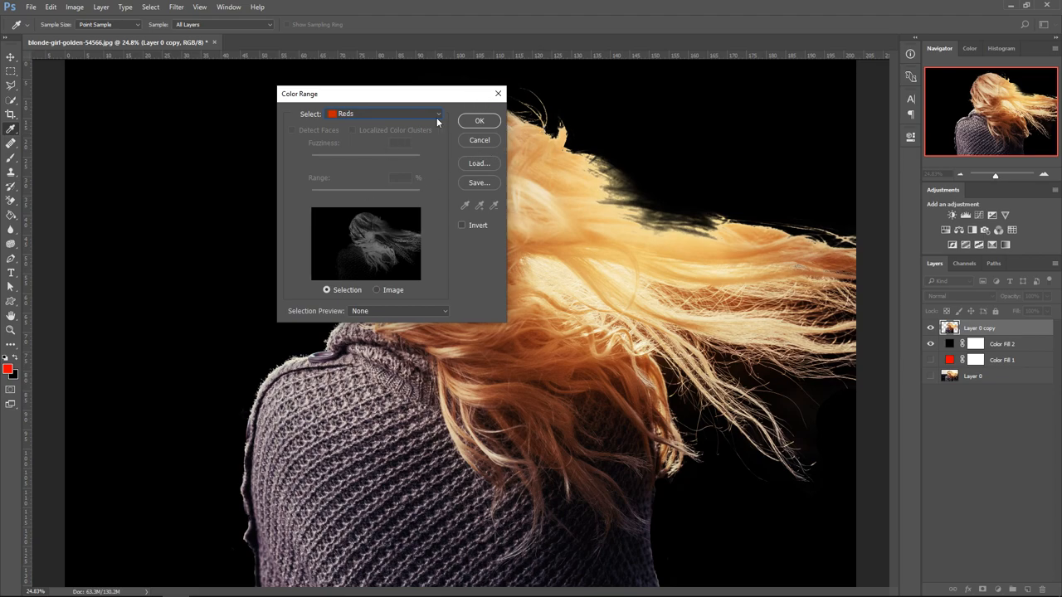
click(479, 120)
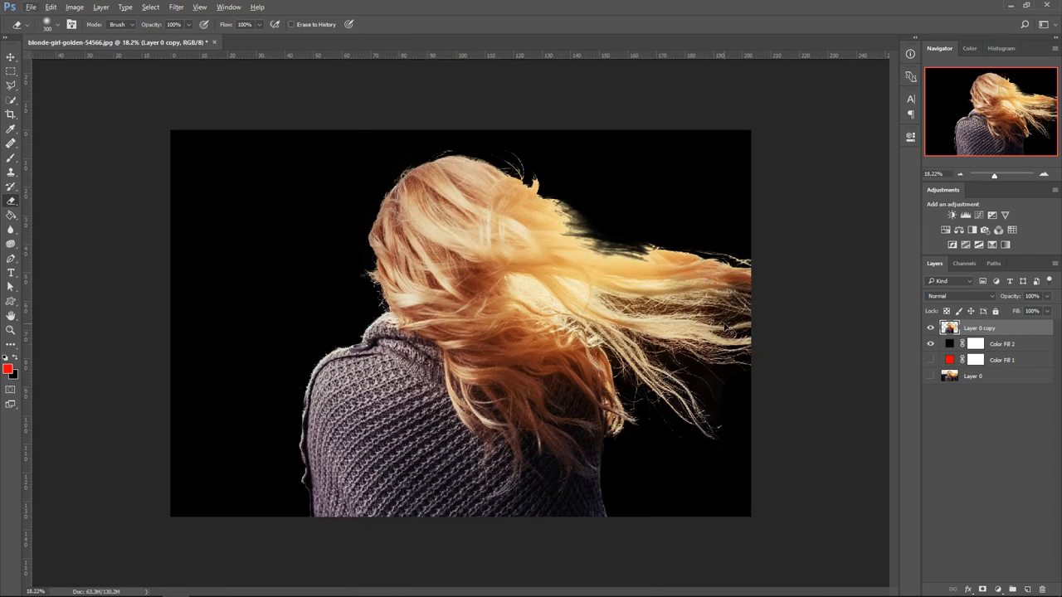
- Apply Filter > Sharpen > Sharpen to Layer 0 copy with the Move tool active
click(11, 57)
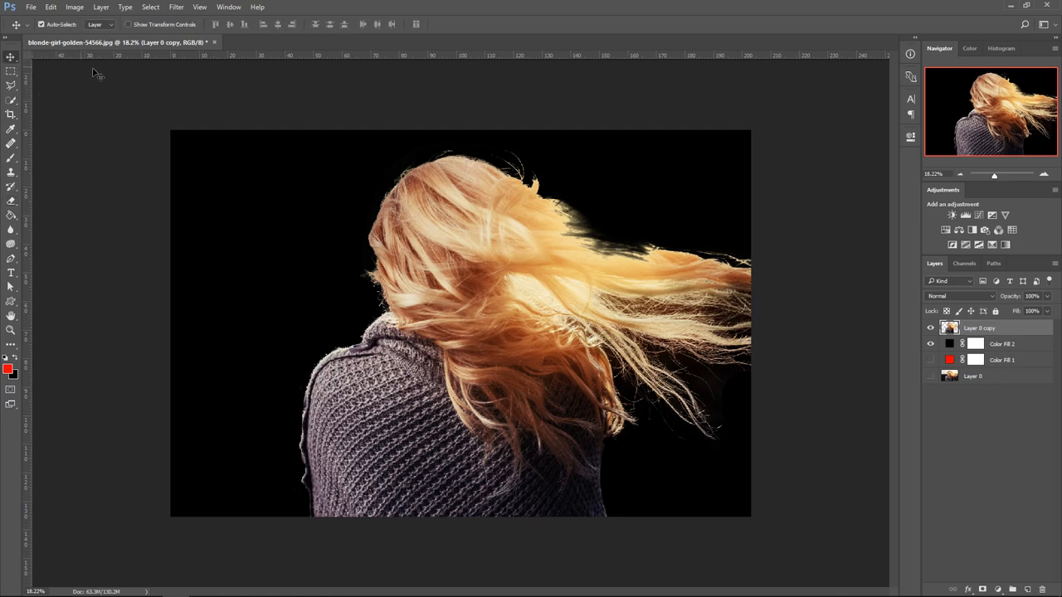
click(176, 7)
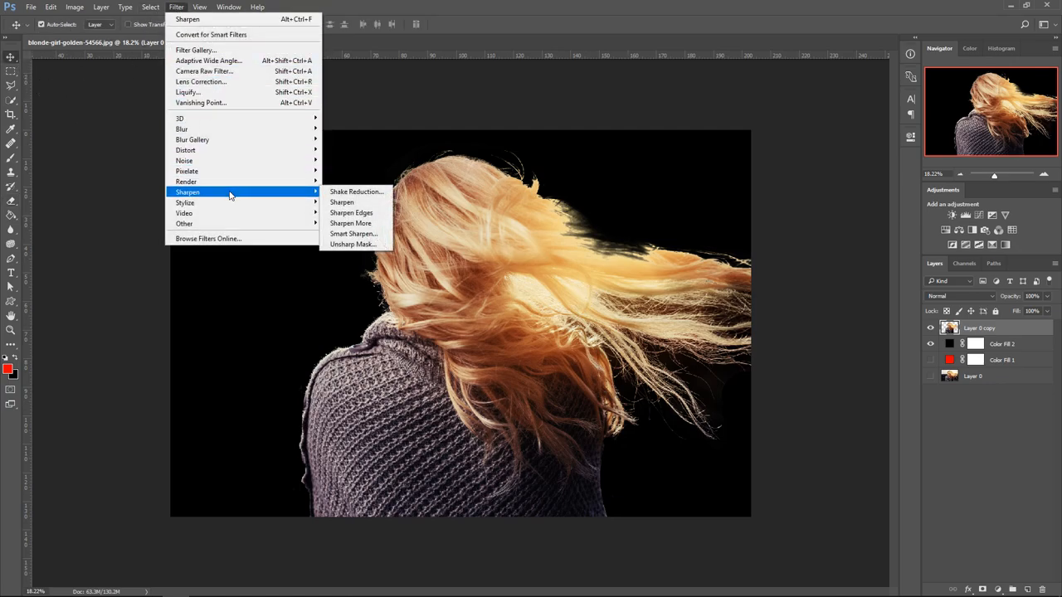
mouse_move(342, 202)
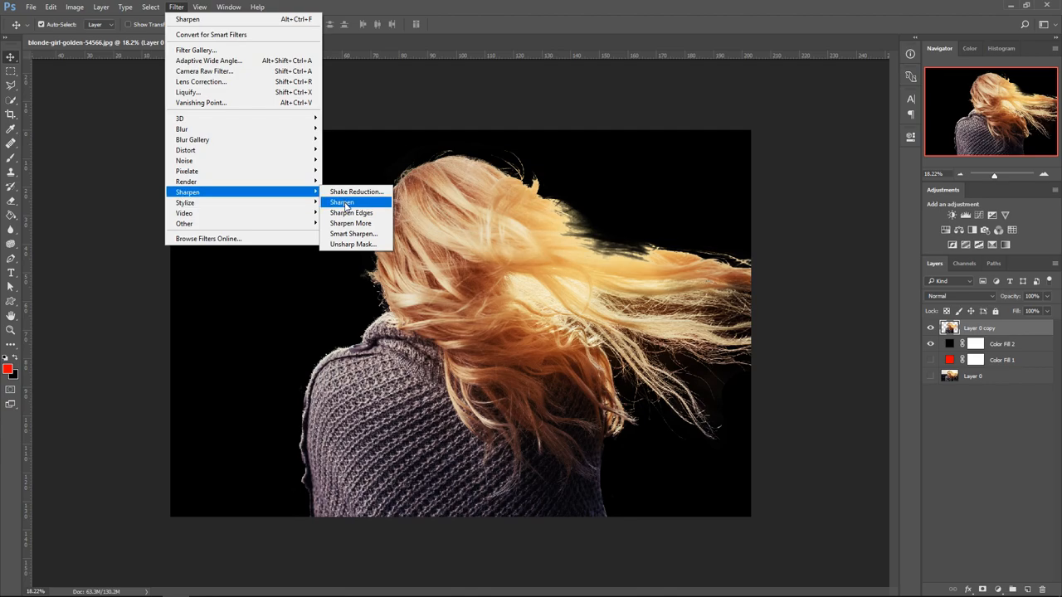
click(342, 202)
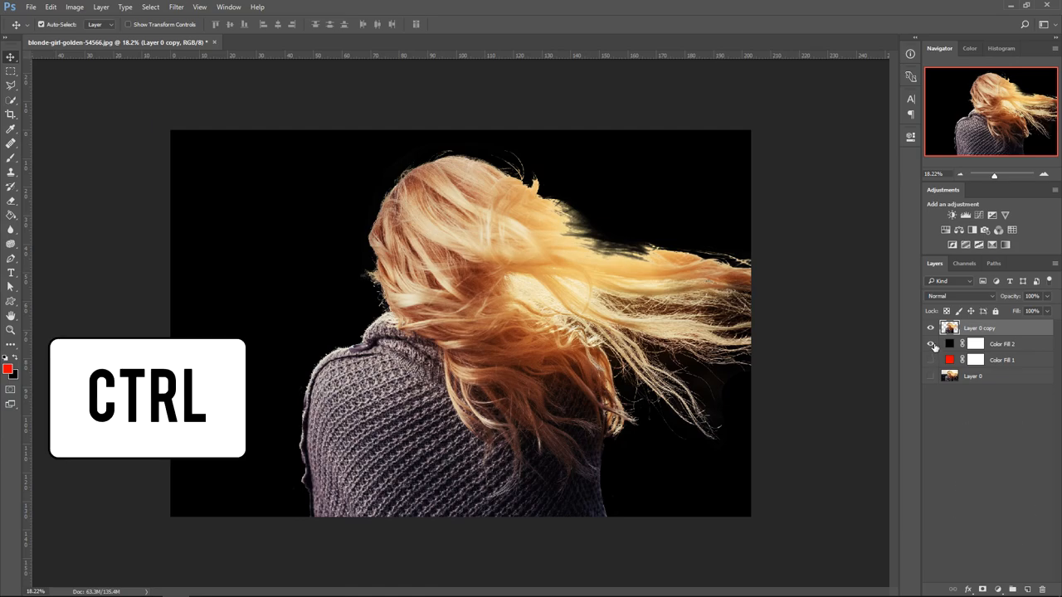
- Hide the black fill, load the cut-out's outline, and open Select and Mask in Black & White view
click(930, 344)
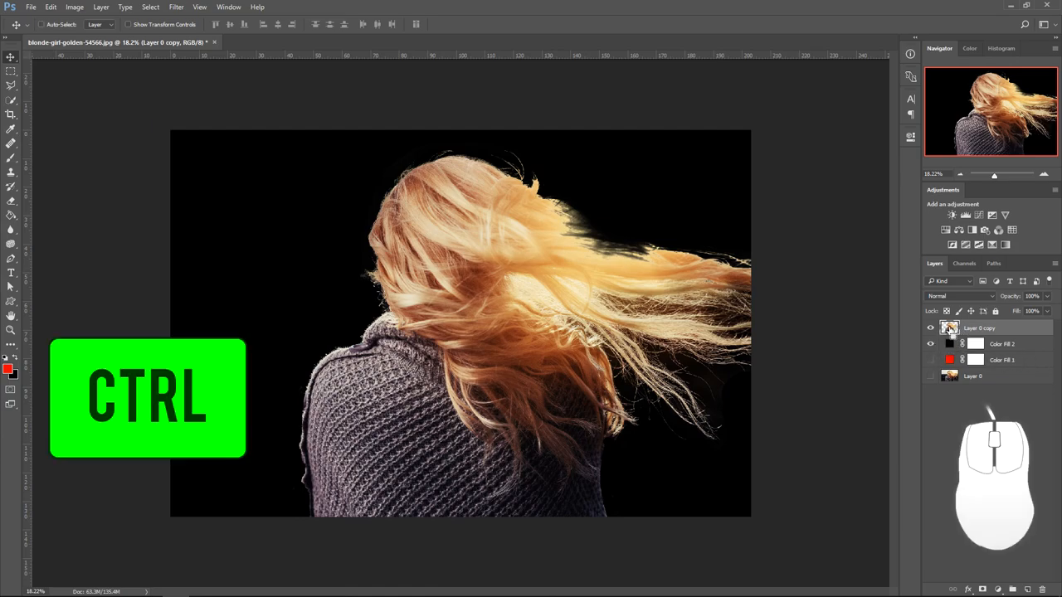
click(950, 328)
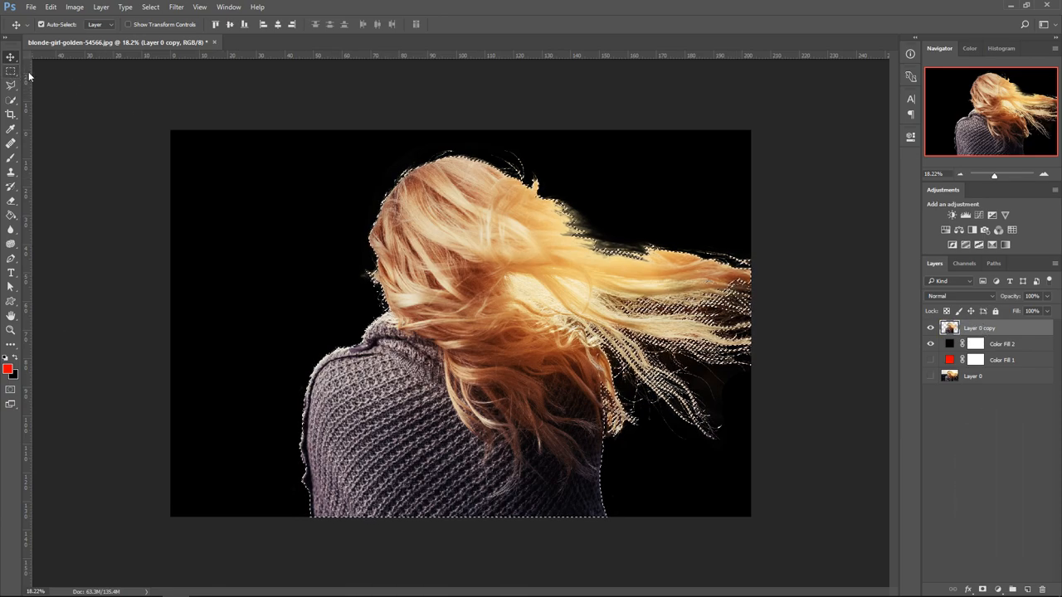
click(12, 70)
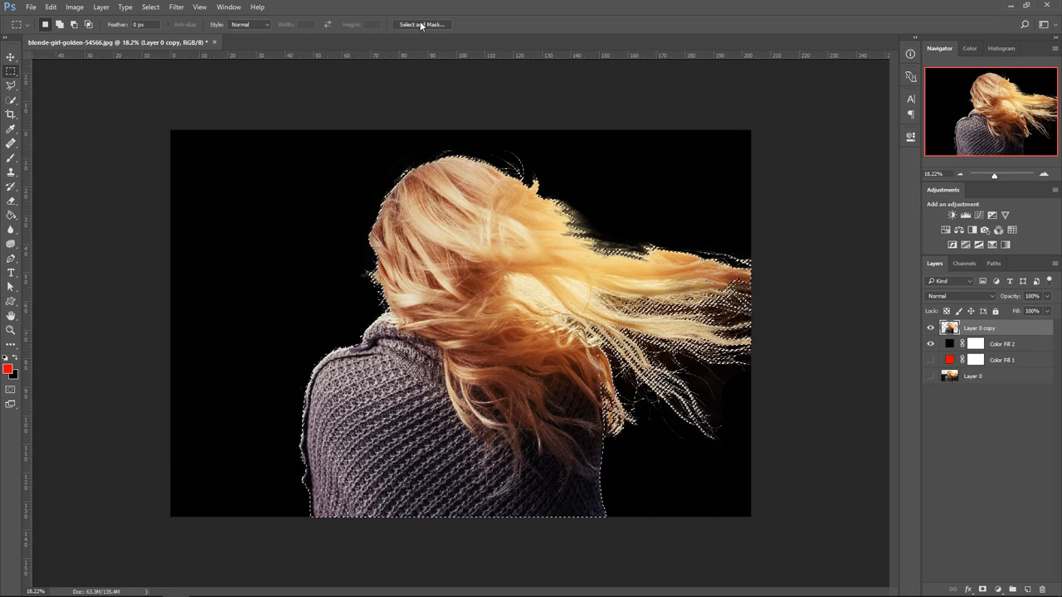
click(421, 24)
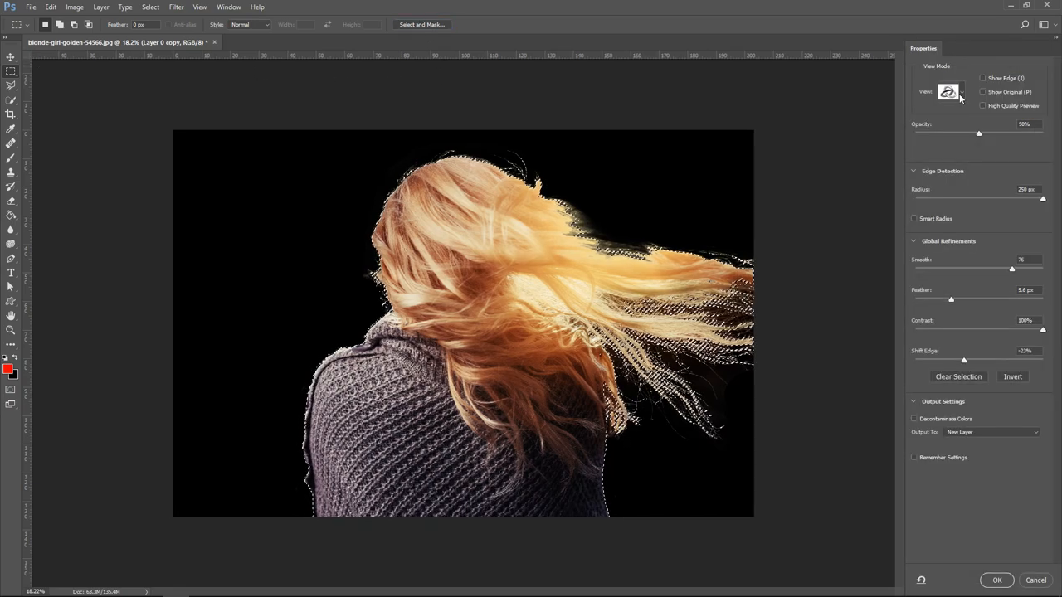
click(949, 91)
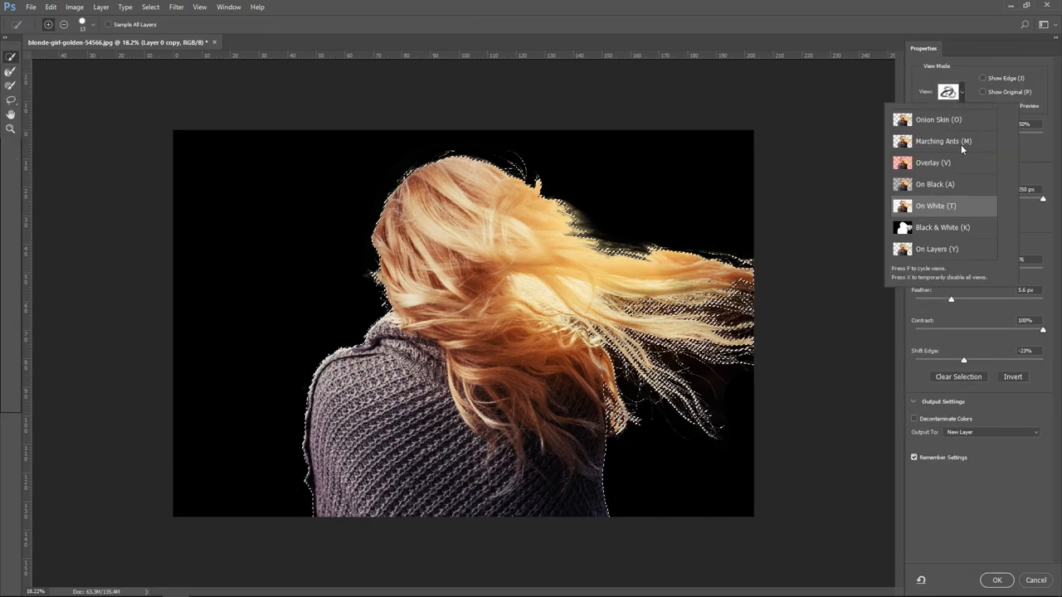
mouse_move(931, 228)
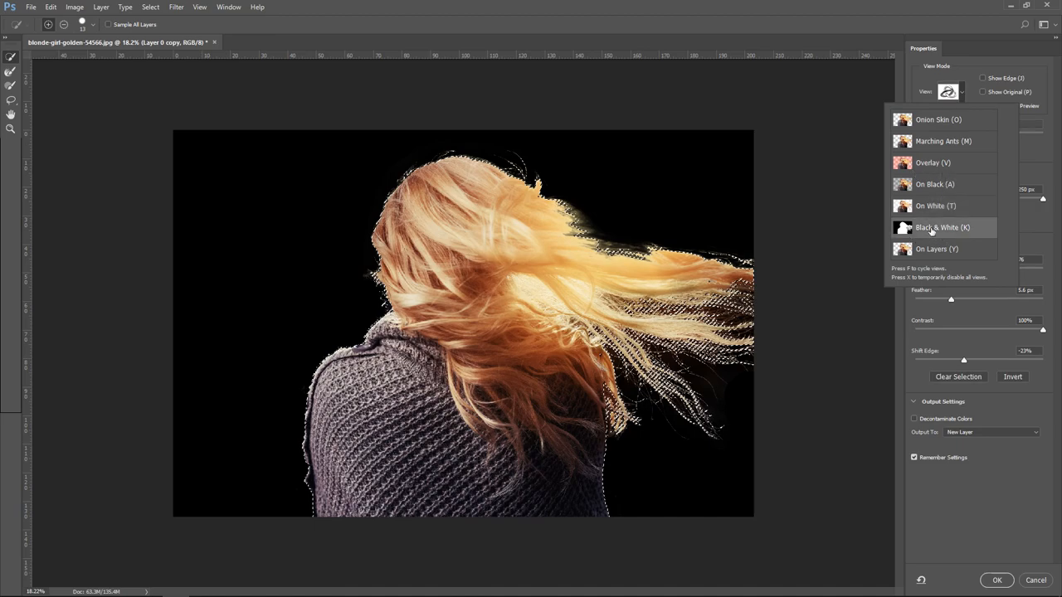
click(942, 227)
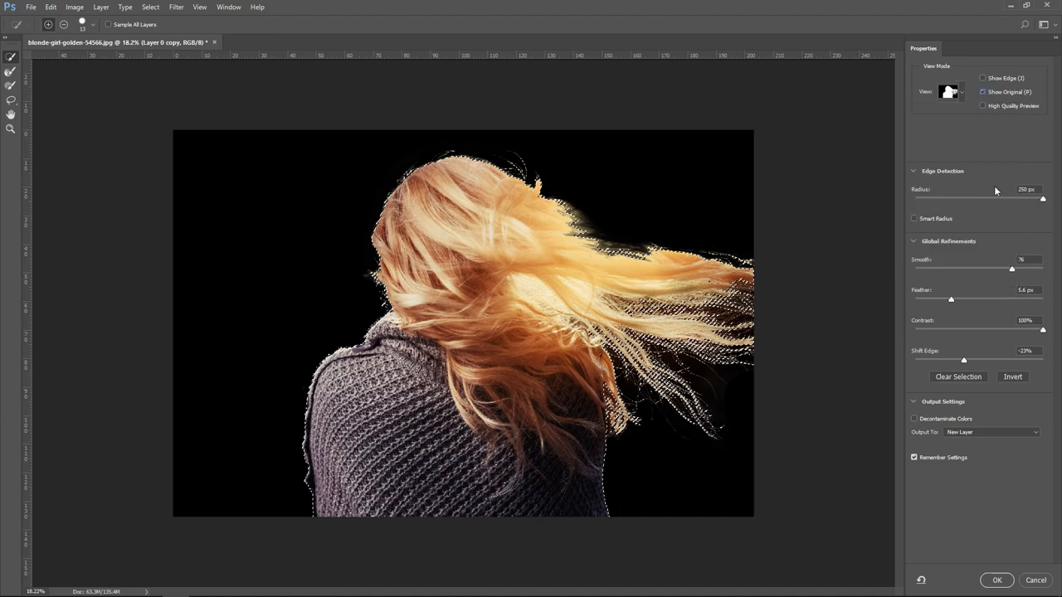
mouse_move(915, 371)
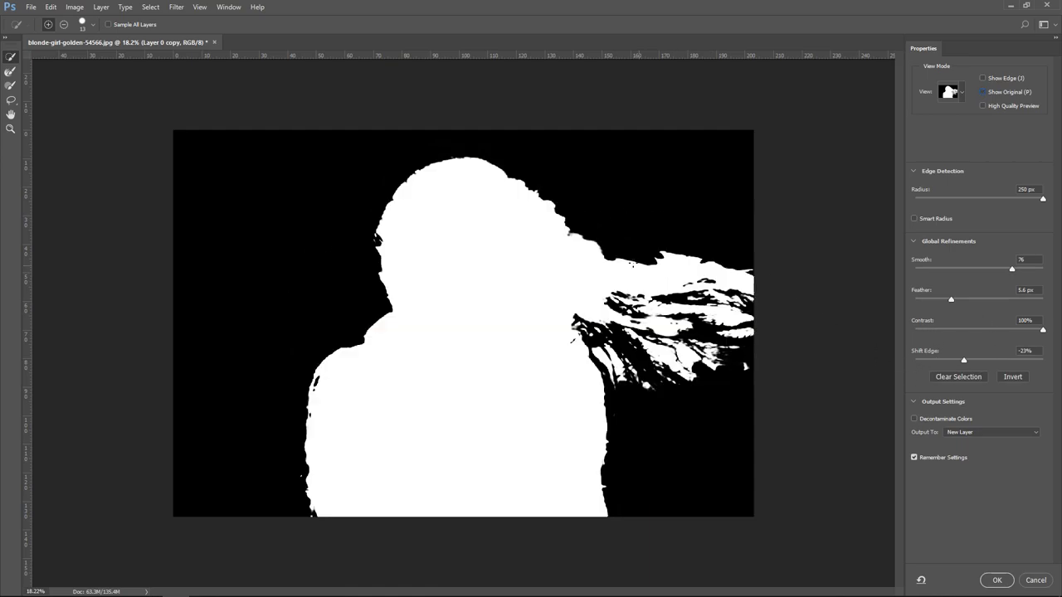
mouse_move(564, 254)
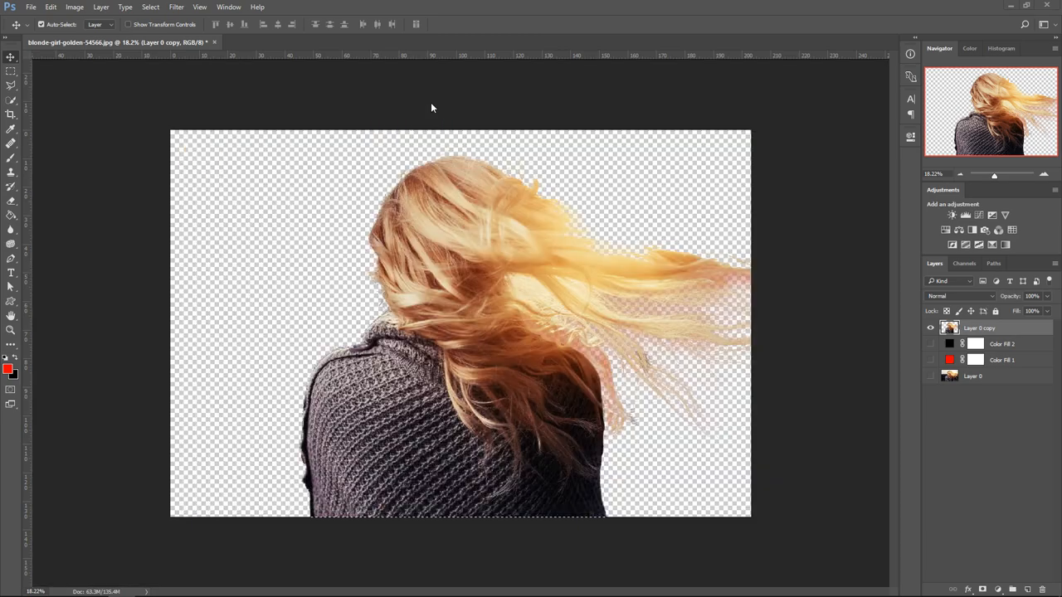
- Place the mountain sunset photo as a layer and commit its transform
key(ctrl+t)
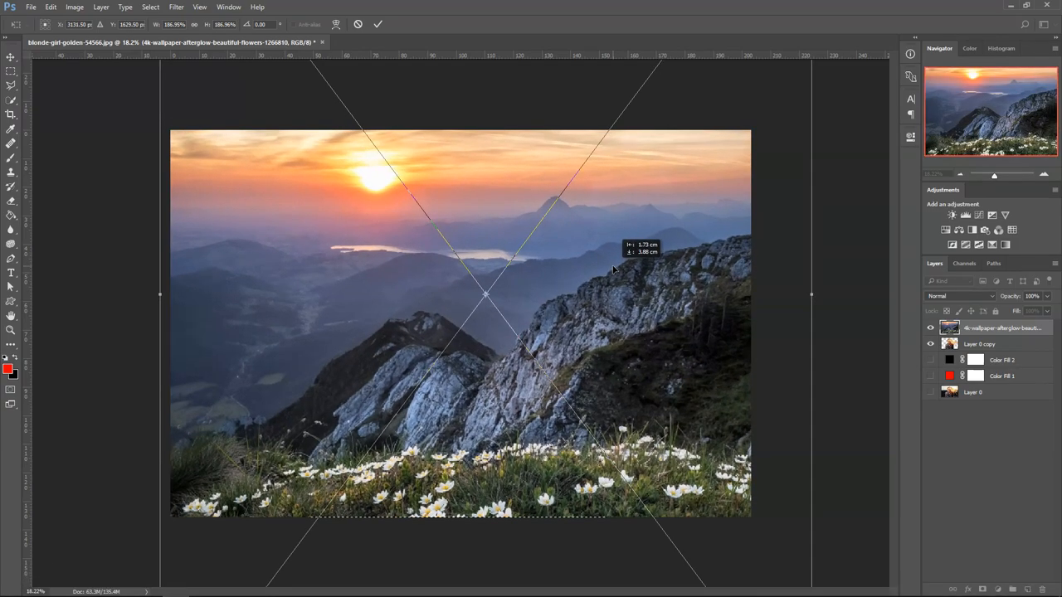
click(379, 23)
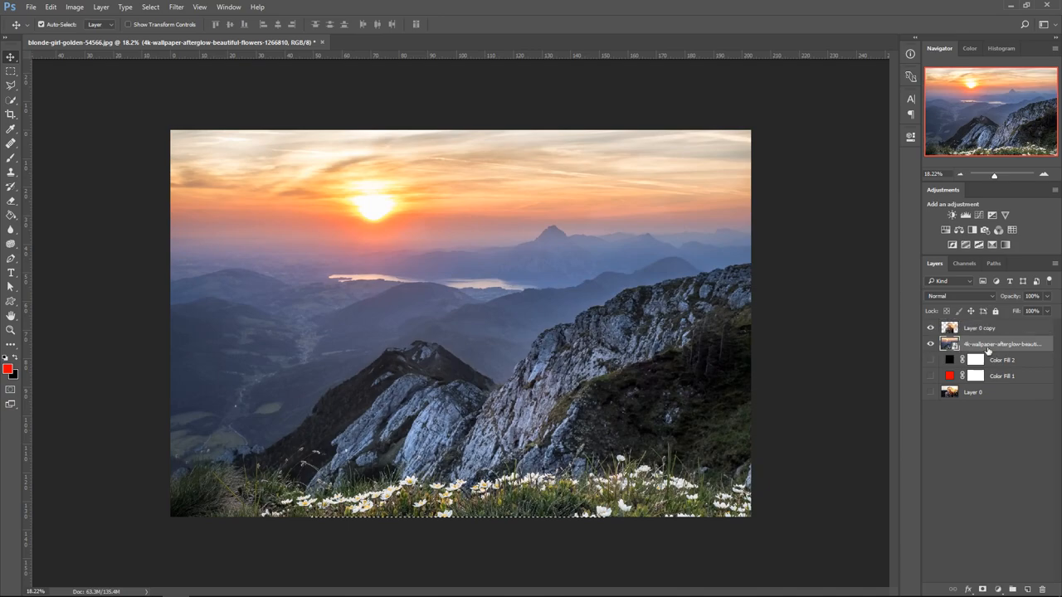
- Apply an 18 px Gaussian Blur to the mountain sunset layer
click(176, 6)
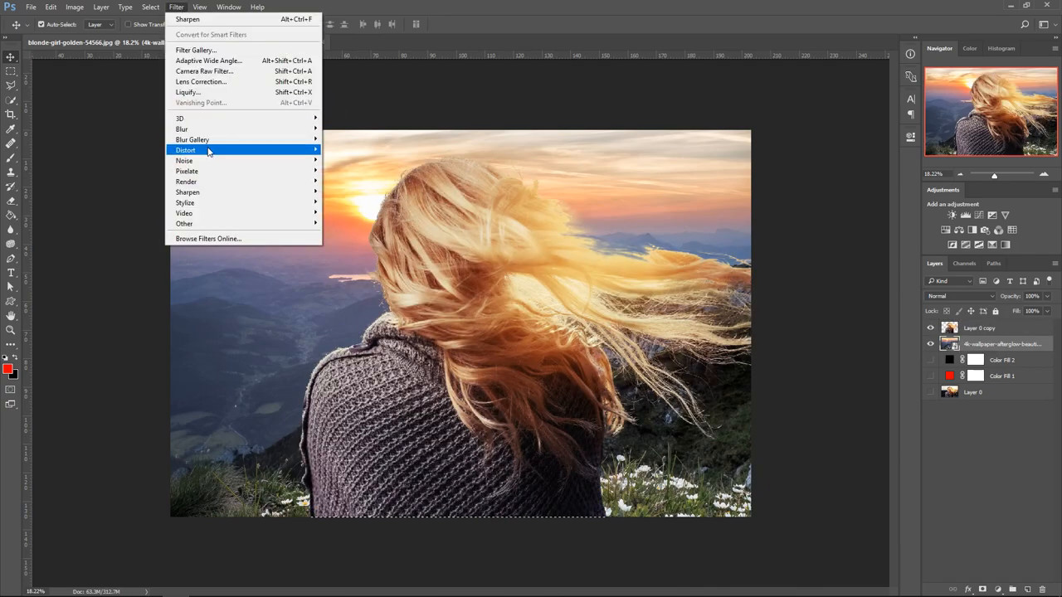
click(182, 128)
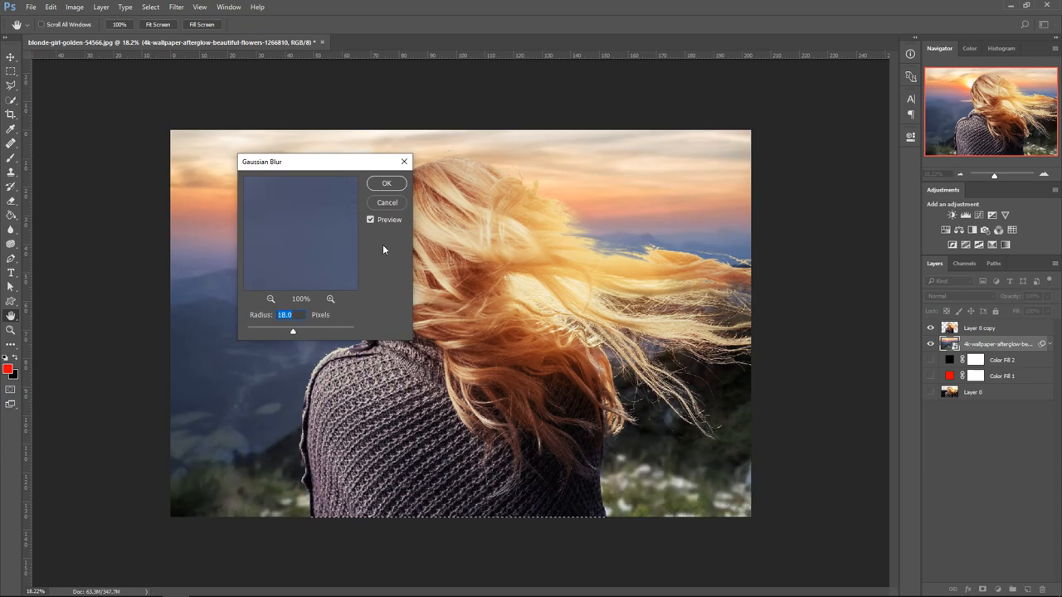
click(386, 183)
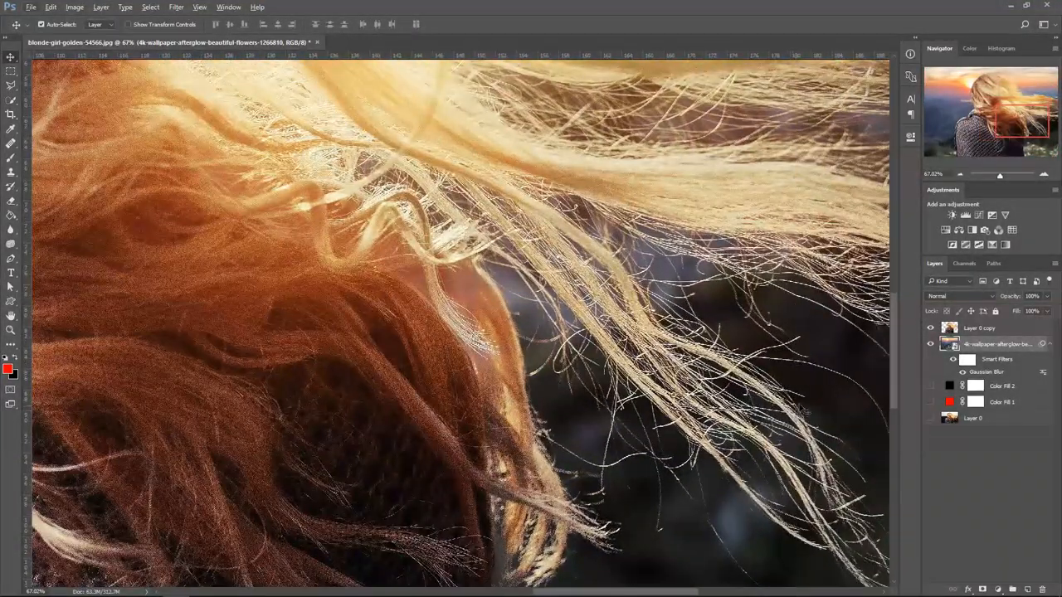
click(954, 359)
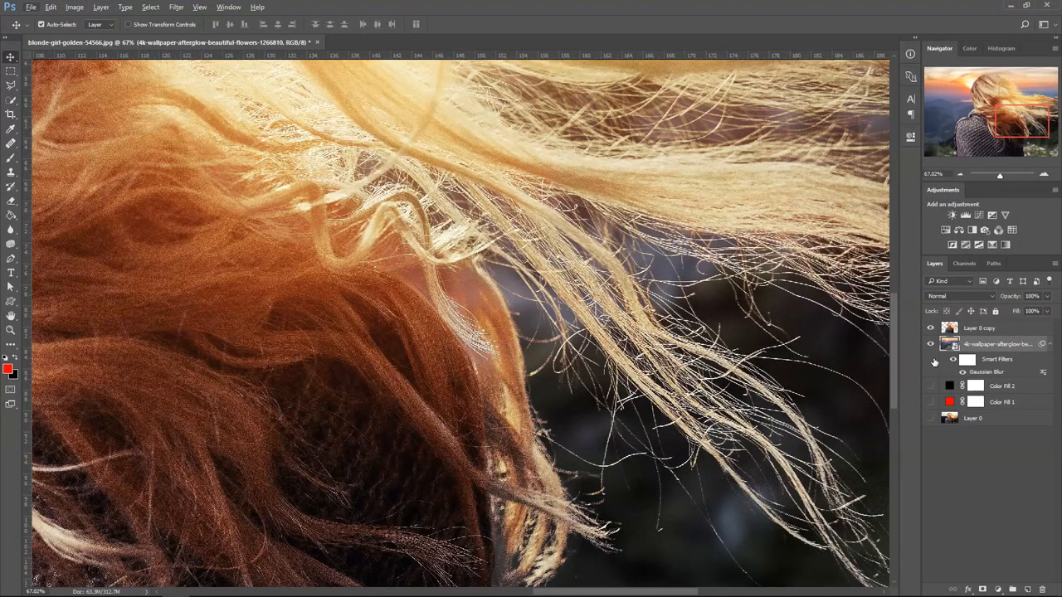
click(930, 359)
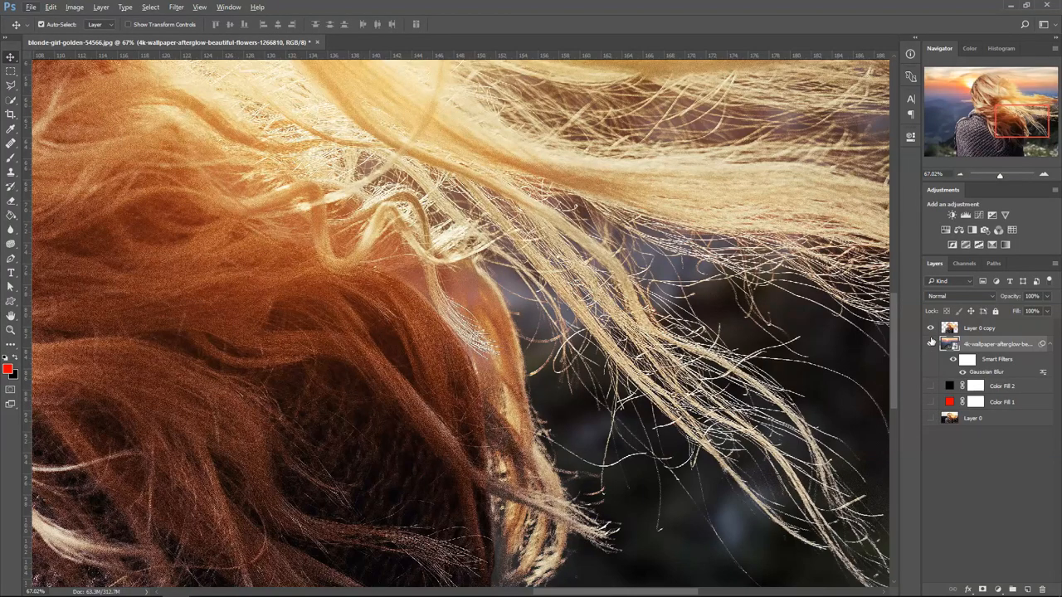